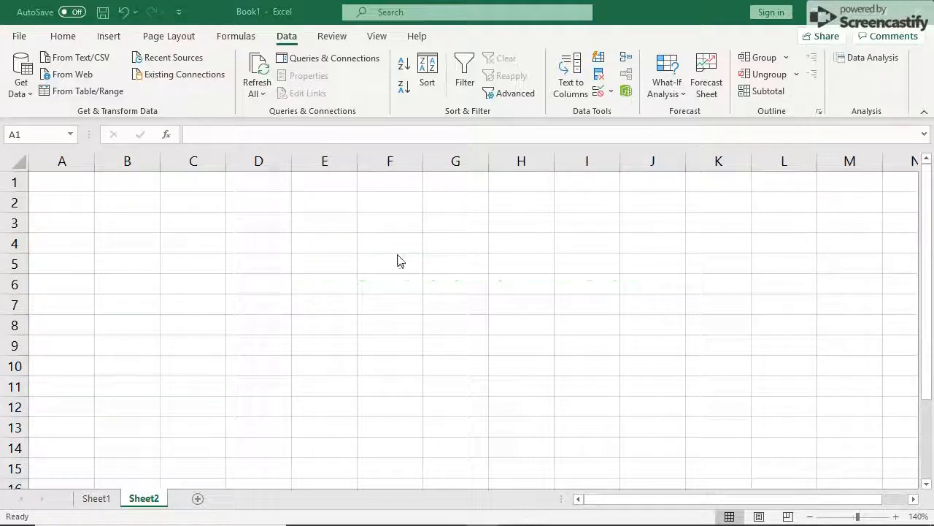
mouse_move(461, 258)
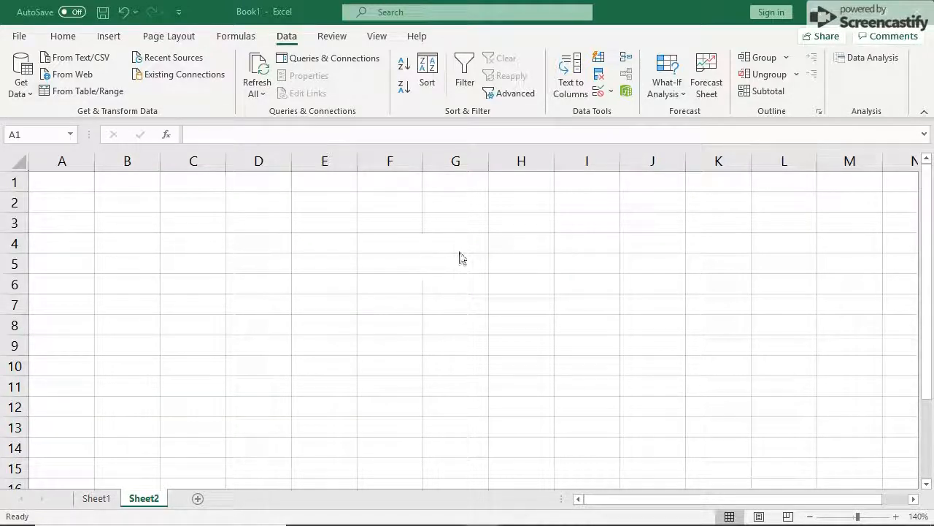
mouse_move(484, 255)
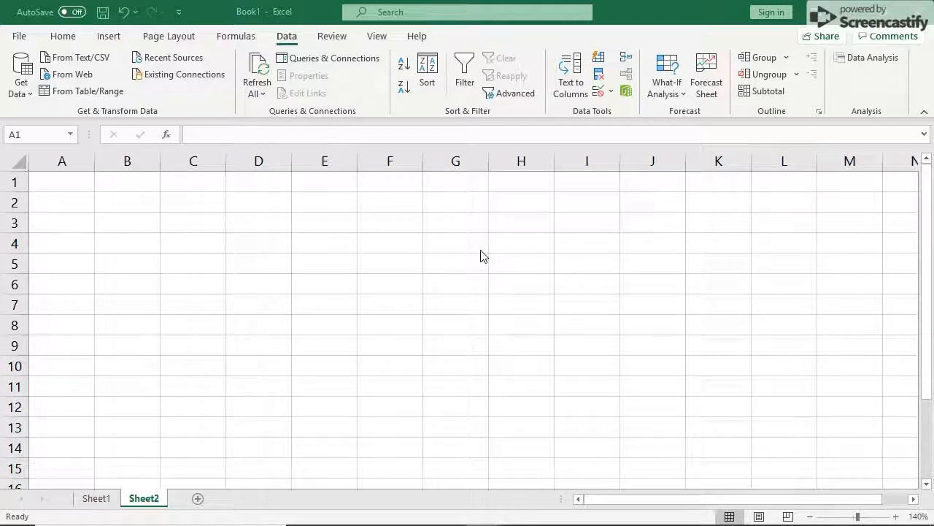
- Browse the Page Layout, Data and Review tabs, and select column B, row 4 and cell B4
left_click(61, 182)
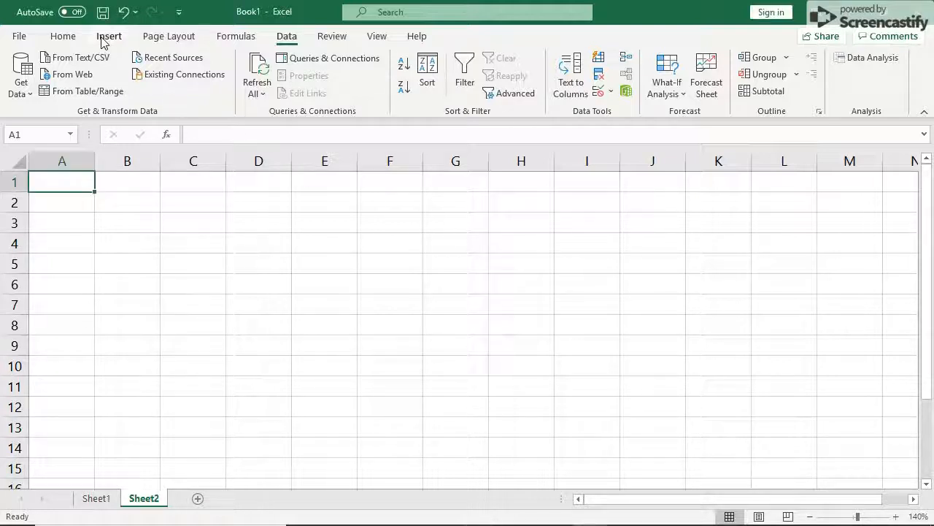
left_click(169, 36)
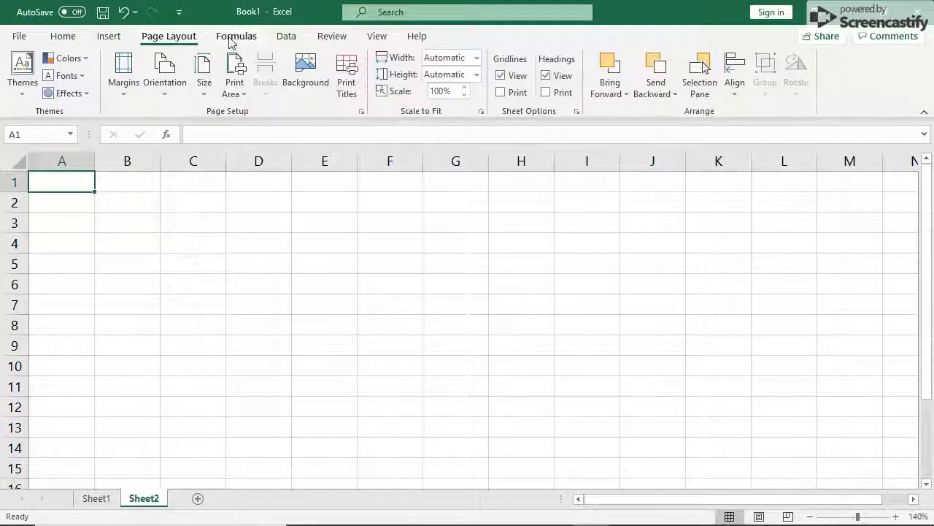
left_click(286, 36)
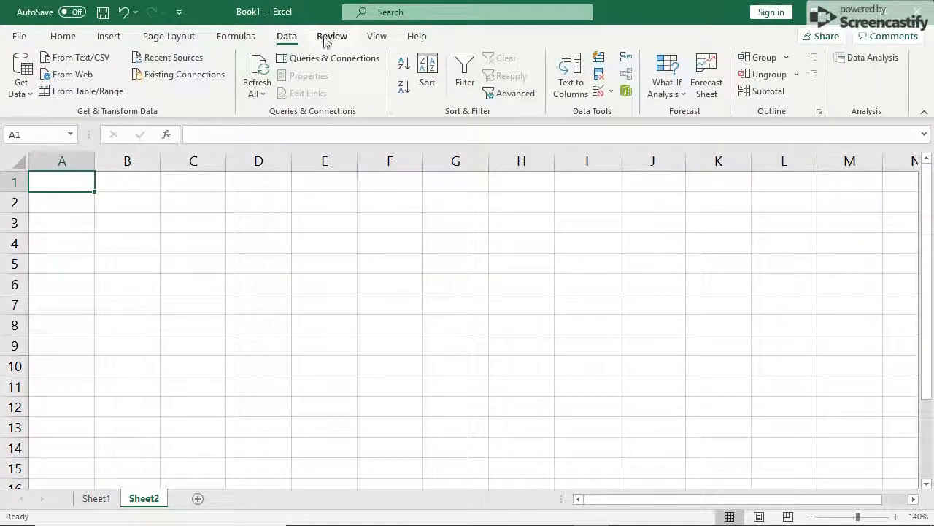
left_click(332, 36)
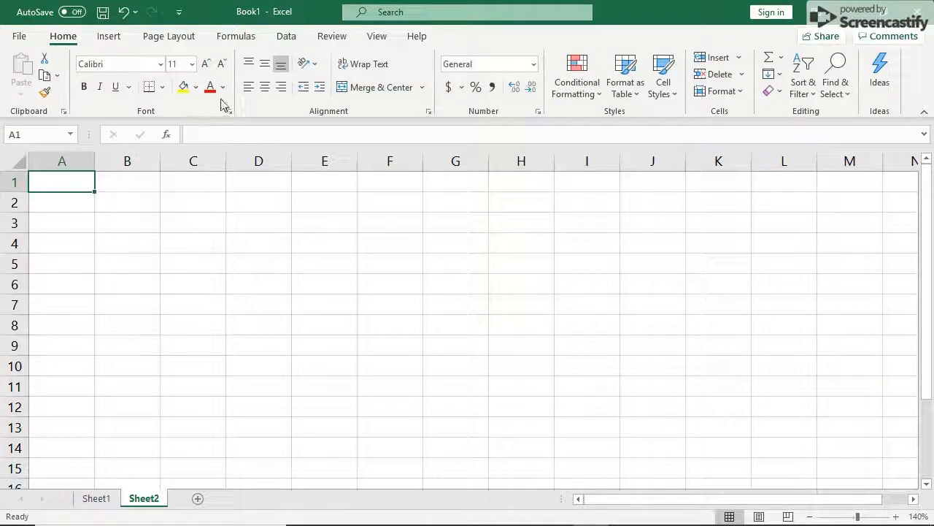
mouse_move(198, 206)
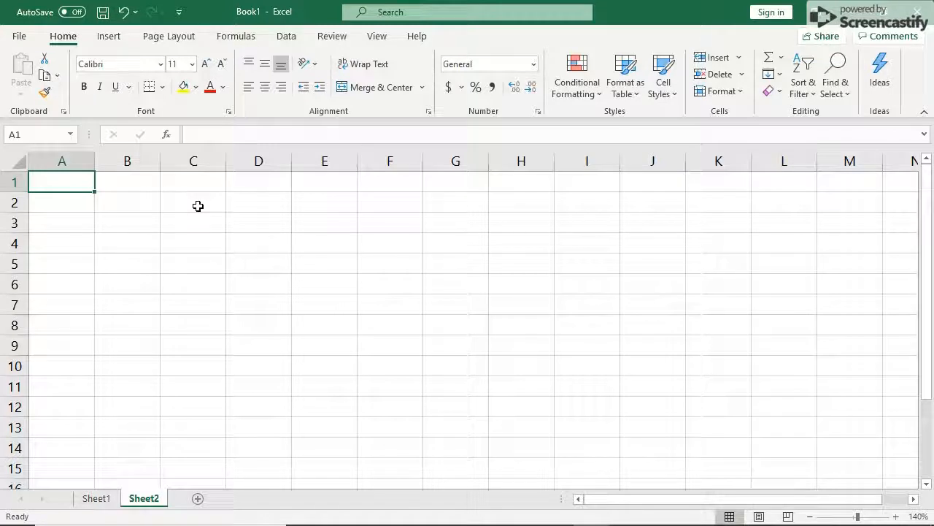
mouse_move(772, 364)
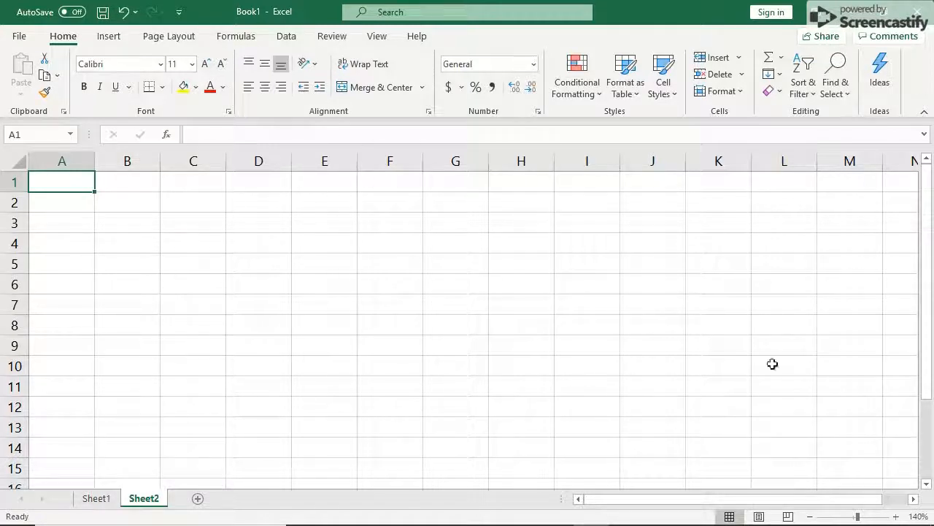
mouse_move(261, 260)
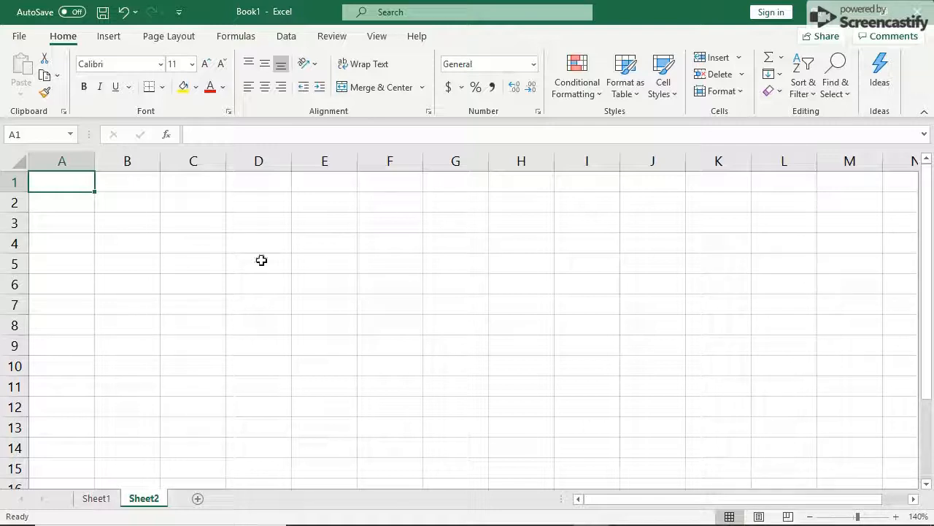
left_click(62, 161)
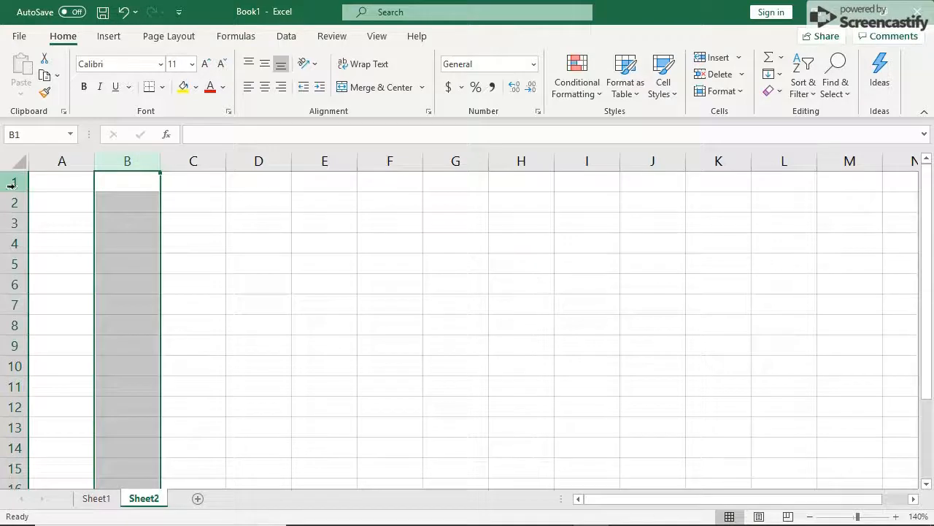
left_click(15, 243)
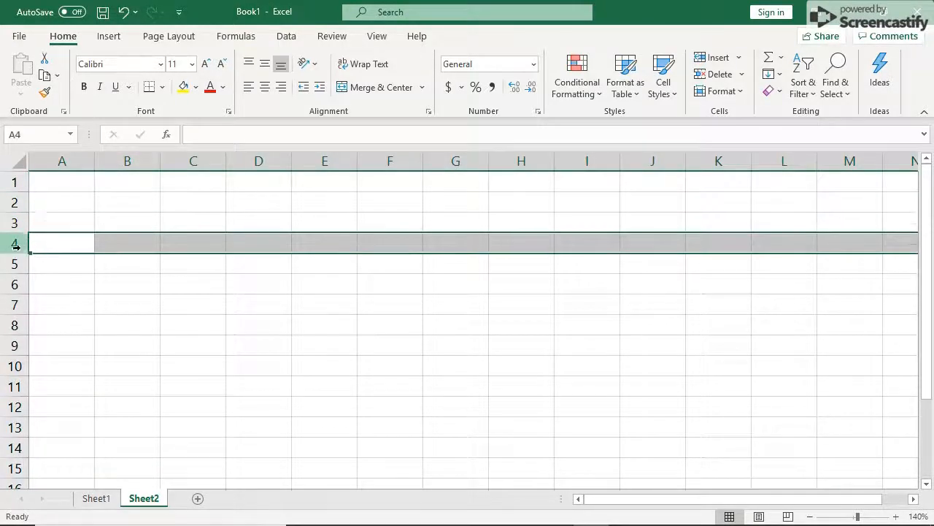
left_click(61, 182)
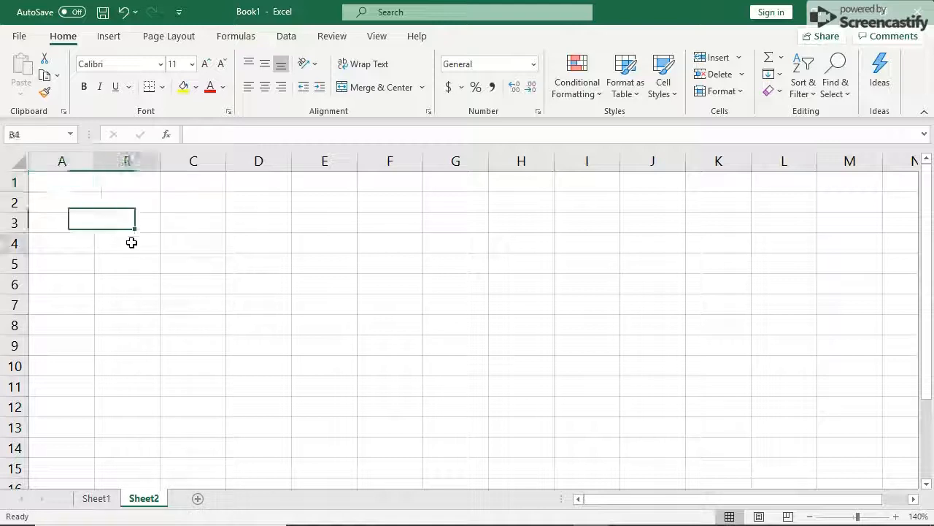
left_click(127, 242)
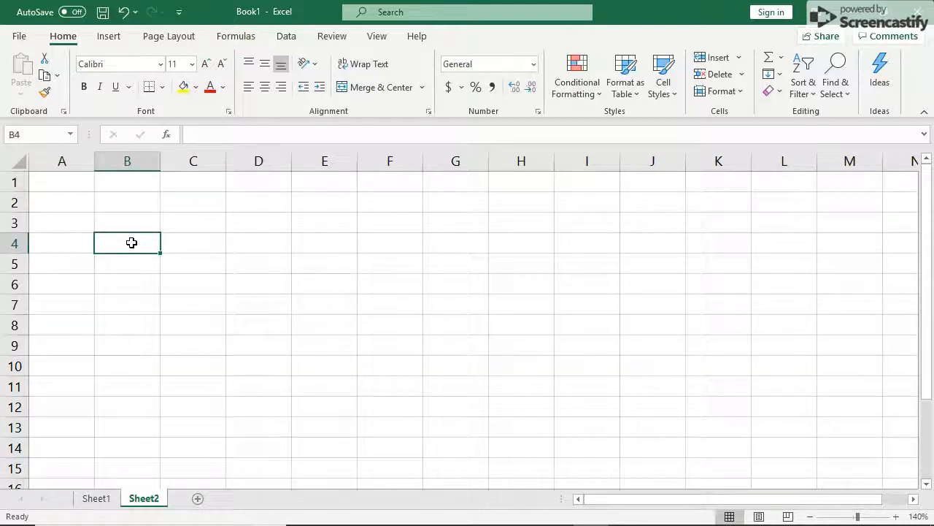
mouse_move(136, 256)
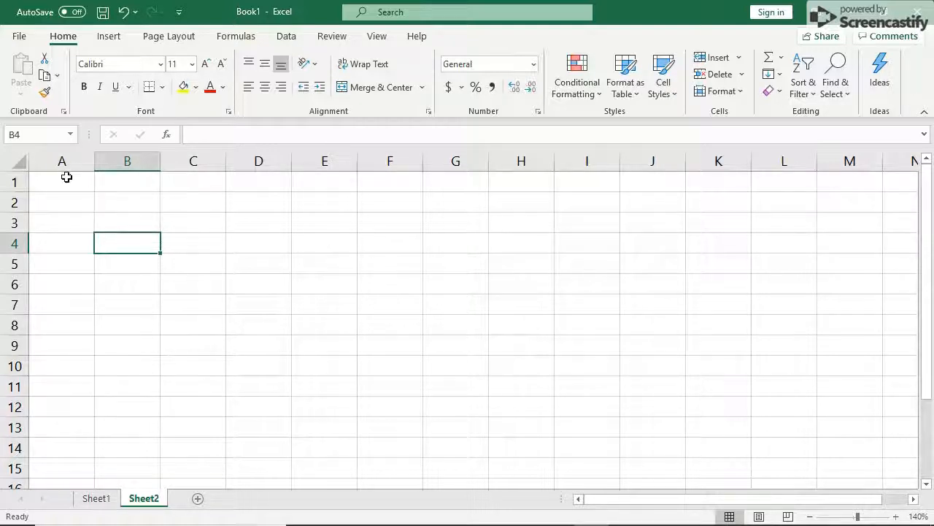
left_click(62, 182)
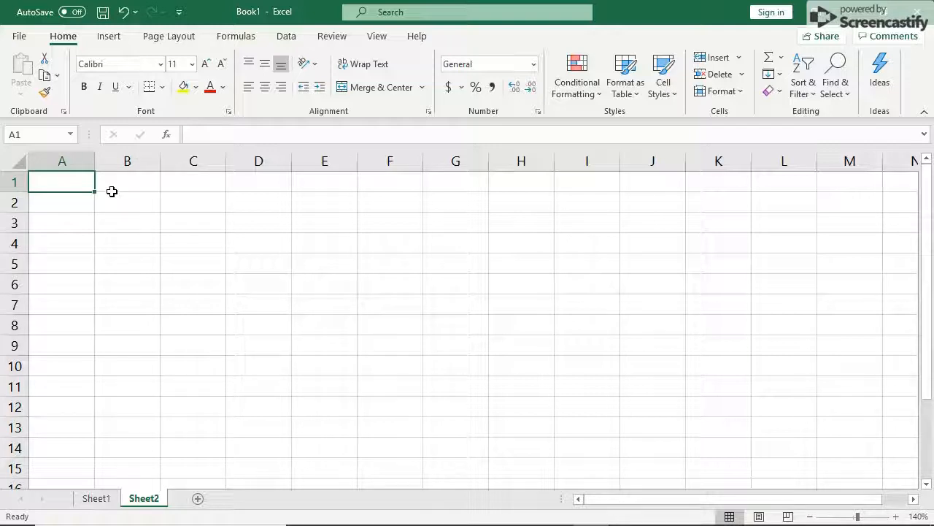
mouse_move(333, 263)
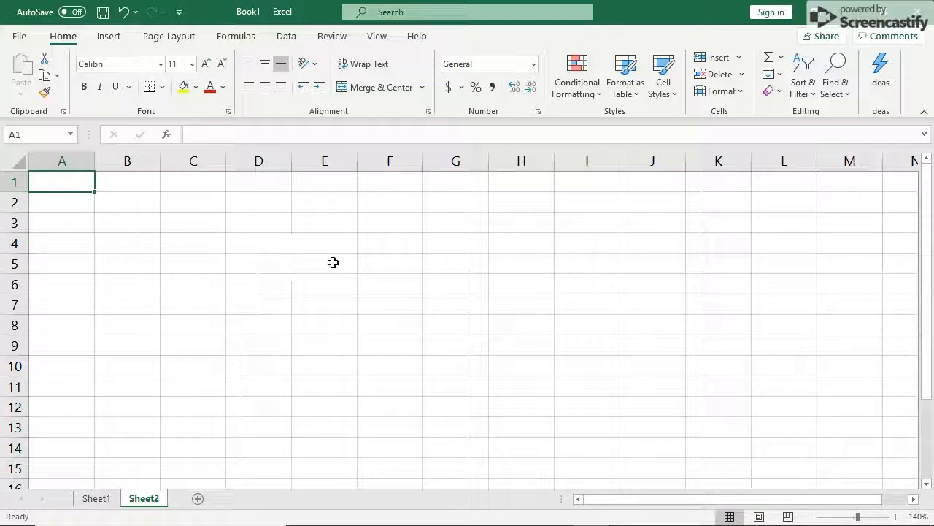
mouse_move(343, 265)
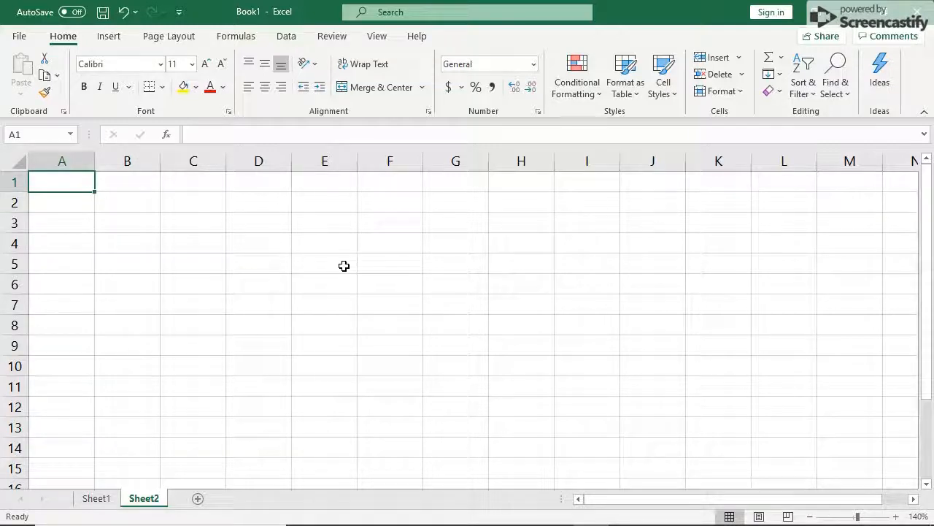
mouse_move(272, 247)
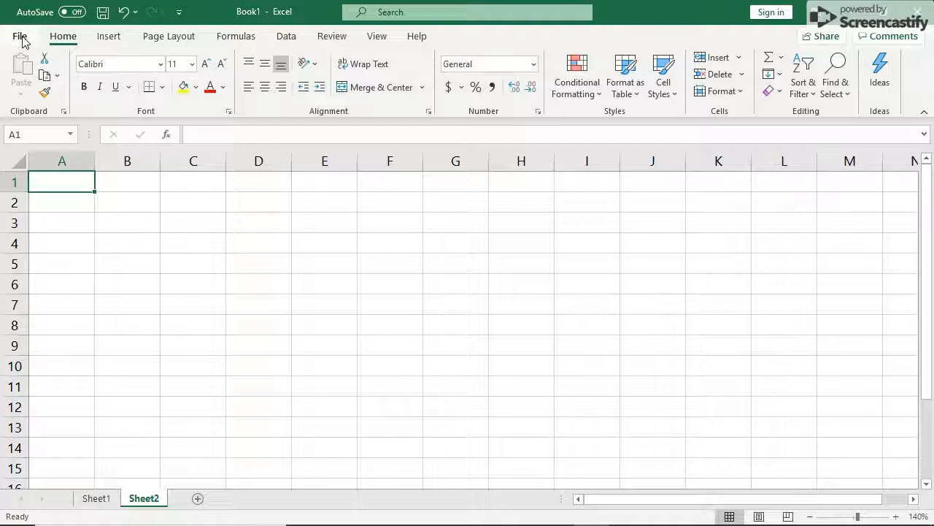
- Save the workbook under the file name FirstLastDataAnalysis
left_click(20, 36)
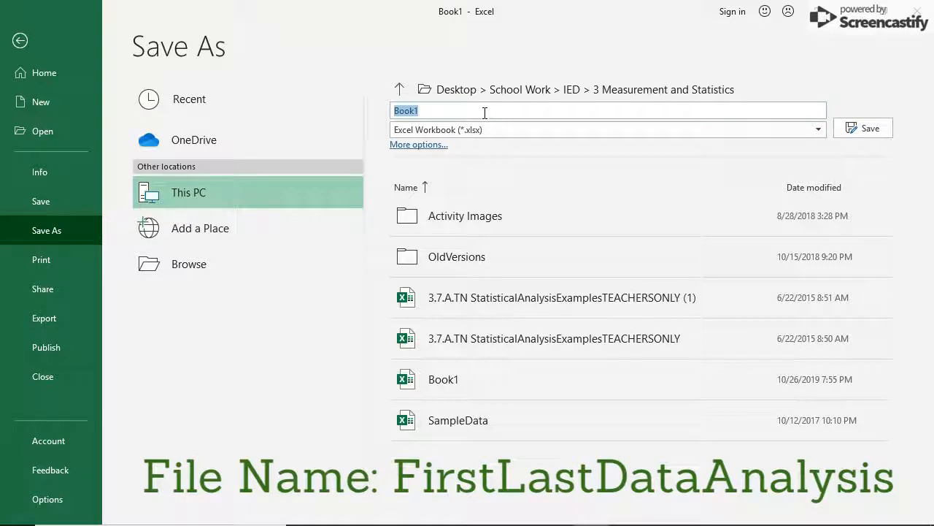
type("FirstLa")
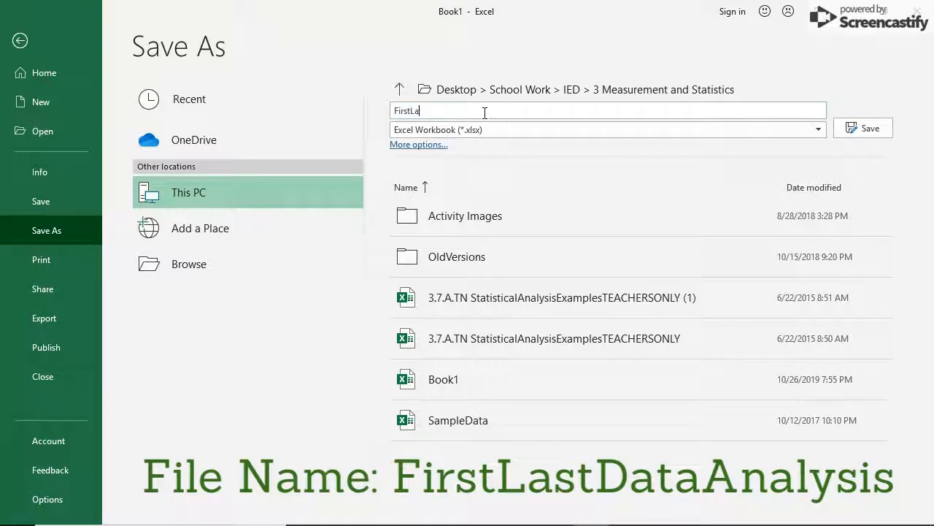
type("stLastDataAnal")
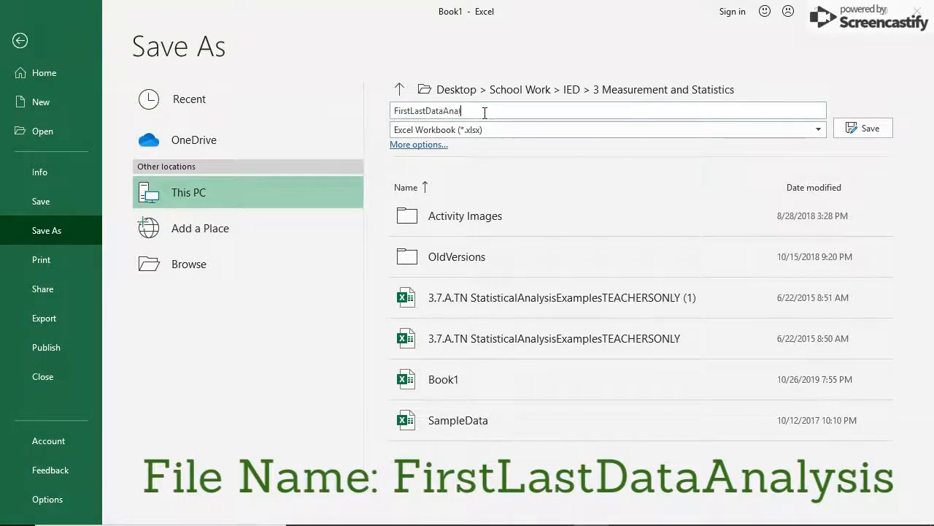
type("ysis")
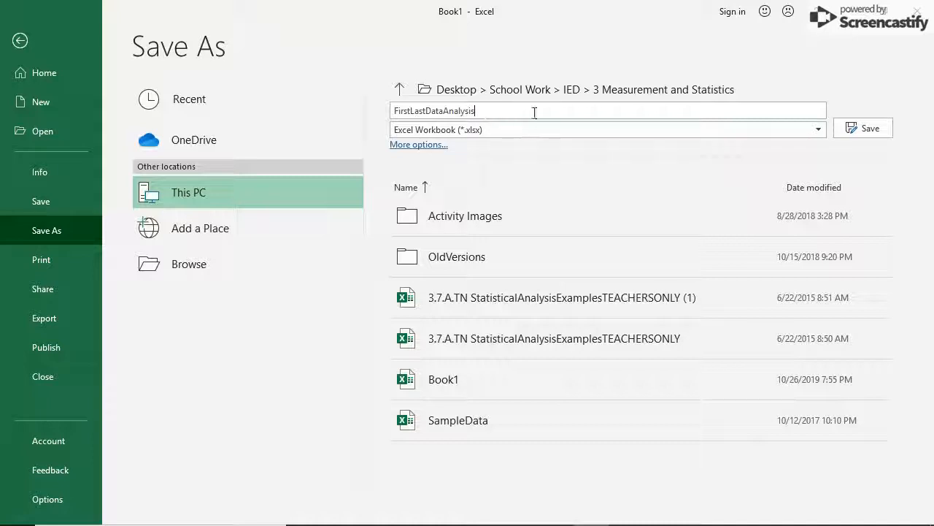
left_click(863, 128)
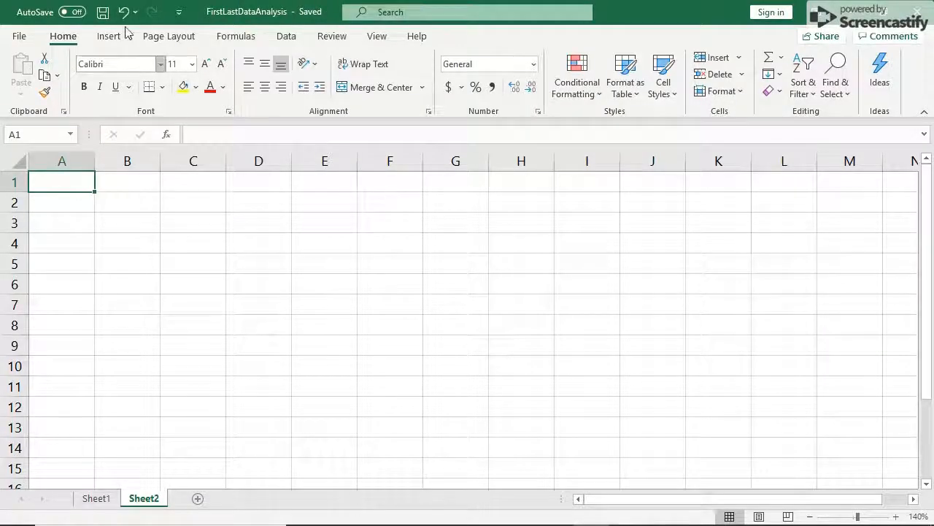
mouse_move(103, 12)
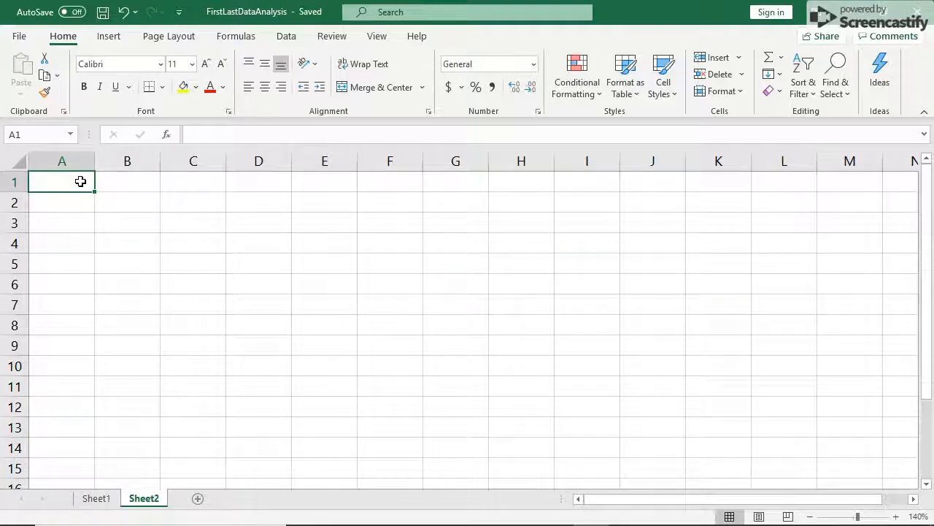
- Type 'Mr. Dillman' in A1 and start the 'Data Analysis' heading in A3
type("M")
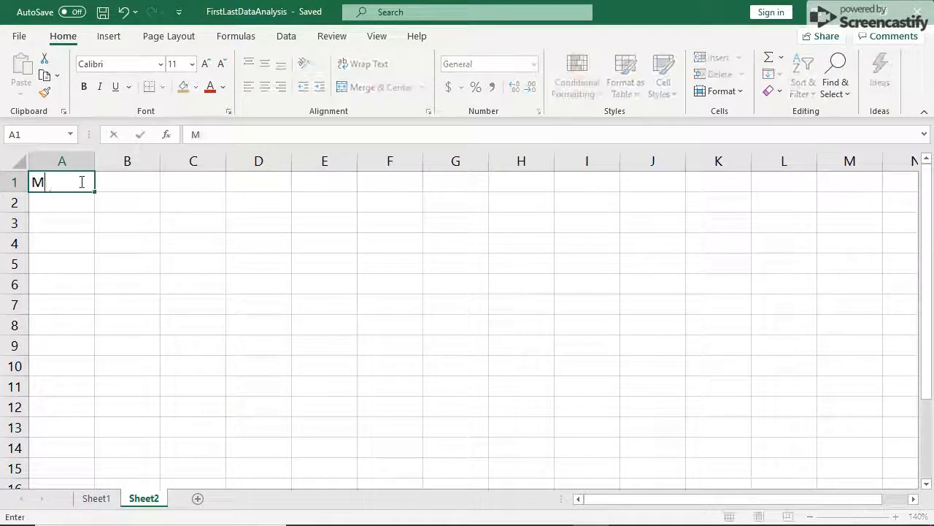
type("r. Dillman")
left_click(62, 202)
type("Period 1")
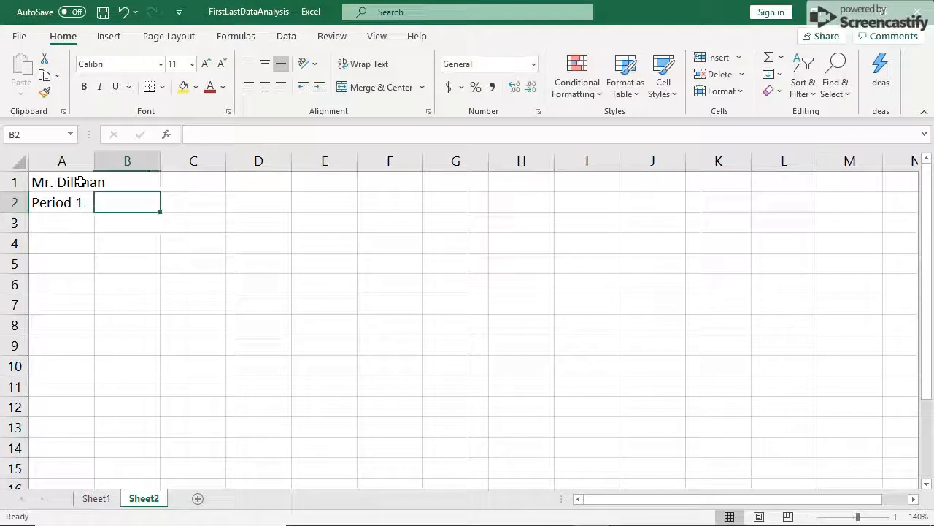
left_click(62, 223)
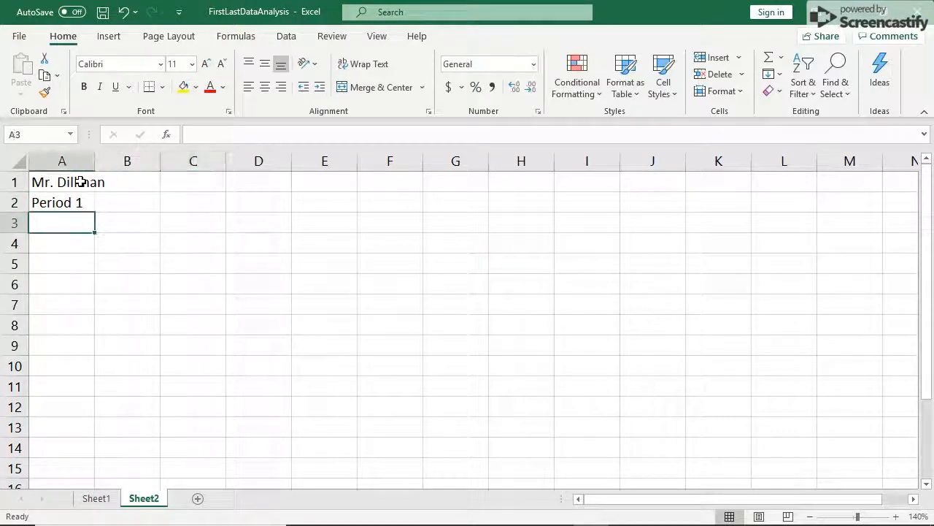
type("Data Analysis")
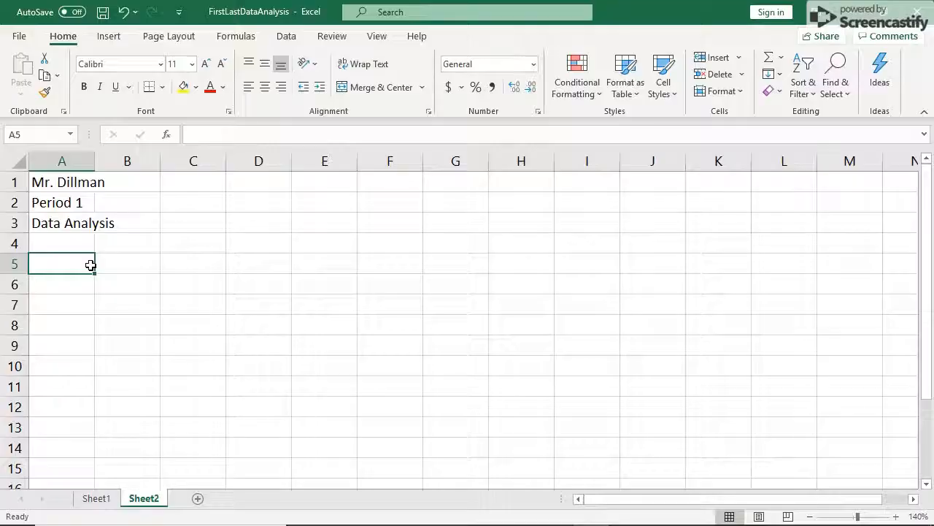
- Enter the last length .751 and display the lengths with three decimal places
type(".")
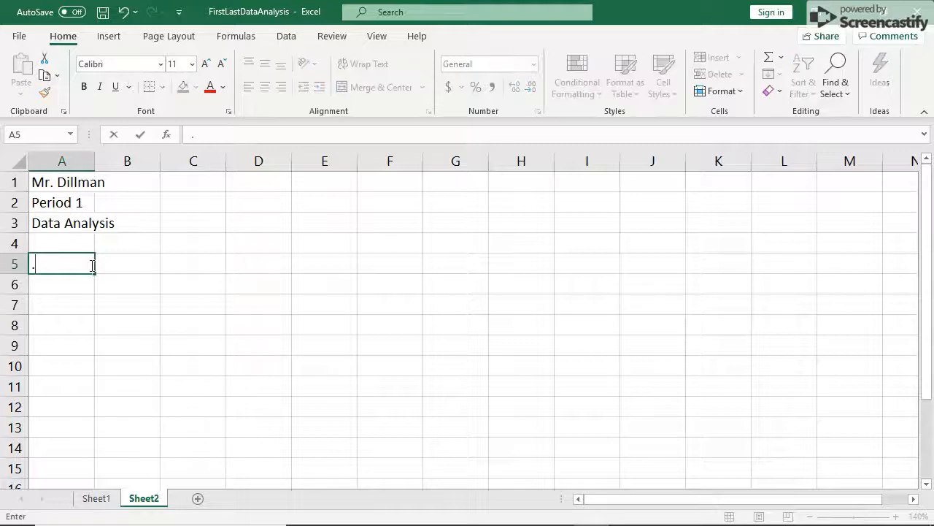
type("751")
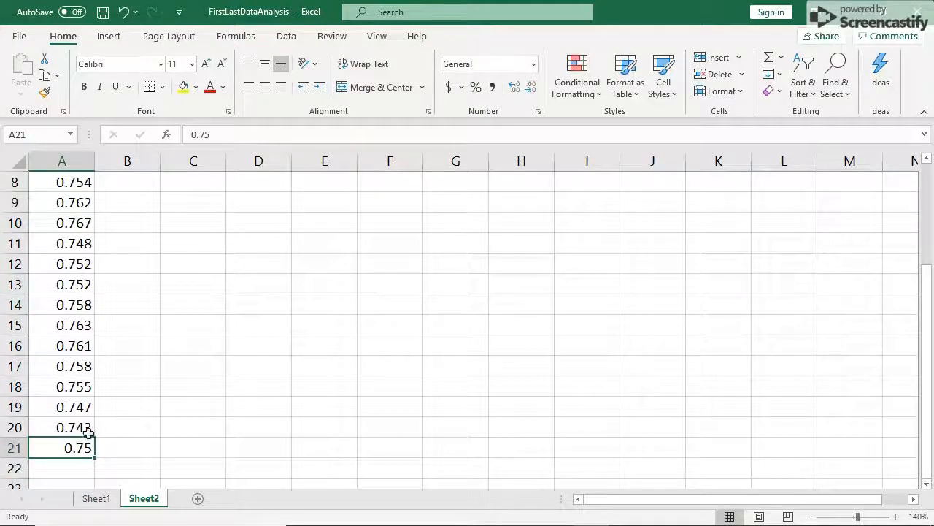
mouse_move(511, 106)
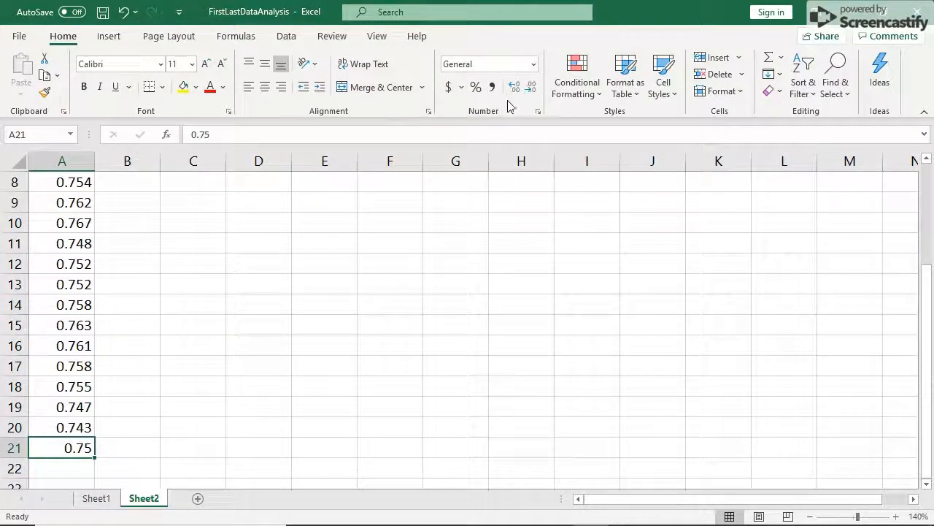
left_click(515, 86)
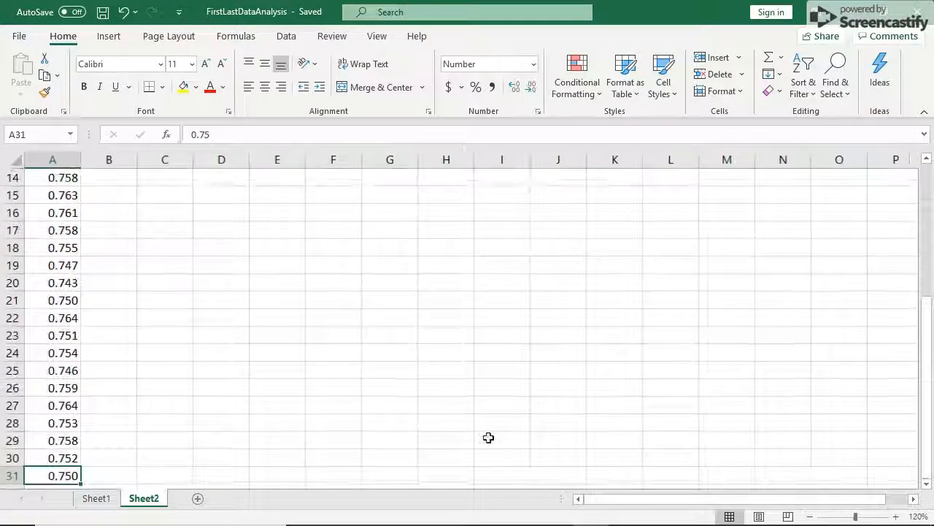
scroll("up", 3)
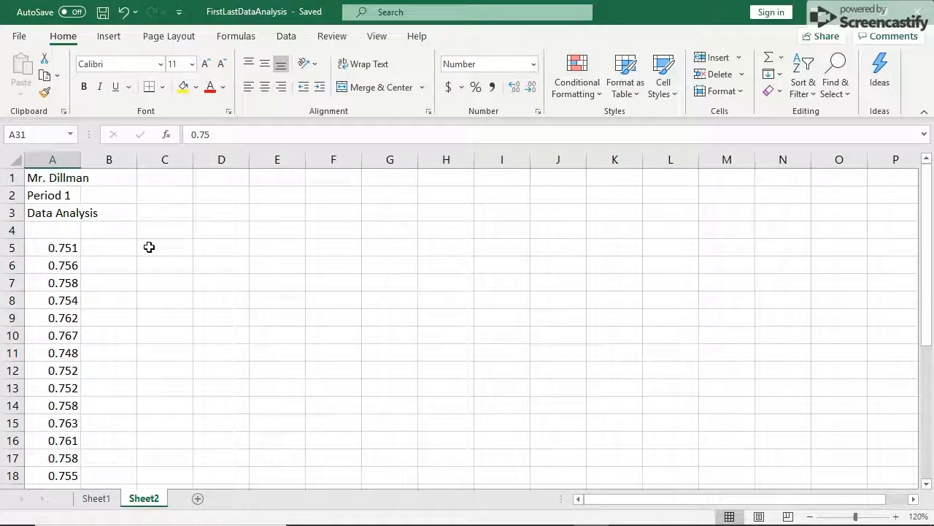
- Type the Mean label in cell C5
left_click(164, 247)
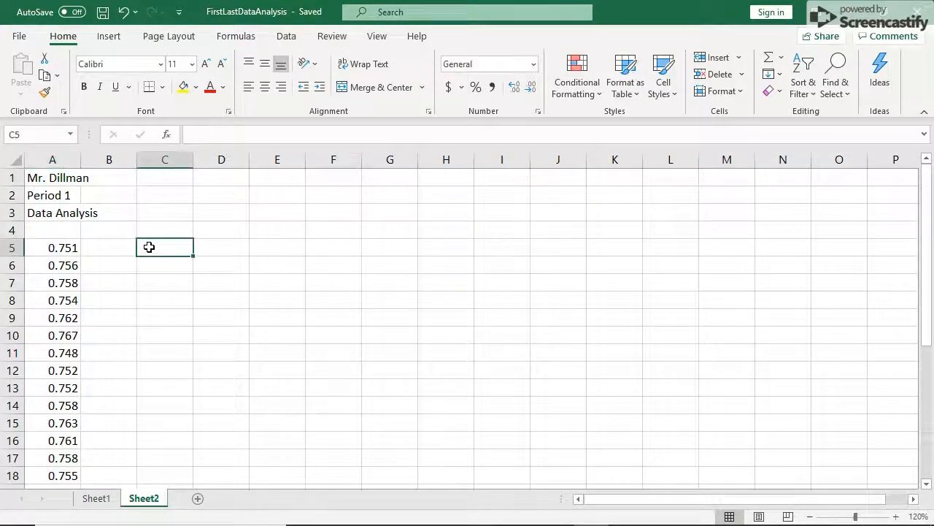
type("Mean")
left_click(165, 265)
type("Median")
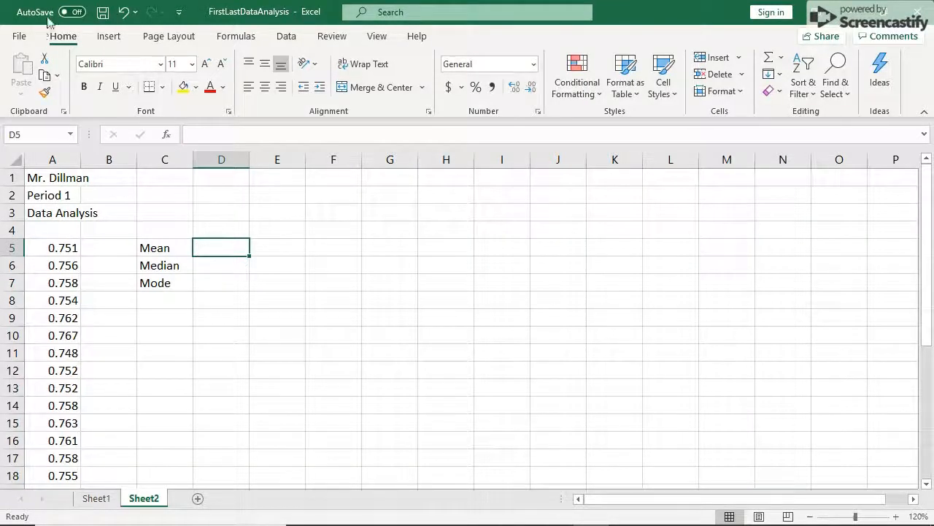
mouse_move(495, 77)
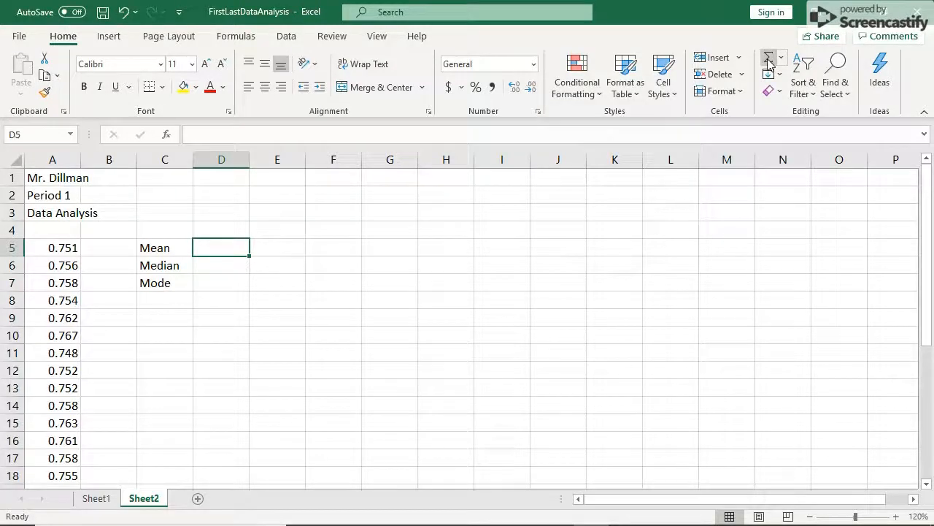
mouse_move(770, 62)
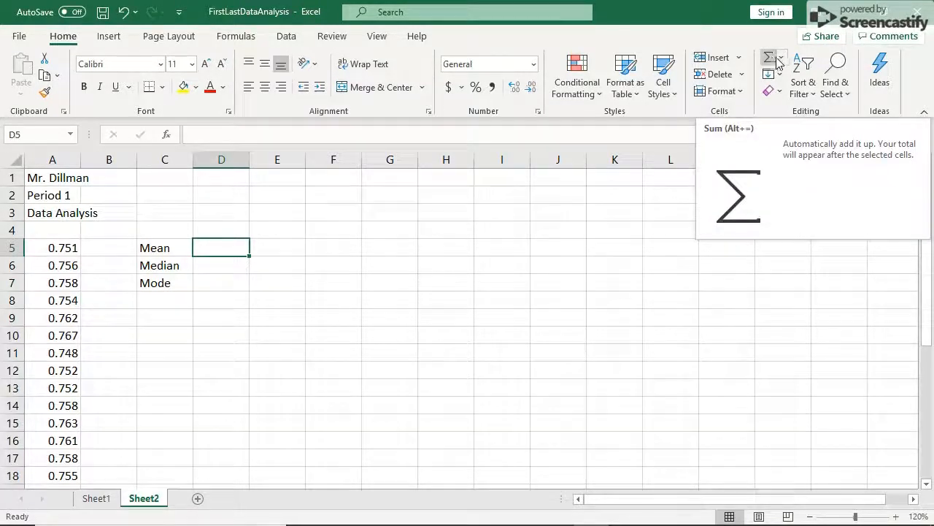
mouse_move(781, 64)
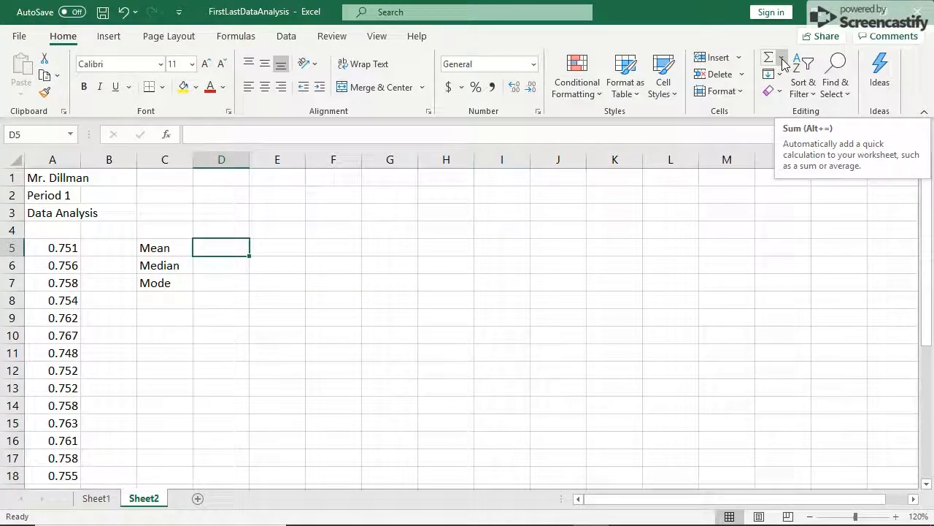
- Open the AutoSum dropdown in the Editing group of the Home tab
left_click(782, 62)
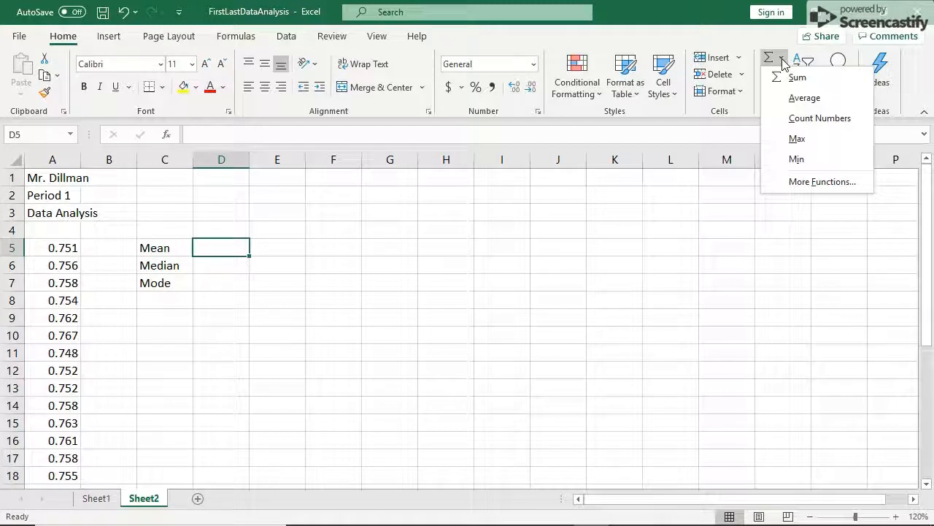
mouse_move(804, 97)
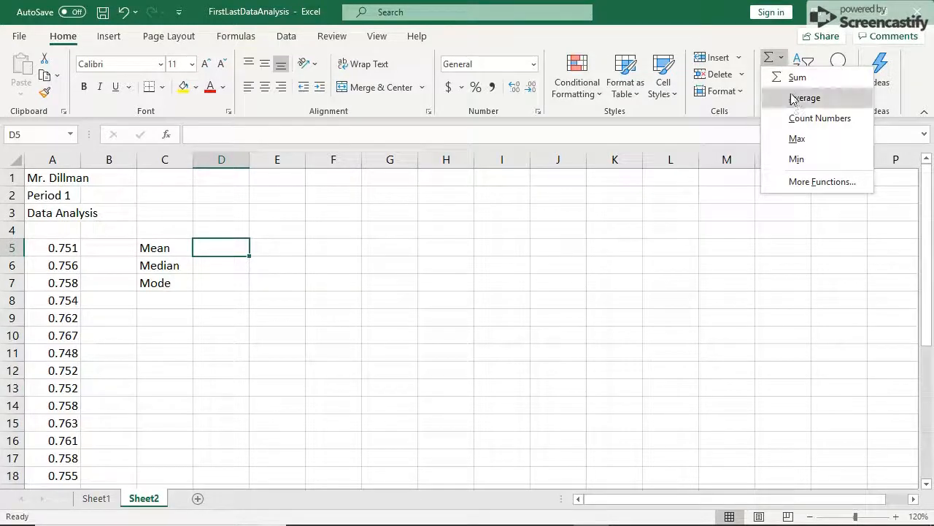
mouse_move(797, 102)
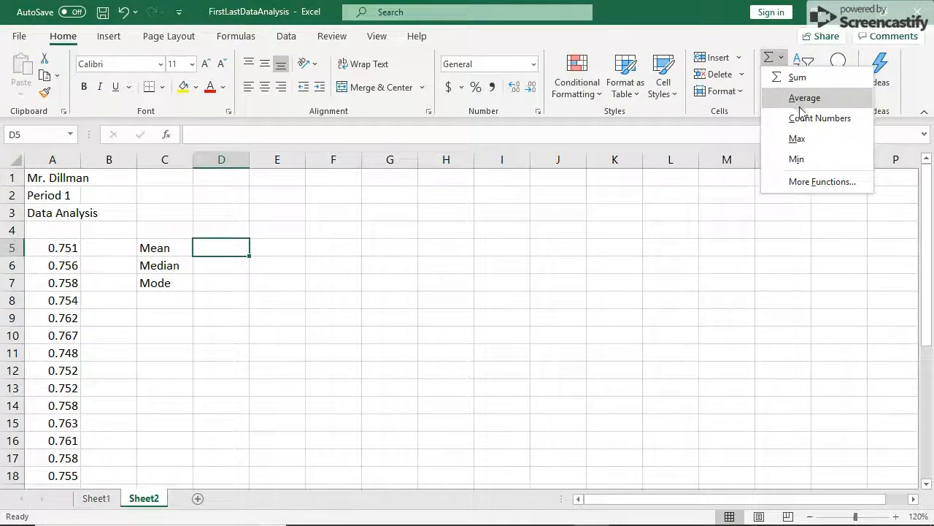
mouse_move(822, 181)
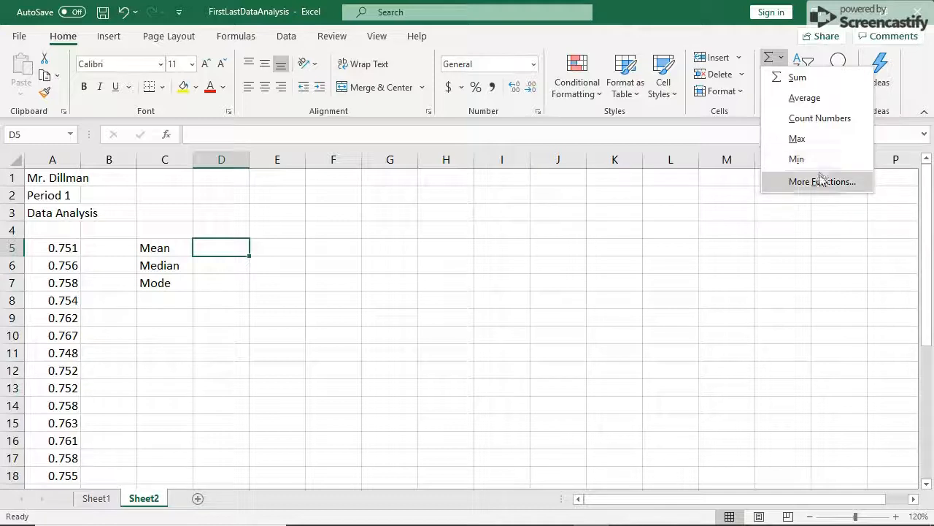
mouse_move(852, 196)
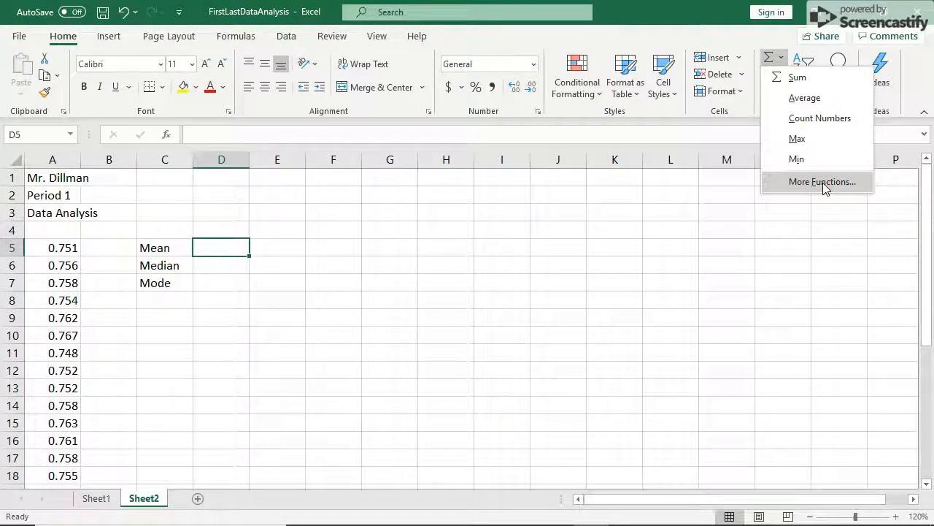
- Insert the AVERAGE function through More Functions and set up its A5:A31 argument
left_click(822, 181)
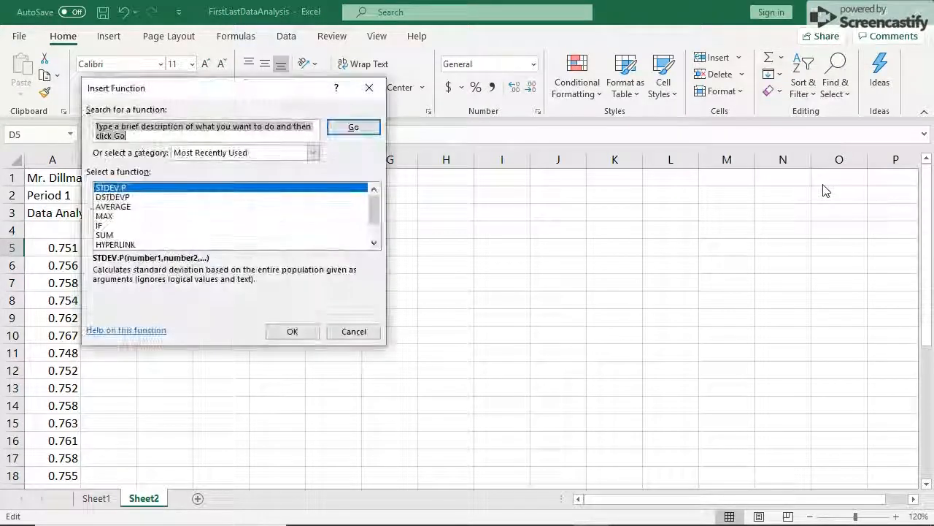
left_click_drag(234, 88, 491, 156)
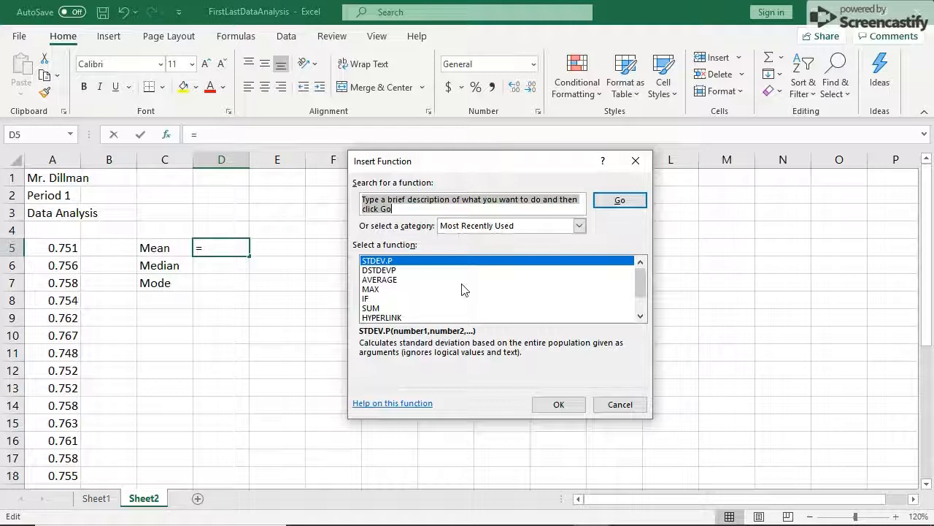
mouse_move(595, 232)
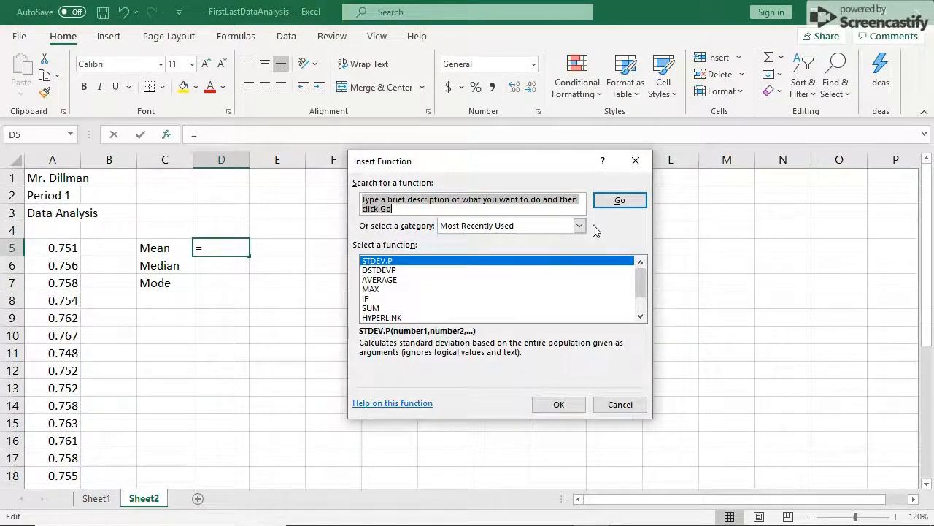
left_click(579, 225)
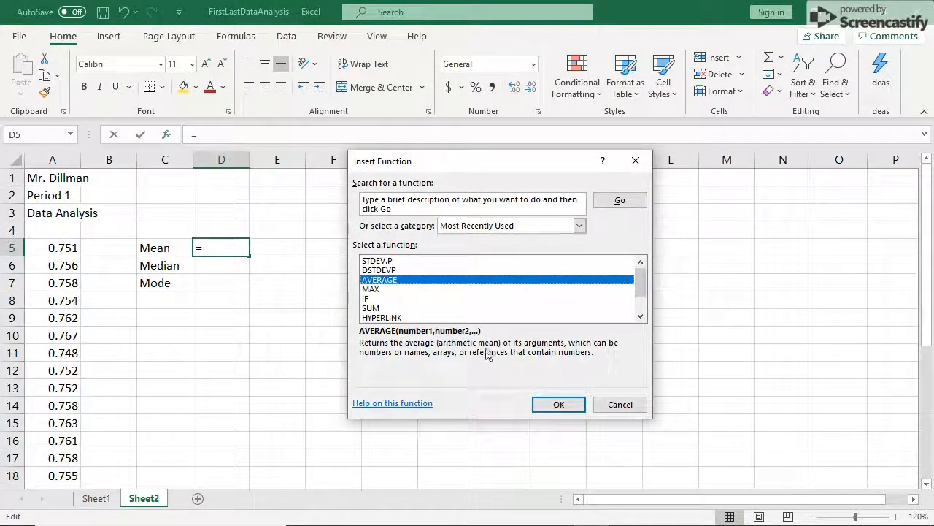
left_click(558, 405)
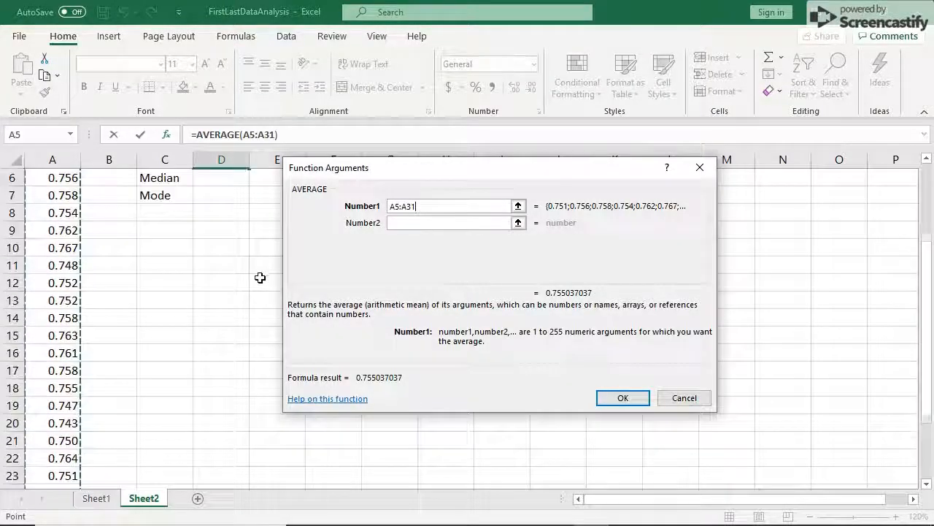
scroll("up", 3)
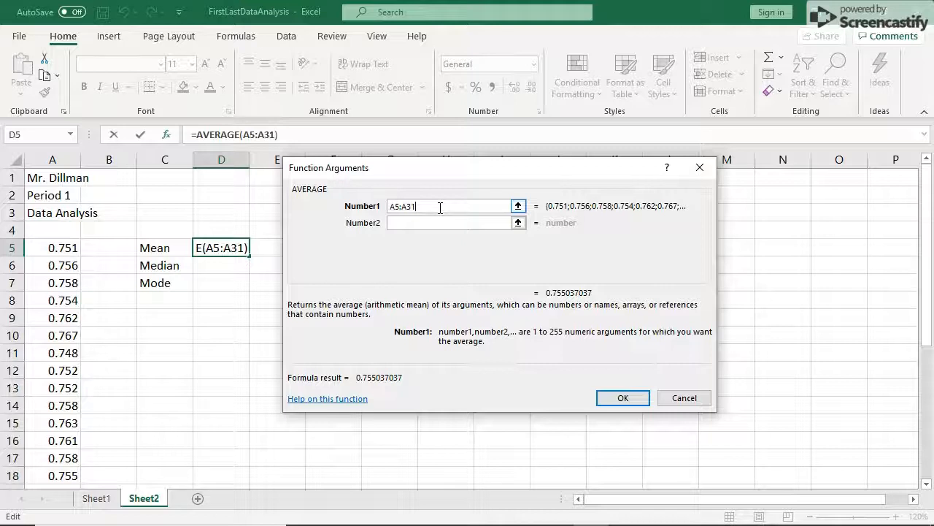
mouse_move(623, 398)
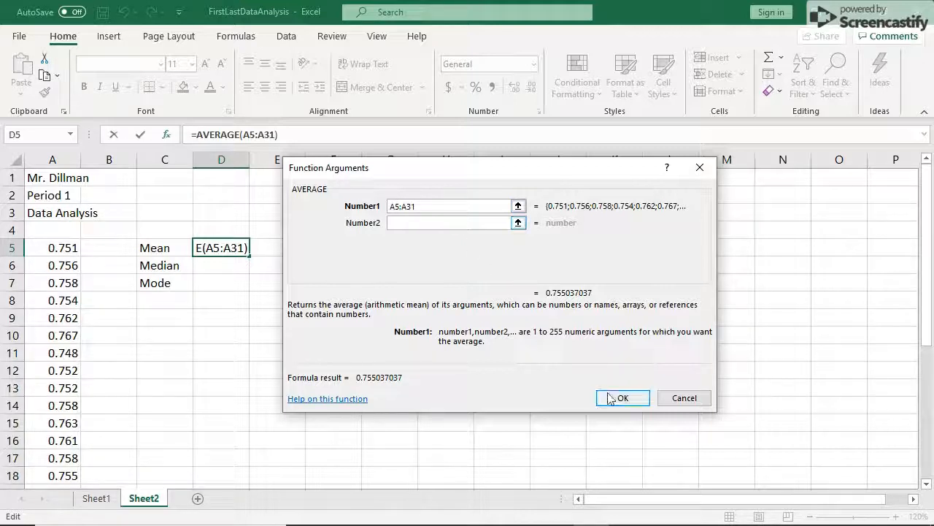
- Confirm the AVERAGE formula, show it as 0.7550 with four decimals, and select D6
left_click(622, 397)
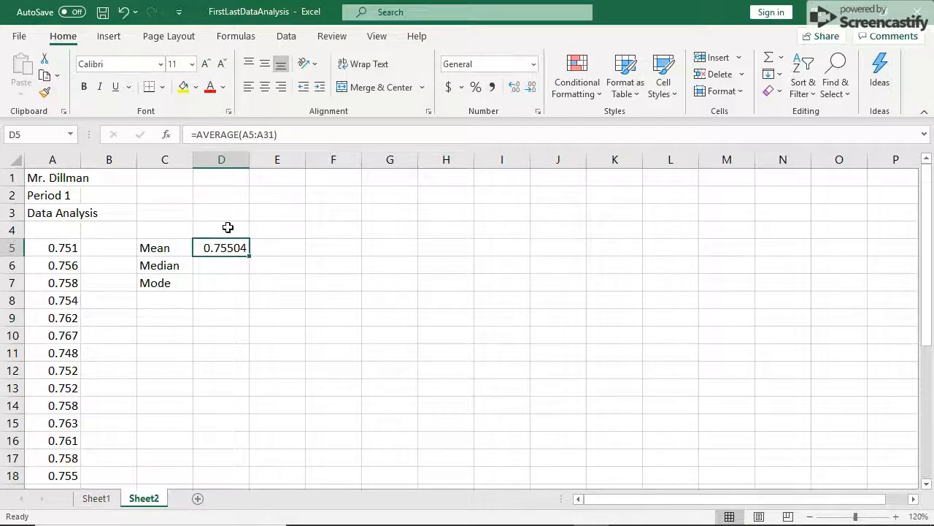
mouse_move(224, 225)
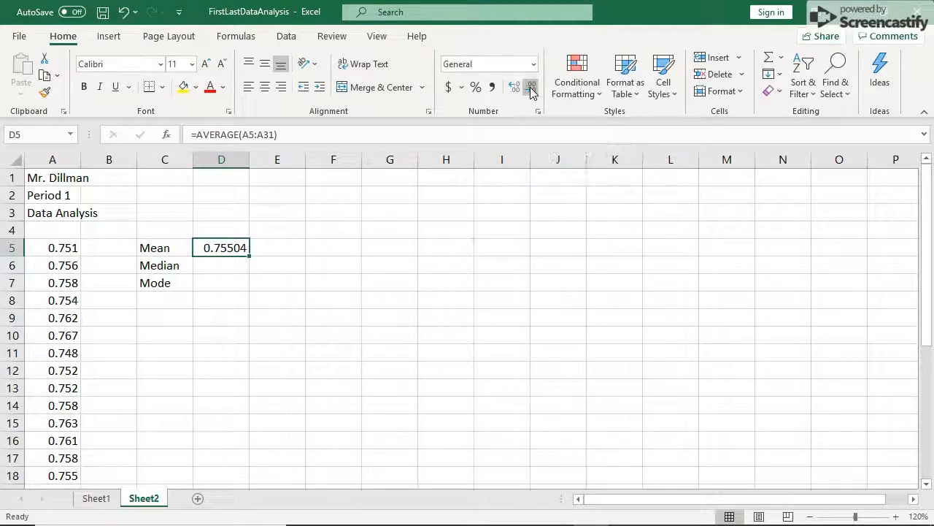
left_click(532, 86)
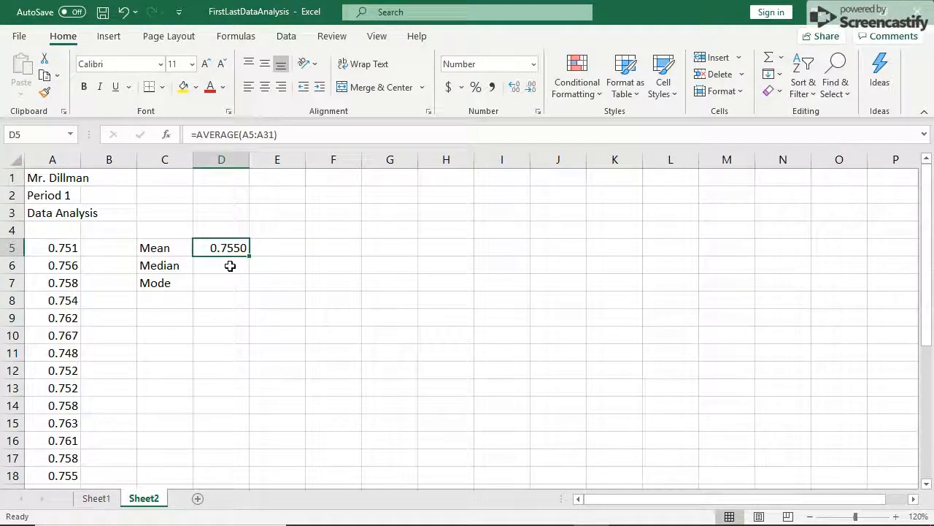
left_click(221, 265)
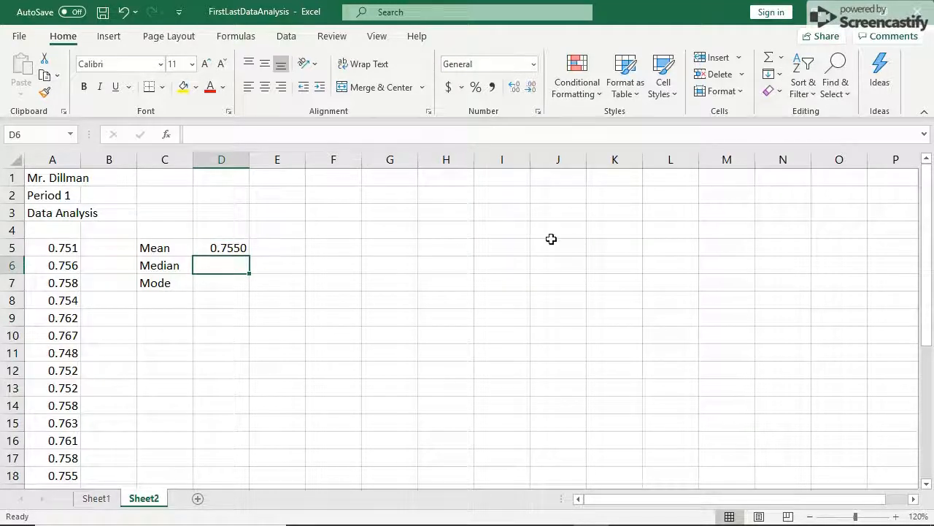
- Enter a MEDIAN formula over A5:A31 in the Median cell, giving 0.754
left_click(780, 57)
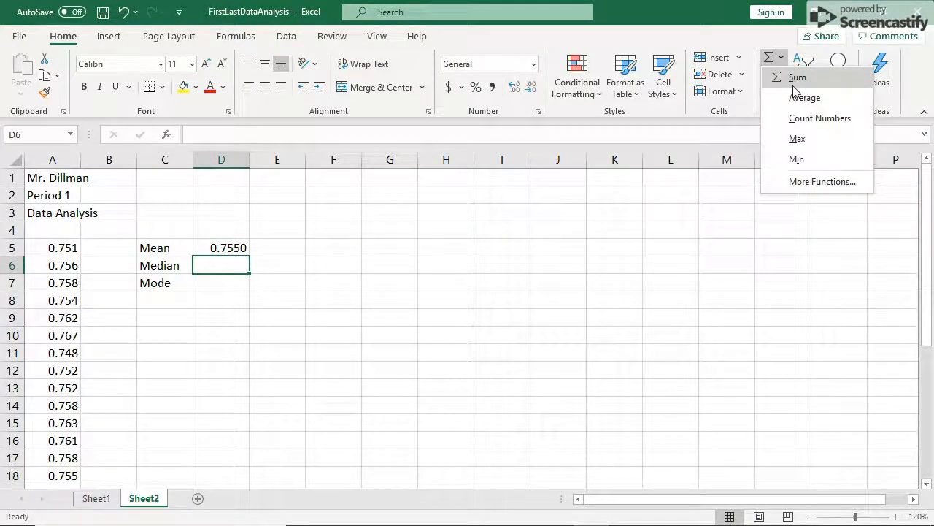
left_click(822, 181)
type("median")
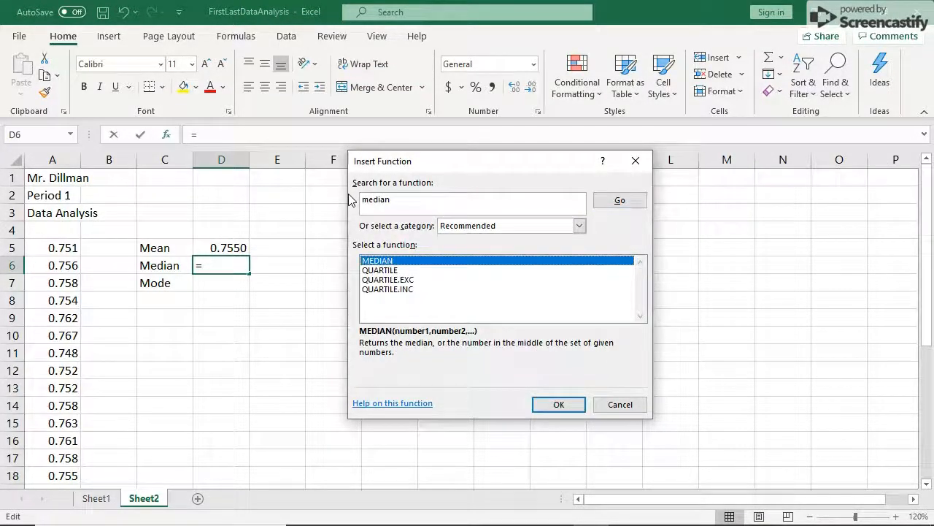
left_click(559, 405)
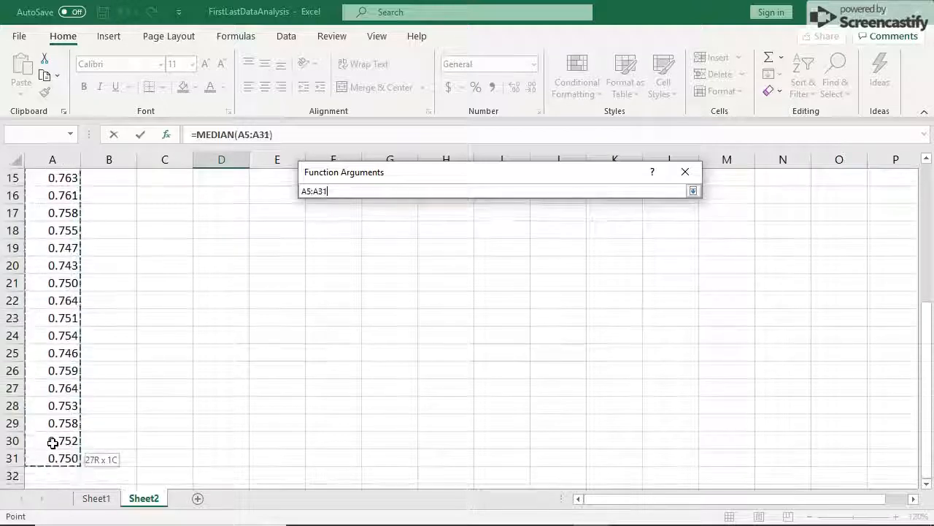
left_click(608, 393)
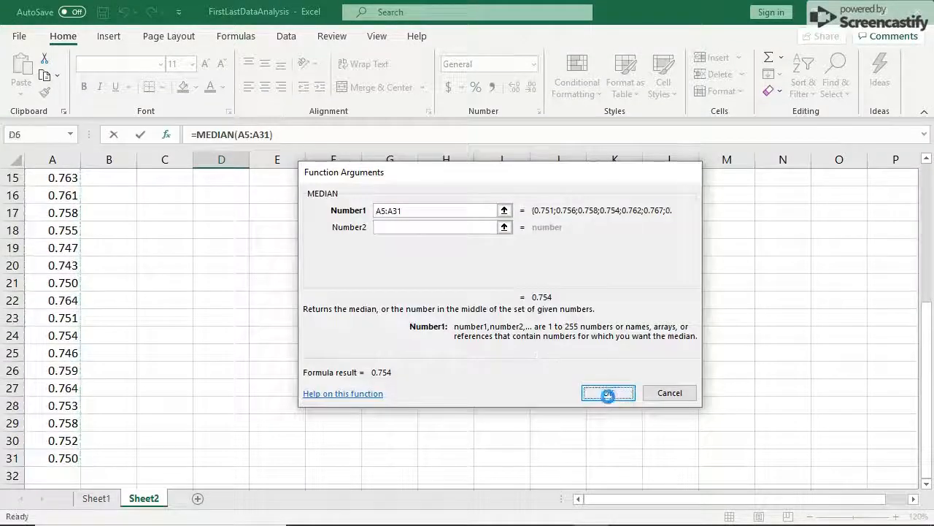
left_click(608, 393)
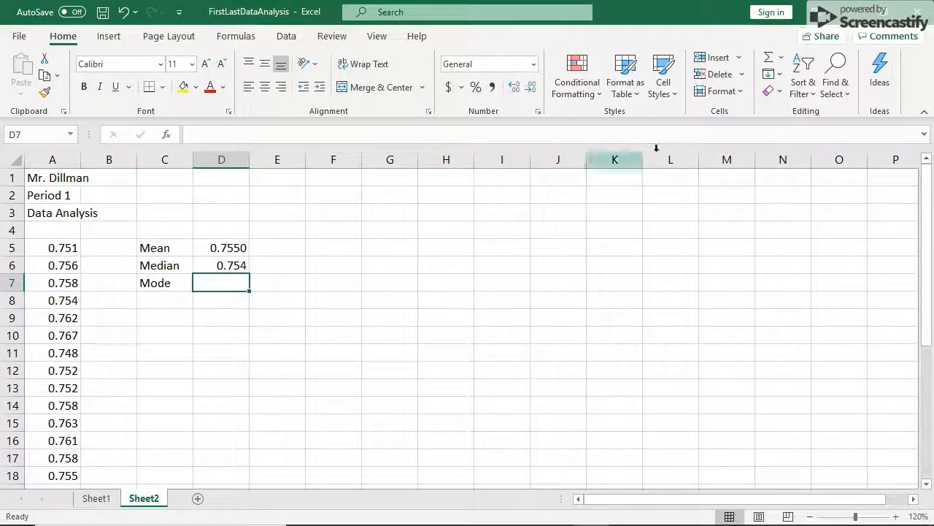
- Enter a MODE.MULT formula over A5:A31 in the Mode cell, giving 0.758
left_click(780, 57)
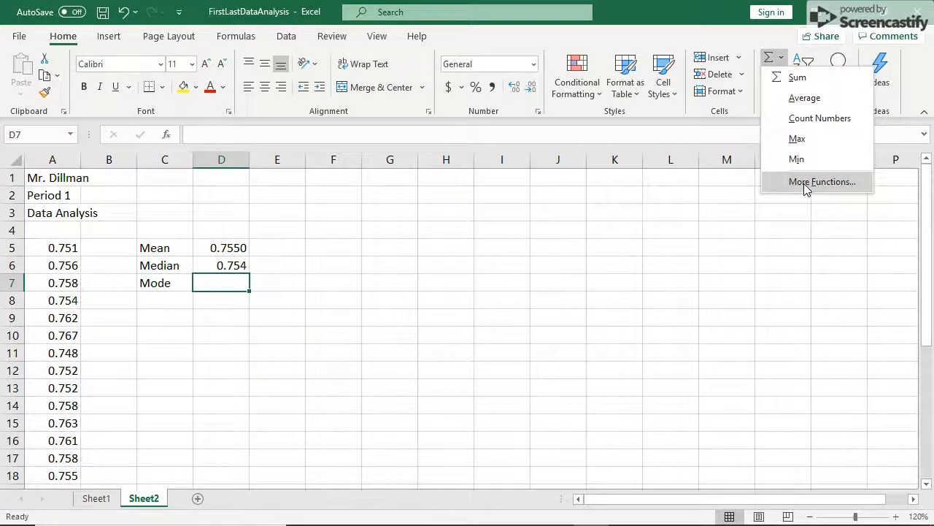
left_click(822, 181)
type("mode")
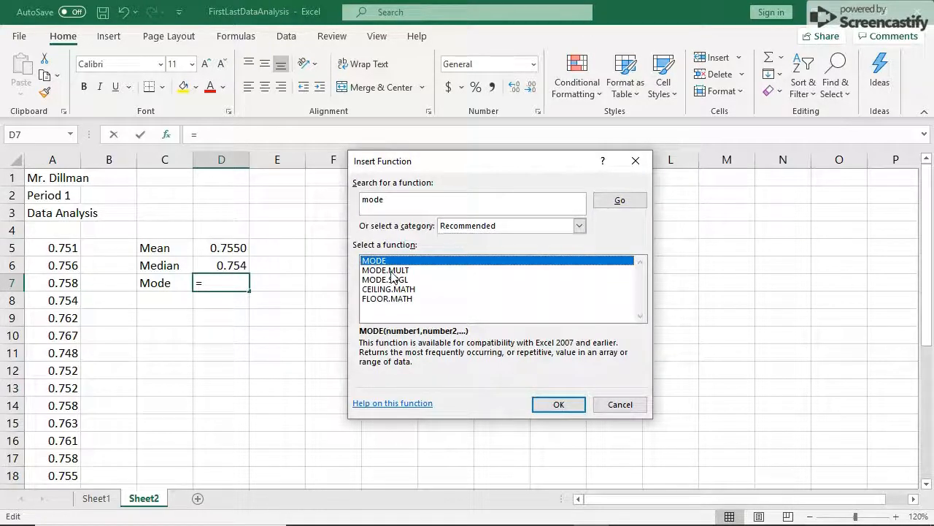
left_click(385, 270)
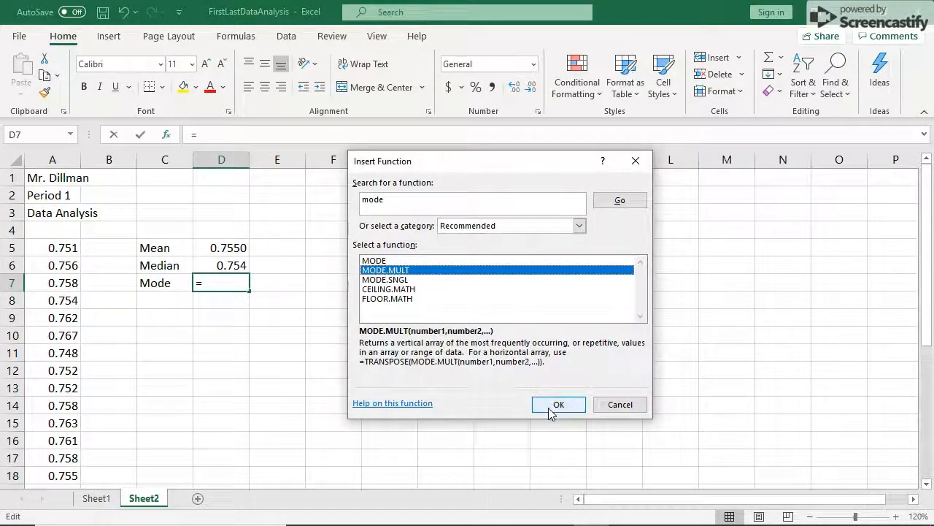
left_click(558, 404)
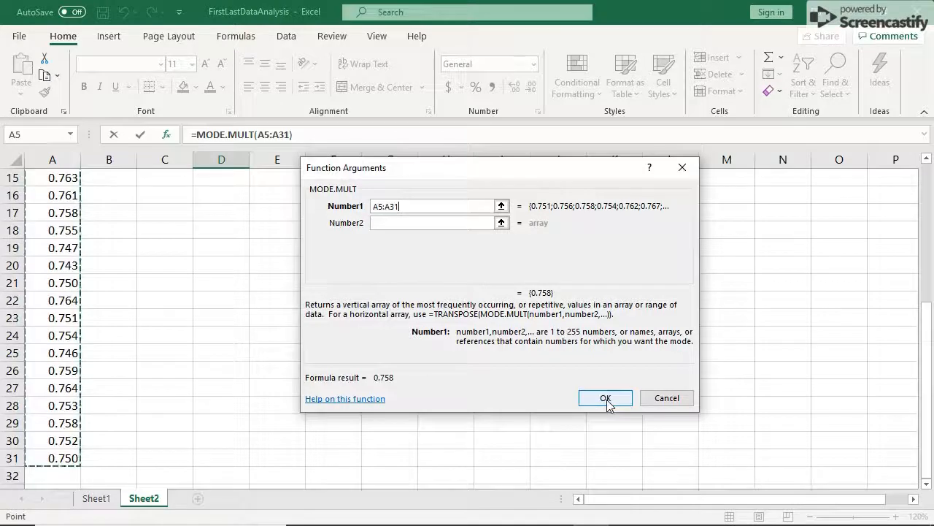
left_click(604, 398)
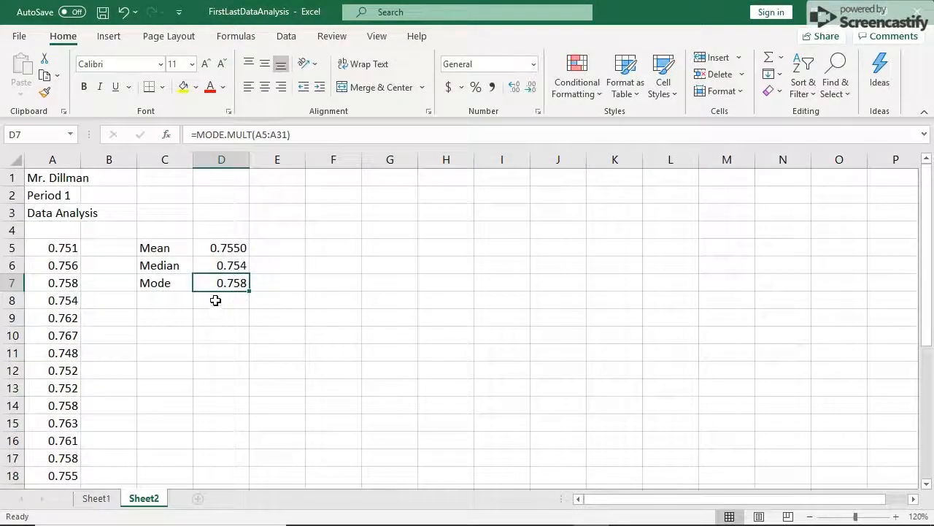
left_click(221, 300)
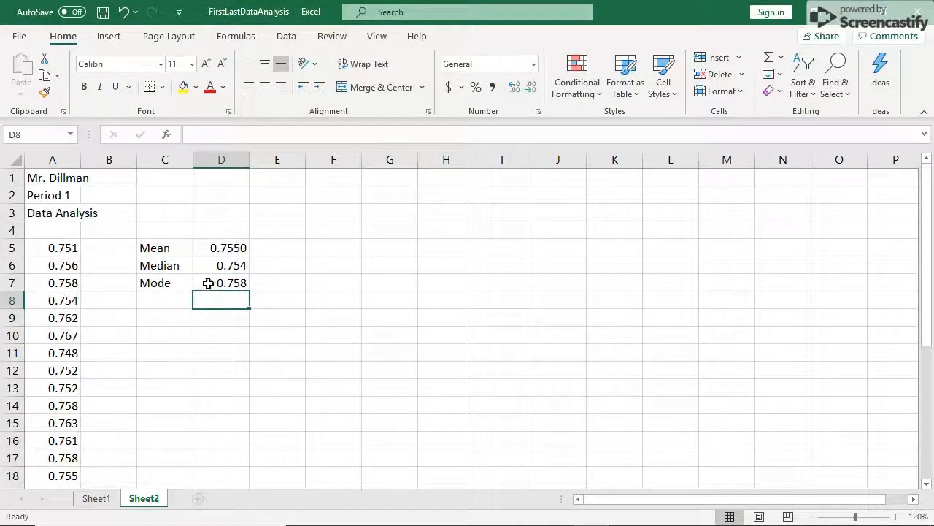
- Type 'Range' in C9 and 'Std. Dev.' in C10
left_click(164, 317)
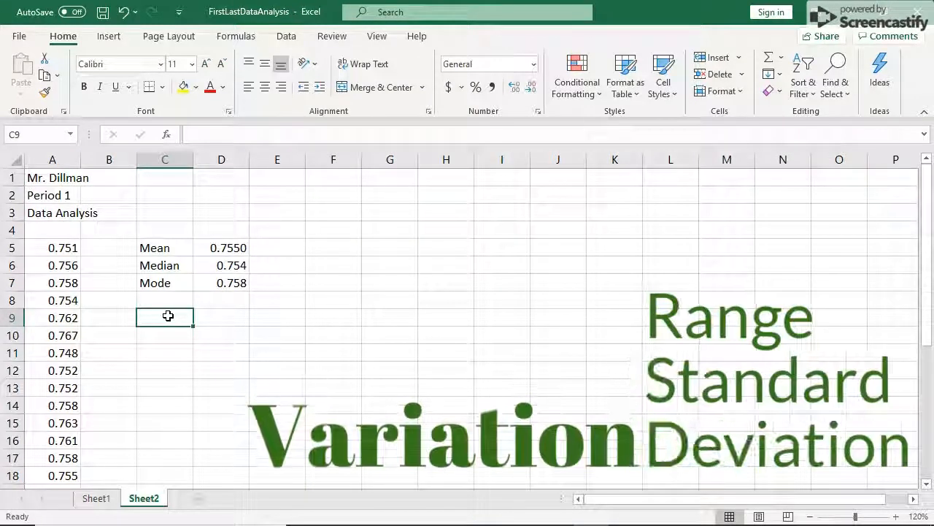
type("Range")
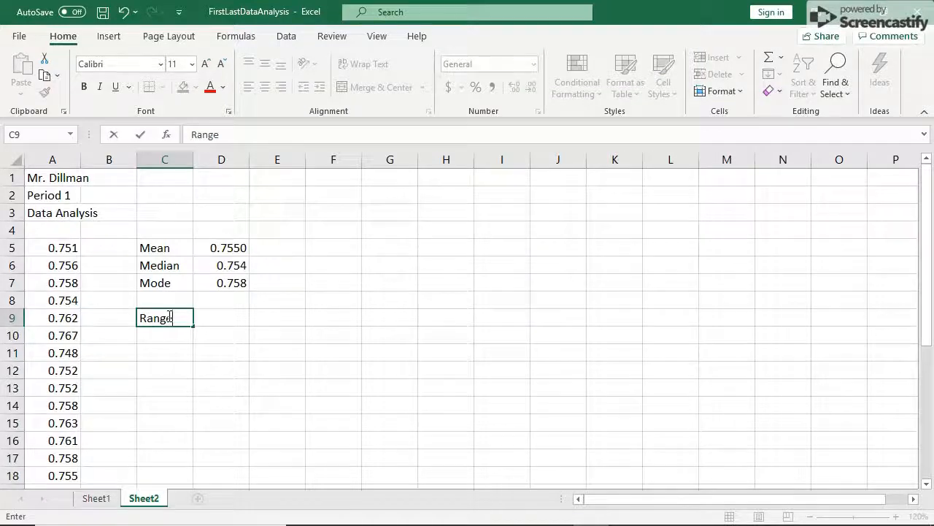
key("enter")
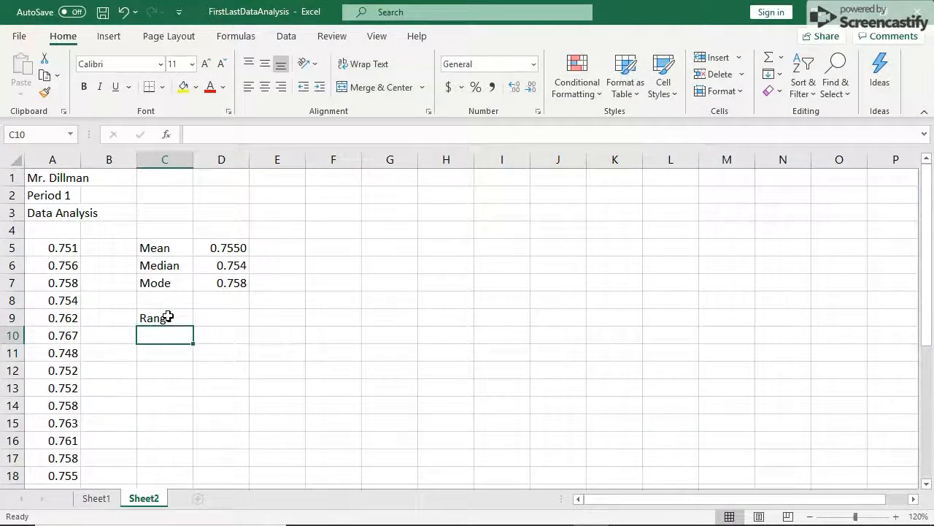
type("St")
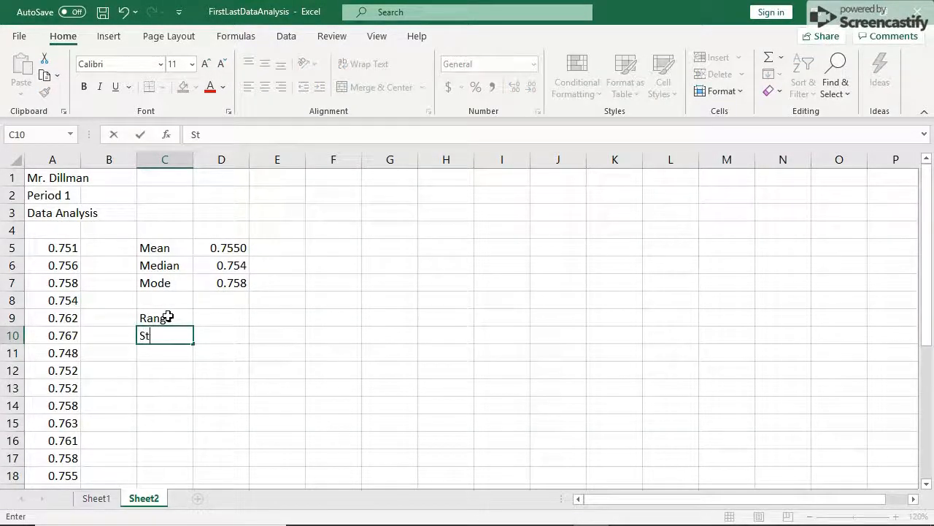
type("d")
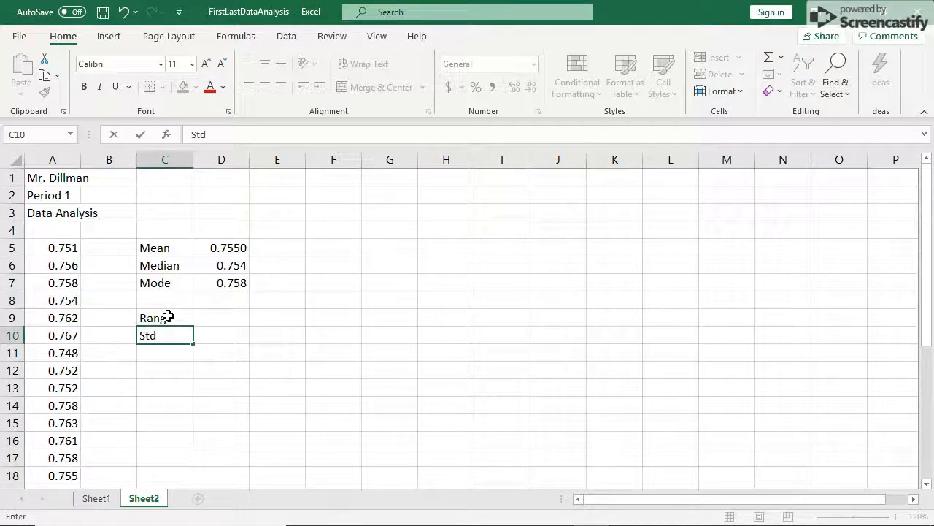
type(". Dev")
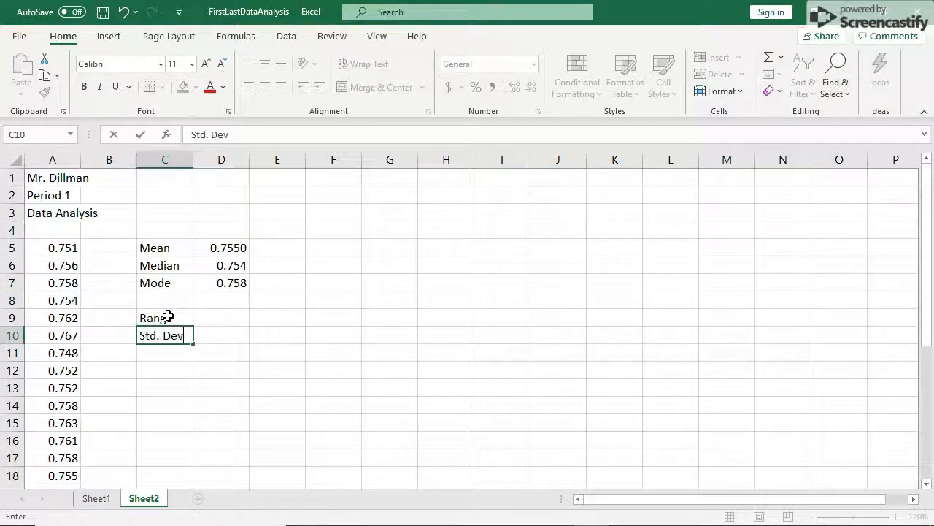
type(".")
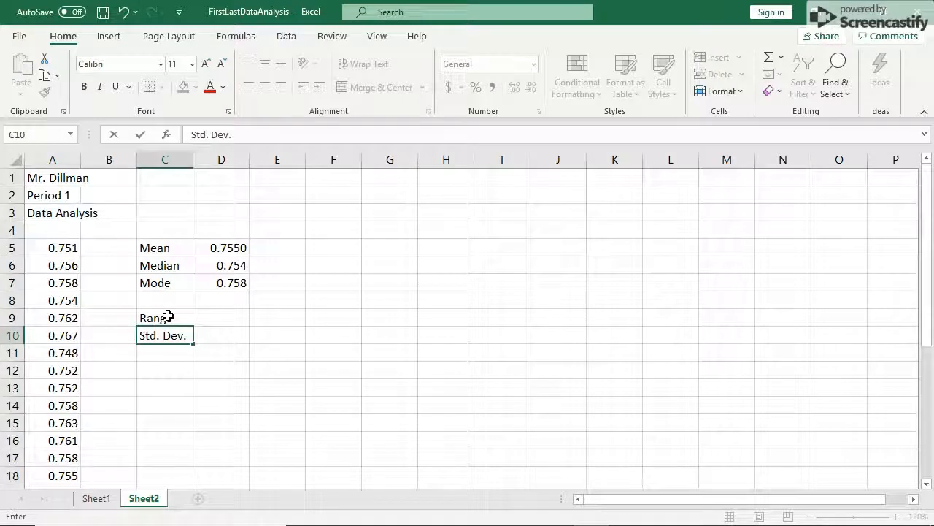
- Type the Min and Max labels into C11 and C12 below Std. Dev
left_click(221, 318)
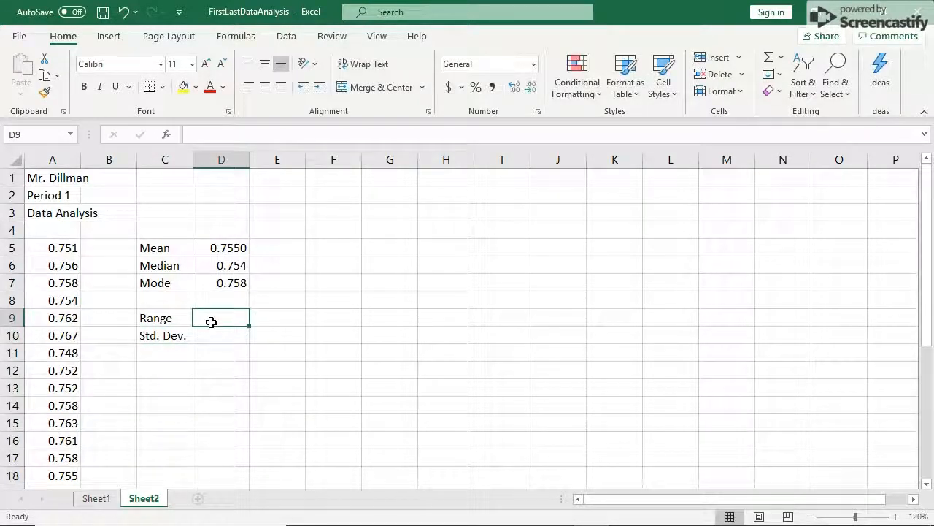
mouse_move(238, 337)
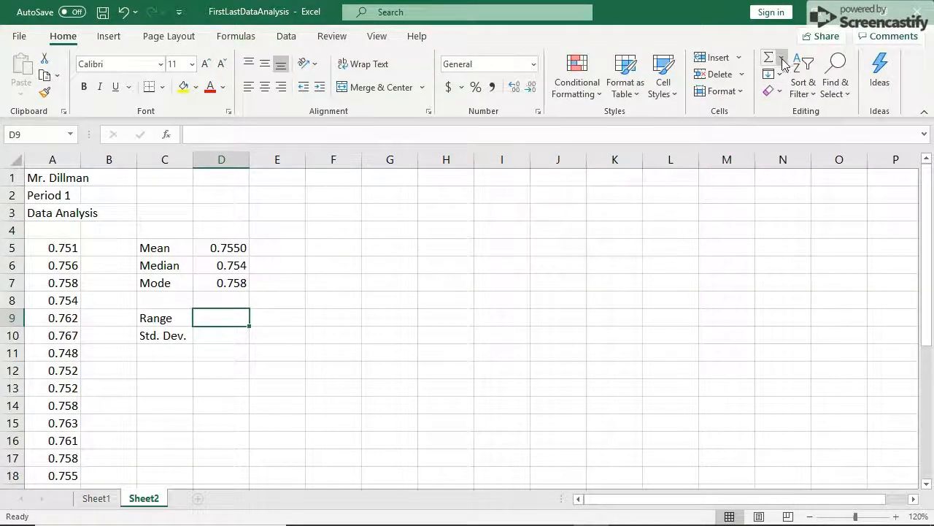
left_click(782, 62)
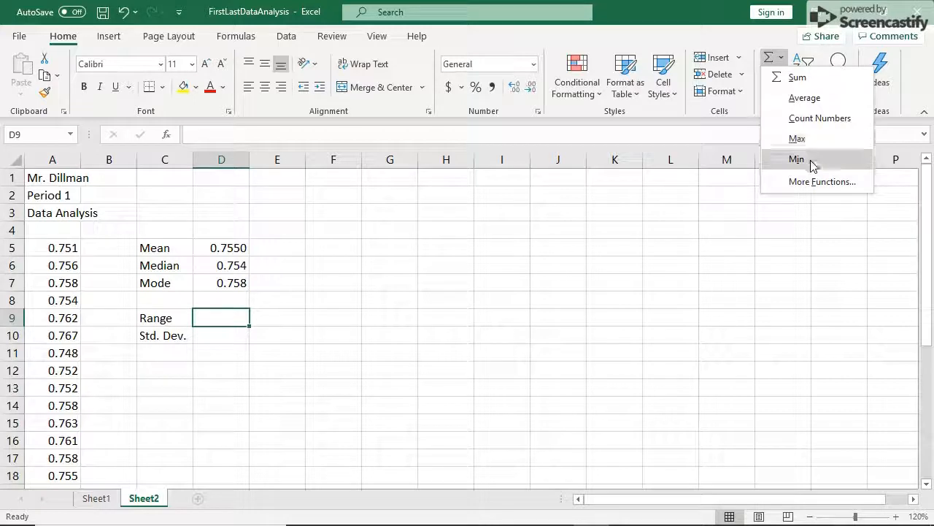
mouse_move(785, 69)
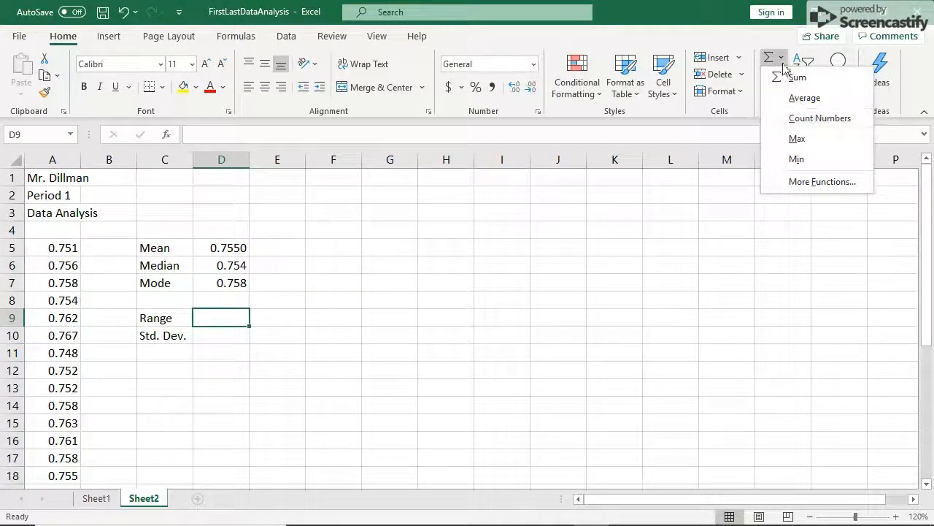
left_click(164, 352)
type("Min")
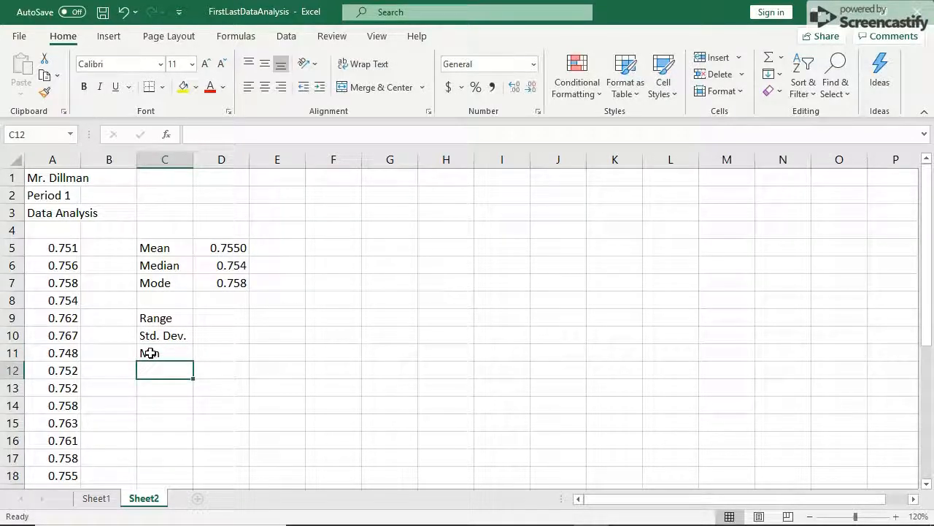
type("Max")
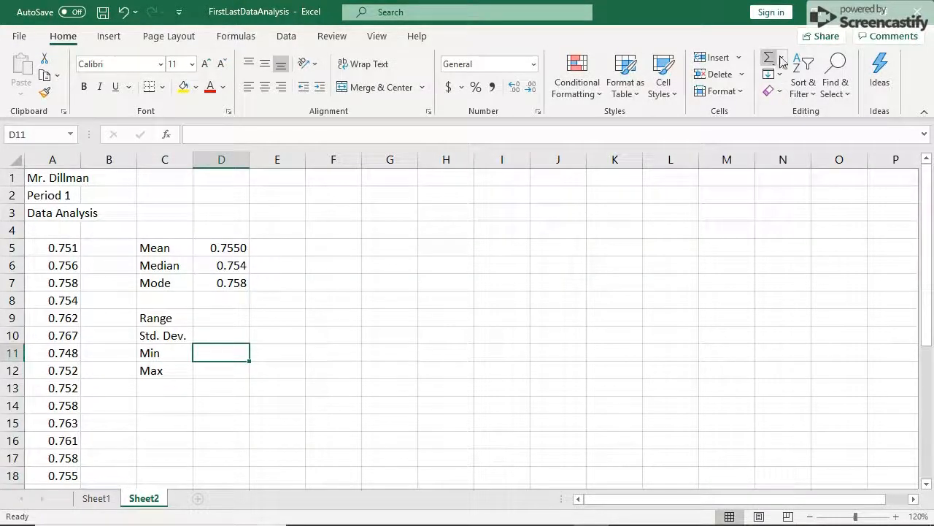
- Enter =MIN(A5:A31) in D11 through Insert Function, showing 0.743
type("=")
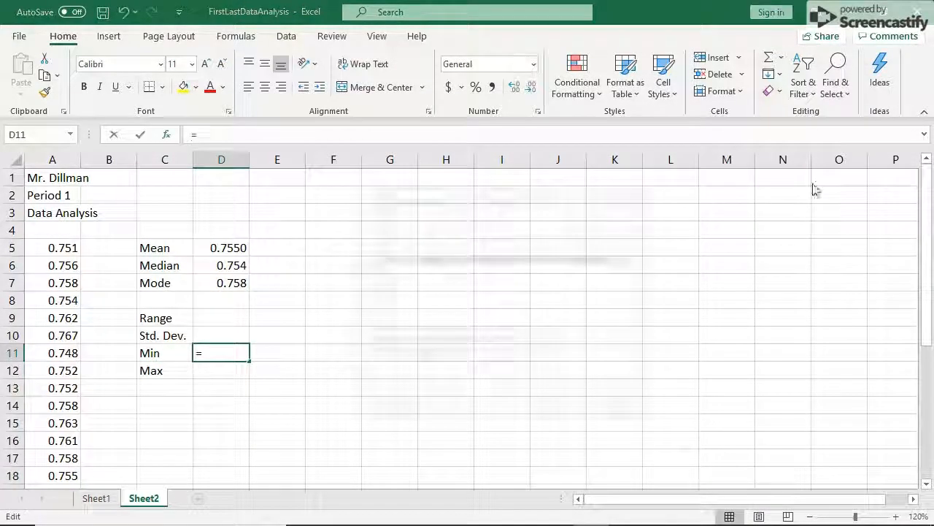
left_click(165, 134)
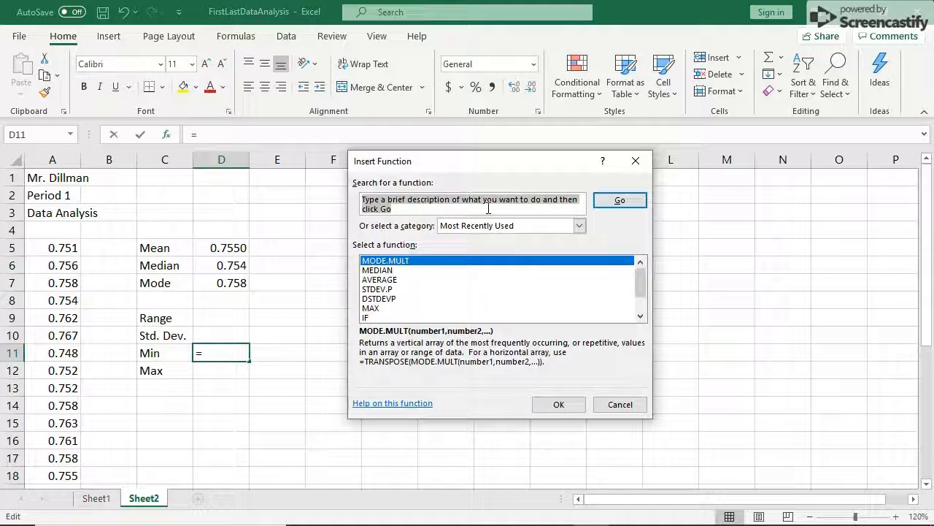
type("min")
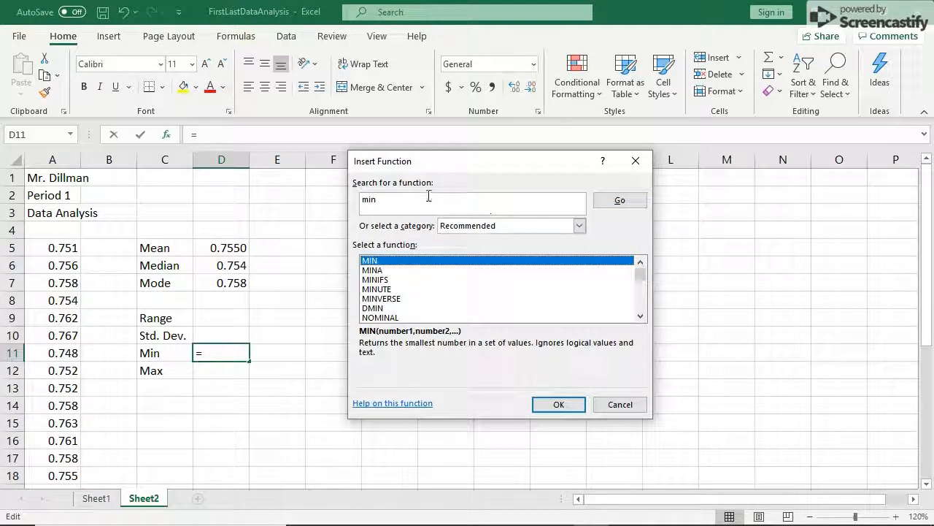
mouse_move(559, 405)
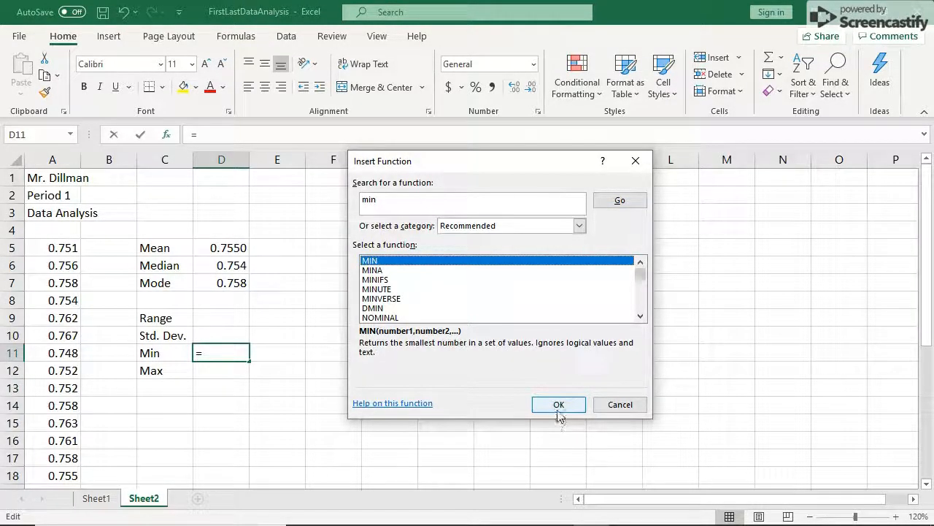
left_click(559, 404)
type("A5")
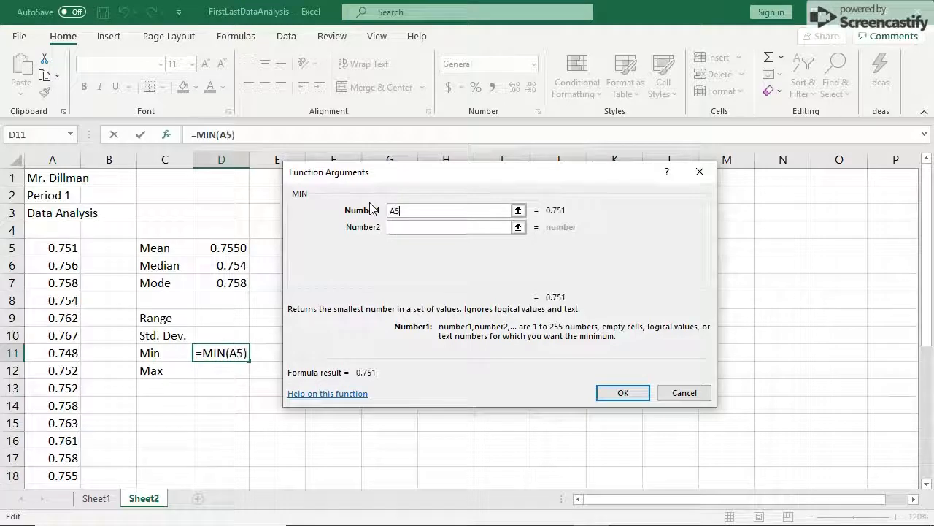
type(":A31")
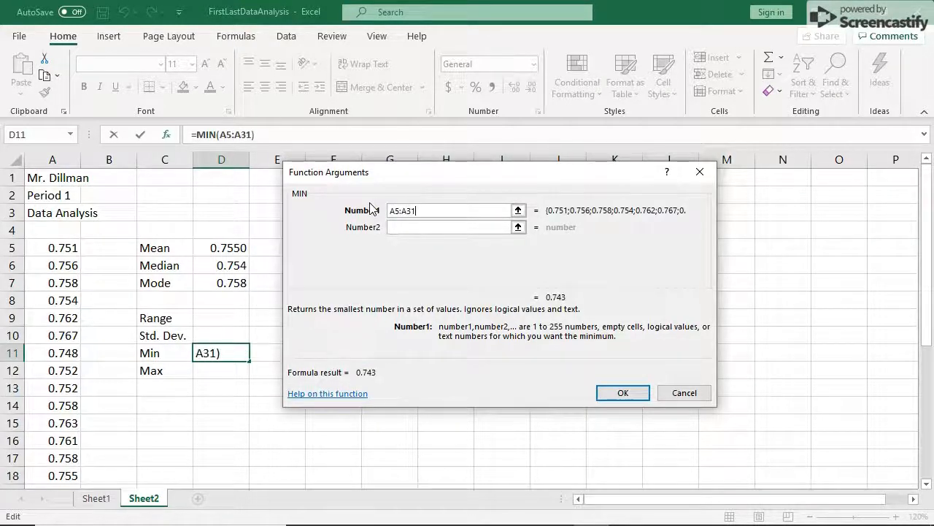
left_click(623, 393)
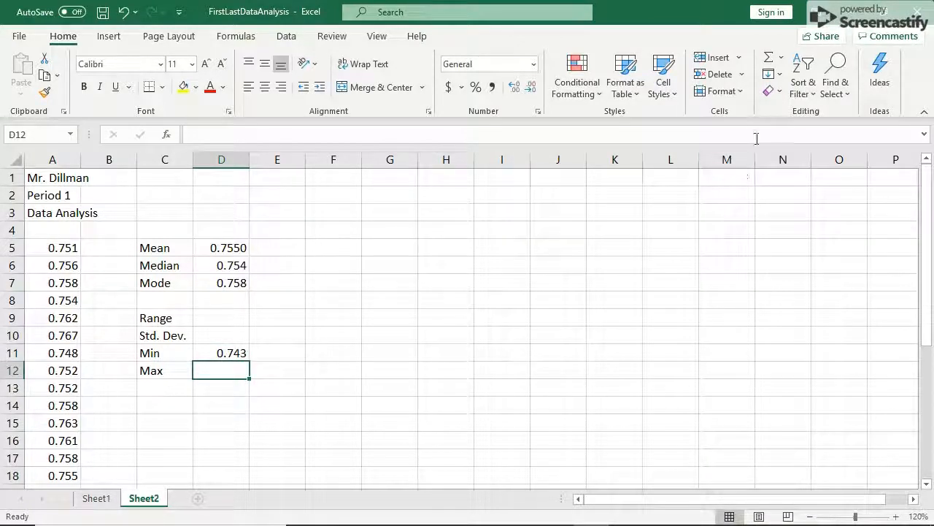
- Enter =MAX(A5:A31) in D12, showing 0.767
left_click(166, 135)
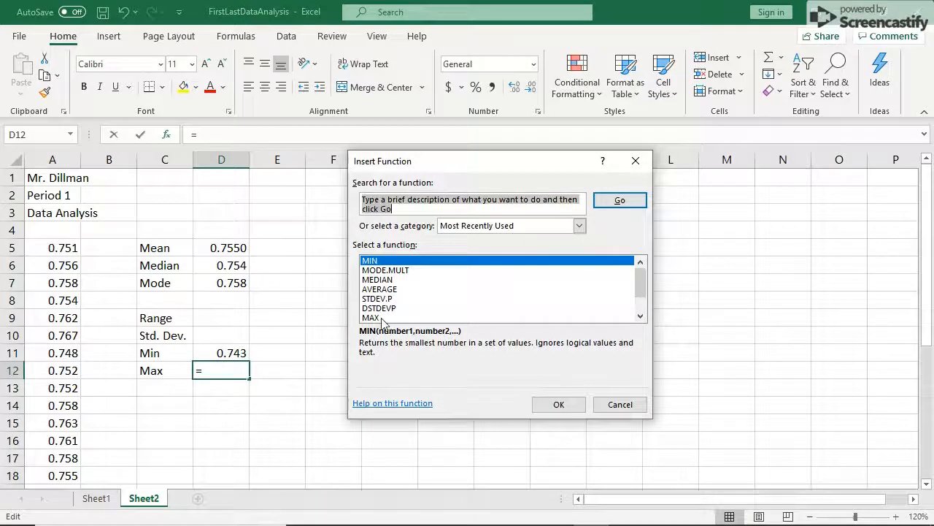
left_click(559, 405)
type("A")
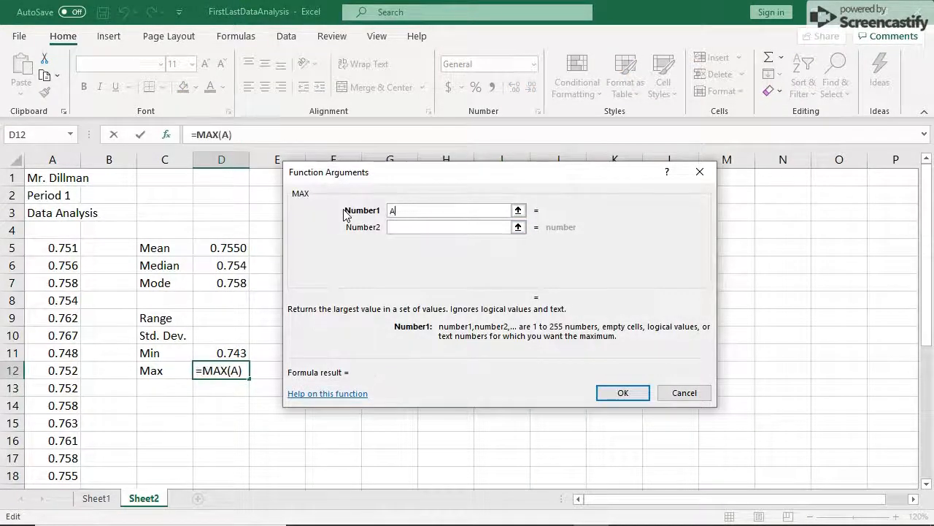
type("5:A")
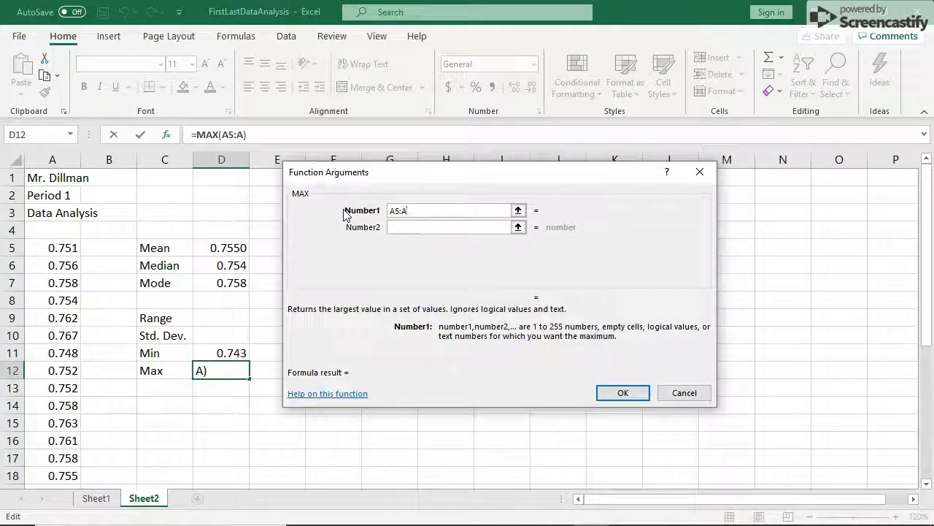
type("31")
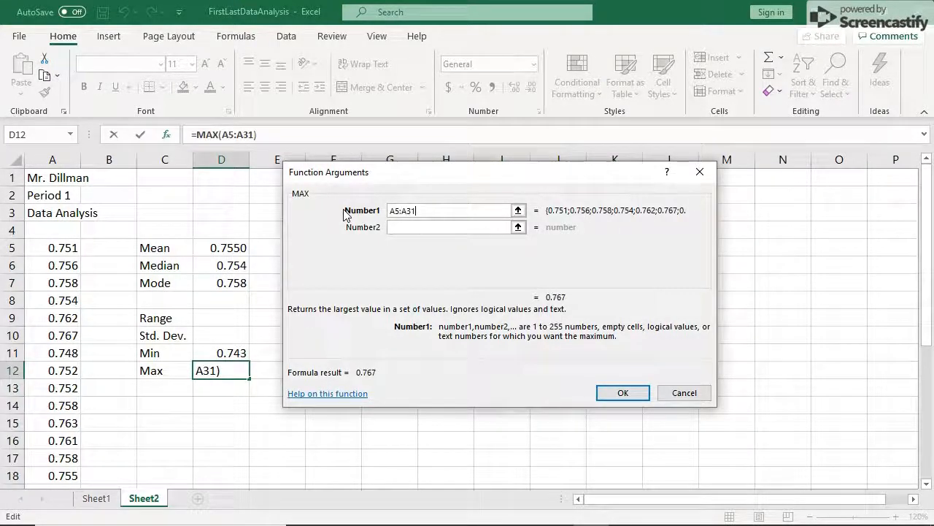
left_click(623, 393)
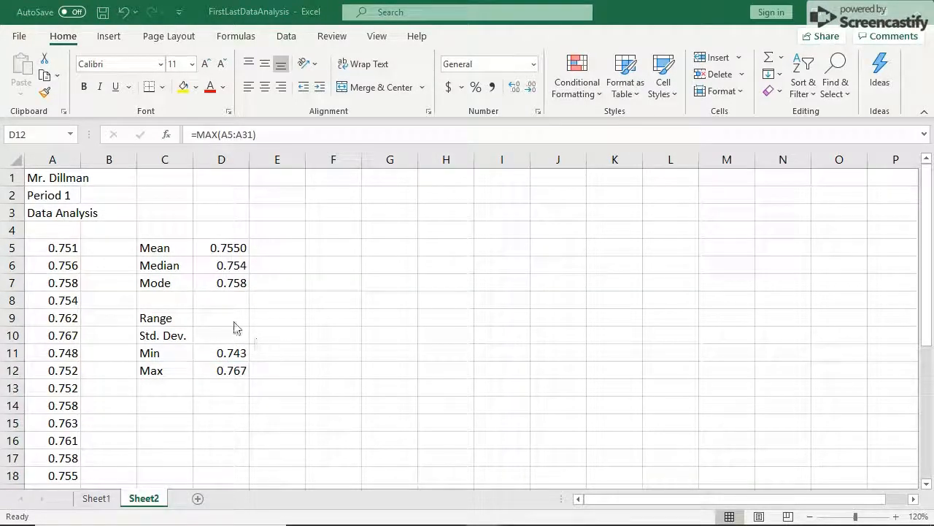
left_click(221, 317)
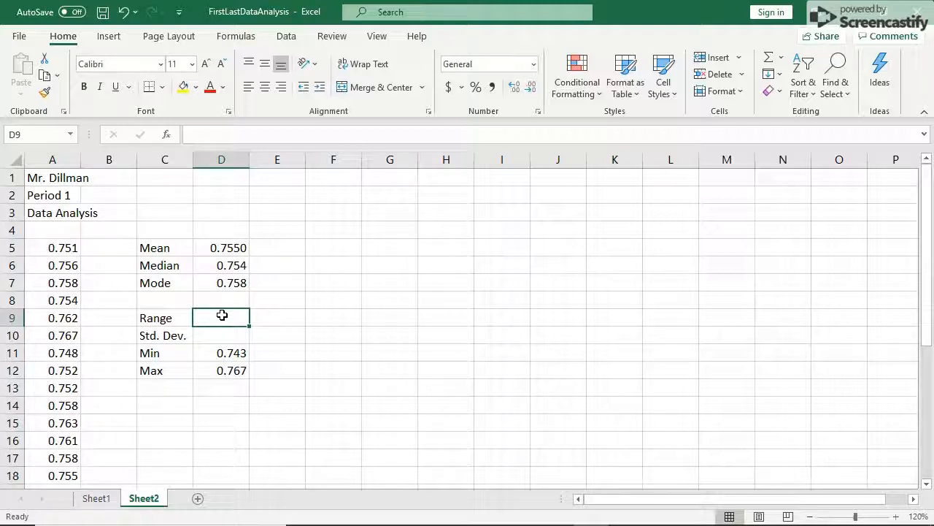
- Type the Range formula =D12-D11 into D9
type("=")
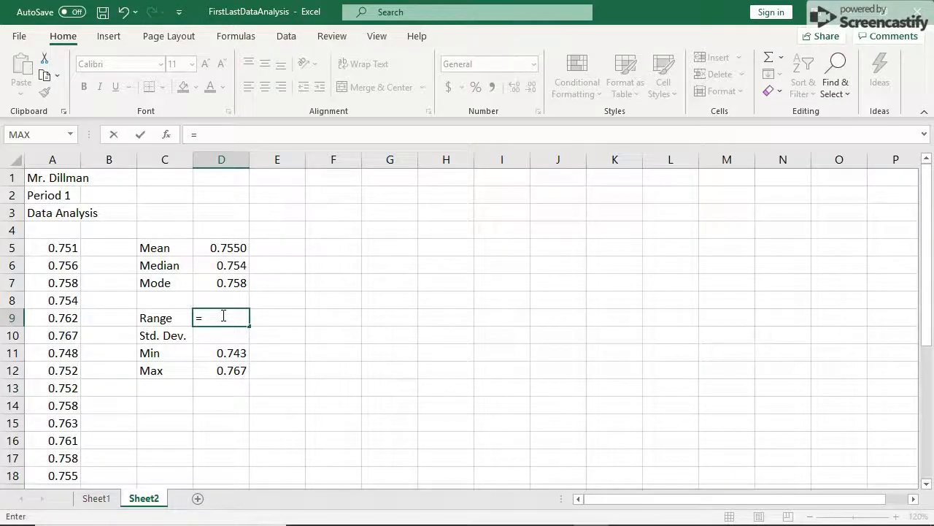
type("D12-D")
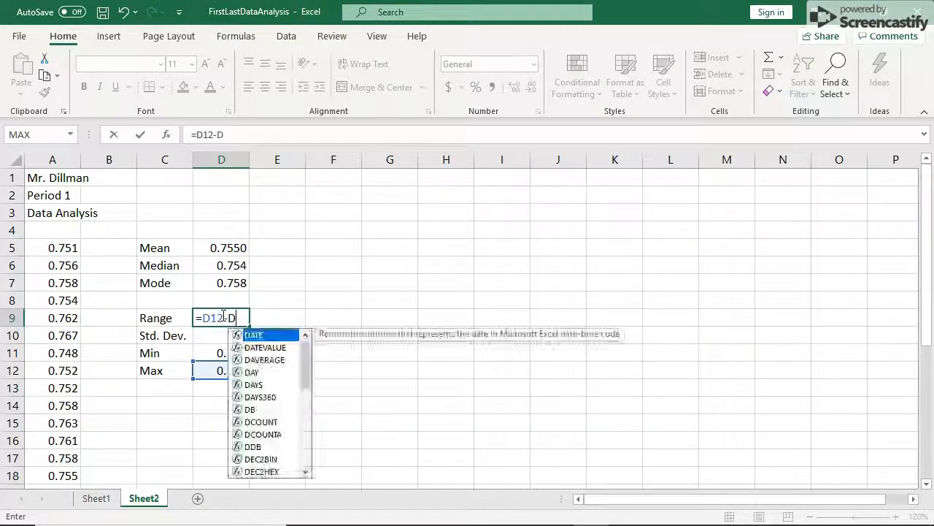
type("11")
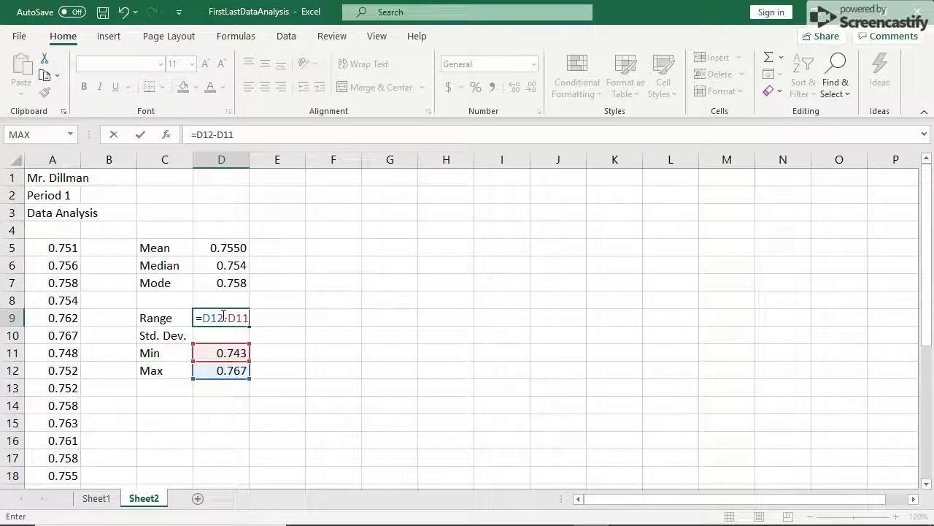
mouse_move(270, 297)
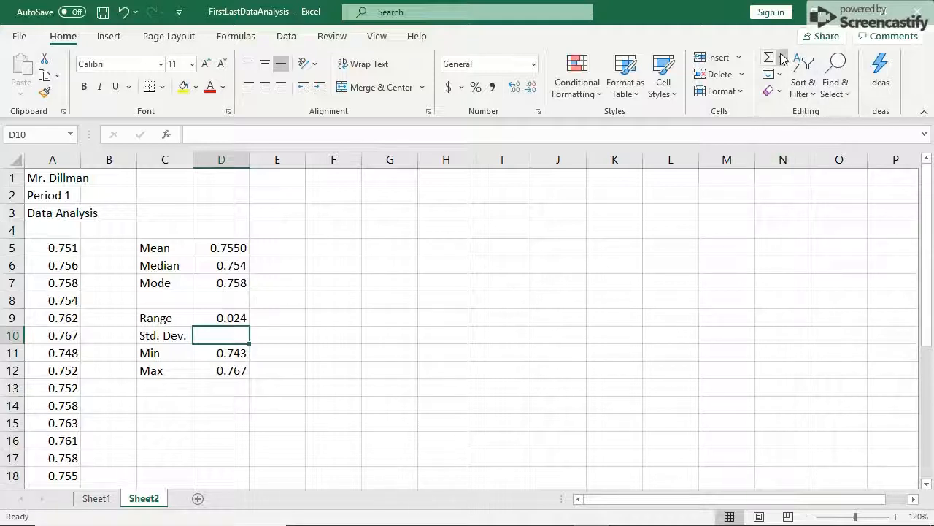
- Fill D10 with STDEV.P over A5:A31, showing 0.00597
left_click(166, 134)
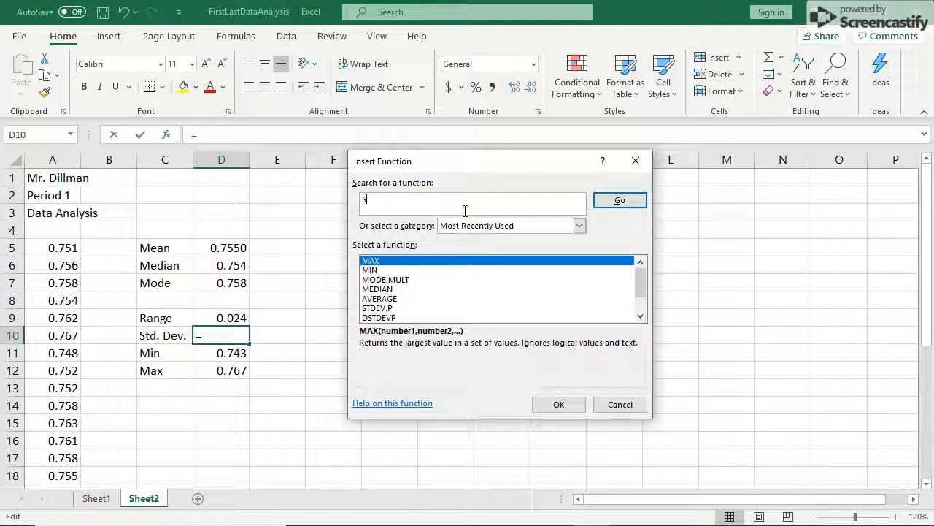
type("Standard de")
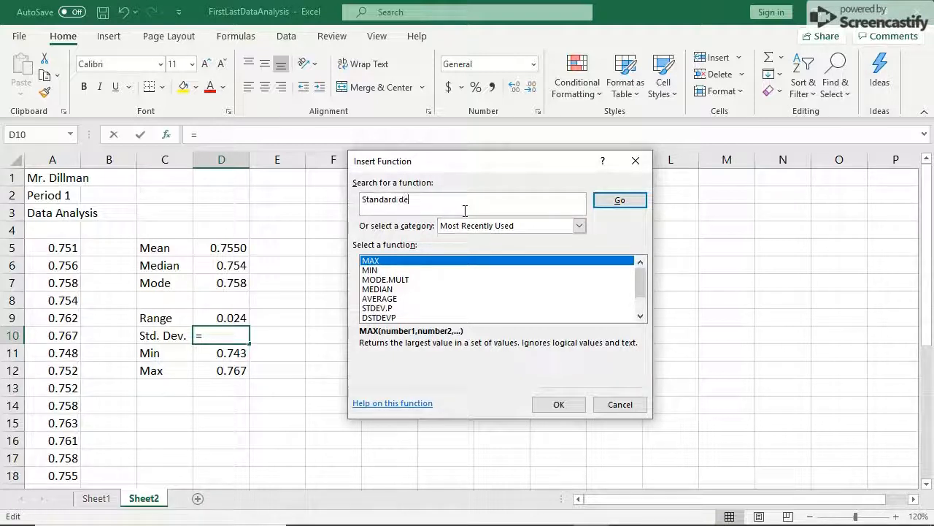
type("viat")
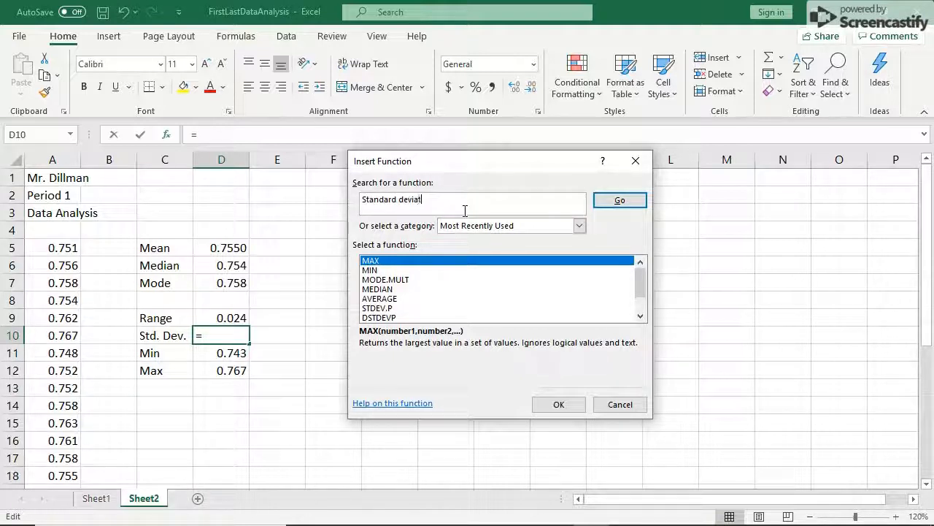
left_click(620, 199)
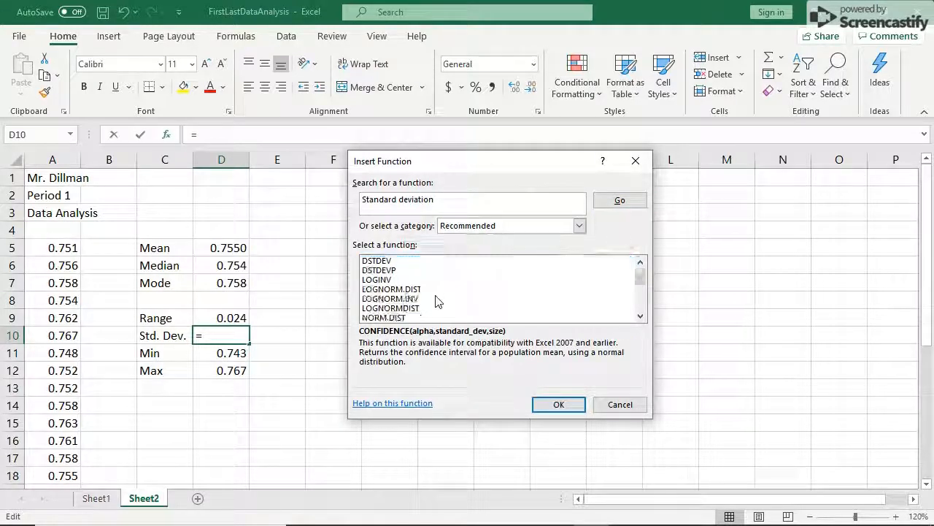
scroll("down", 3)
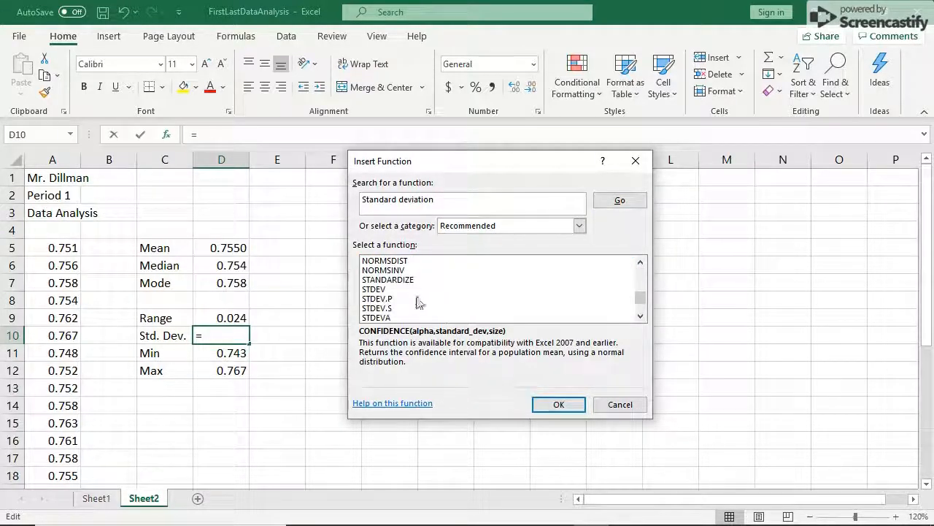
left_click(377, 298)
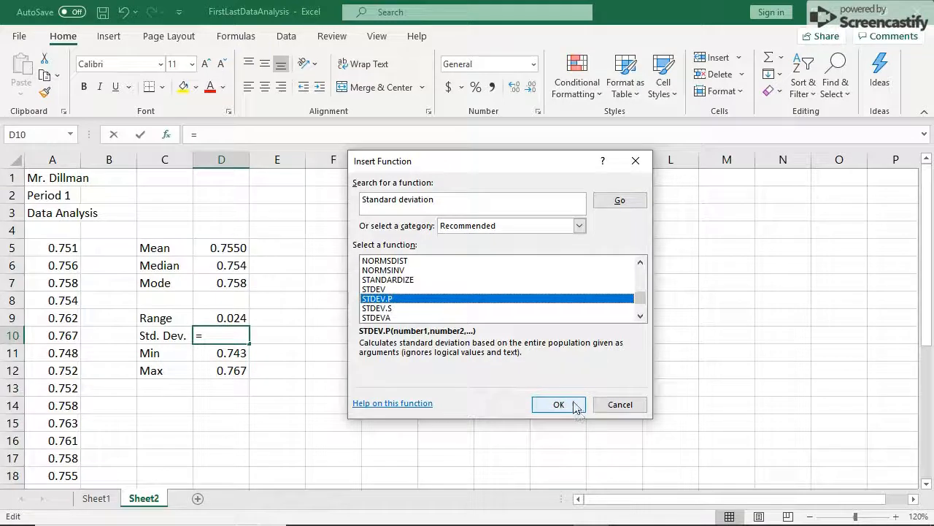
left_click(558, 405)
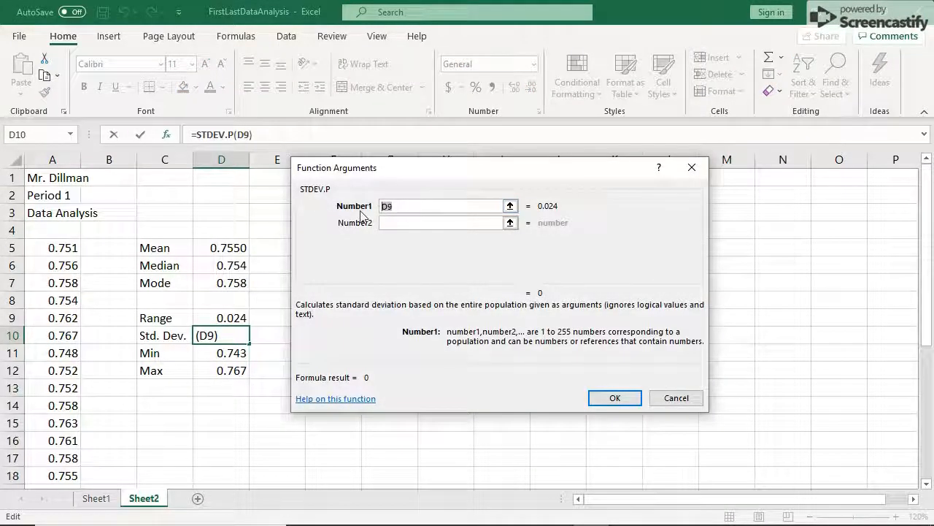
type("A5:A3")
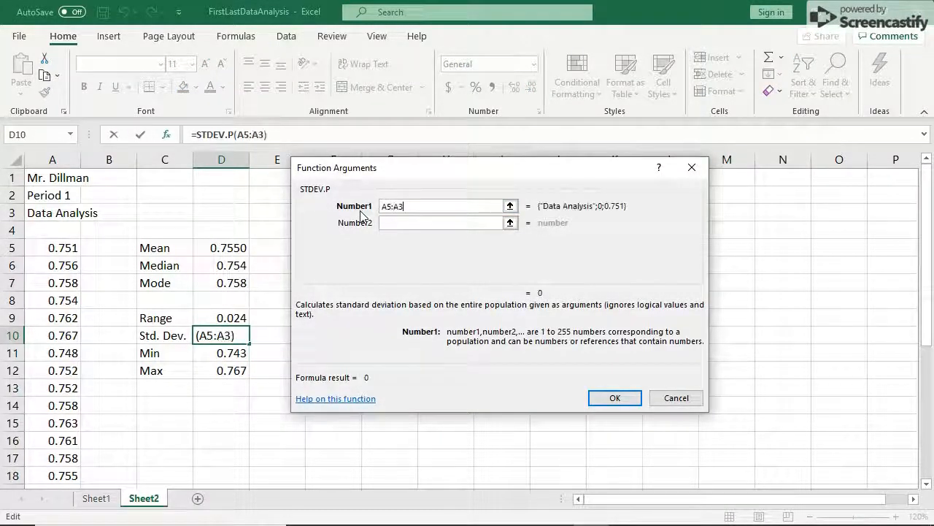
left_click(614, 397)
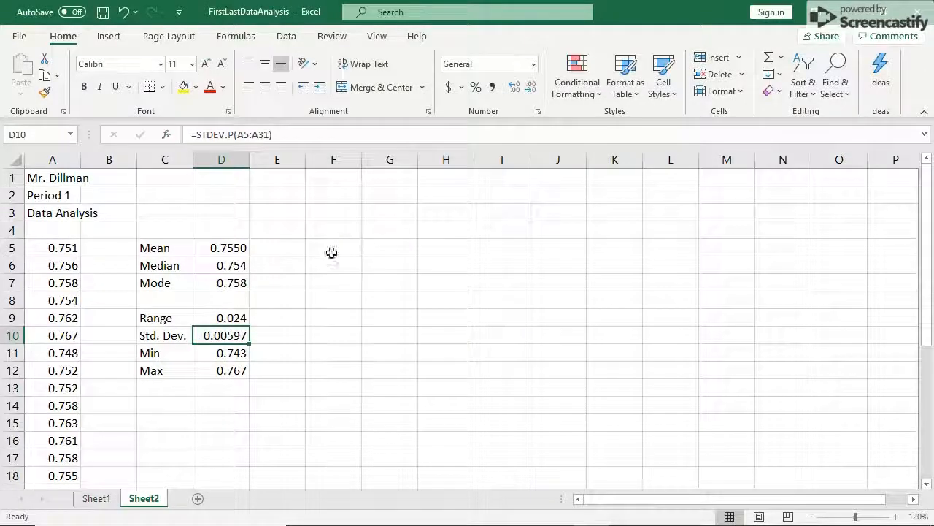
mouse_move(240, 343)
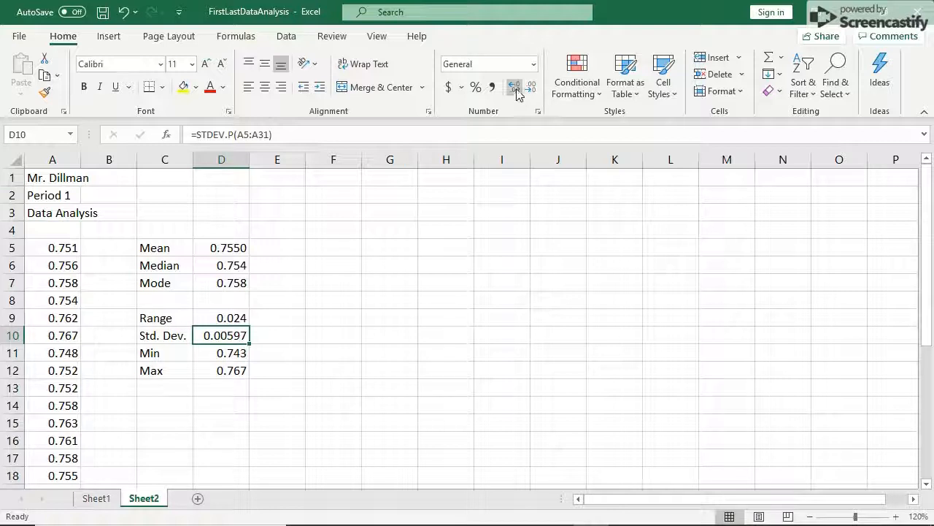
- Adjust D10's decimal places so the standard deviation shows 0.0060
left_click(514, 87)
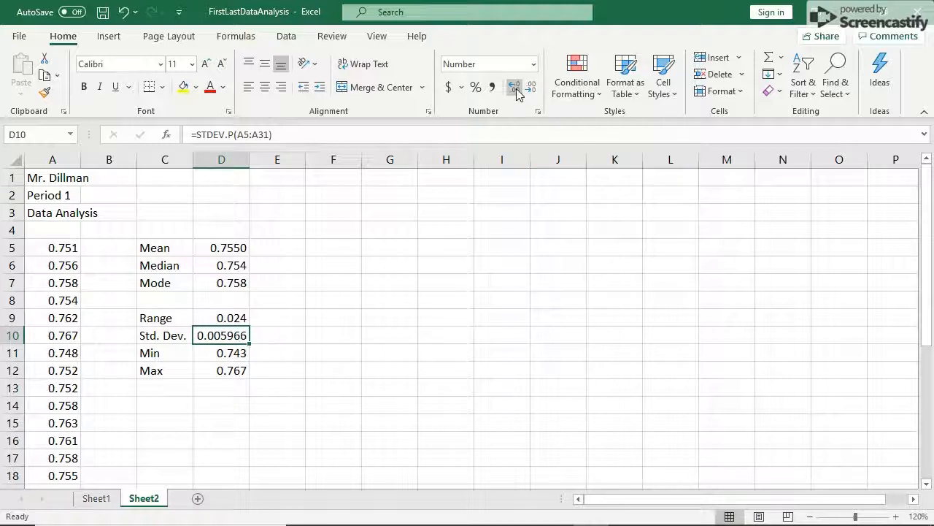
left_click(515, 86)
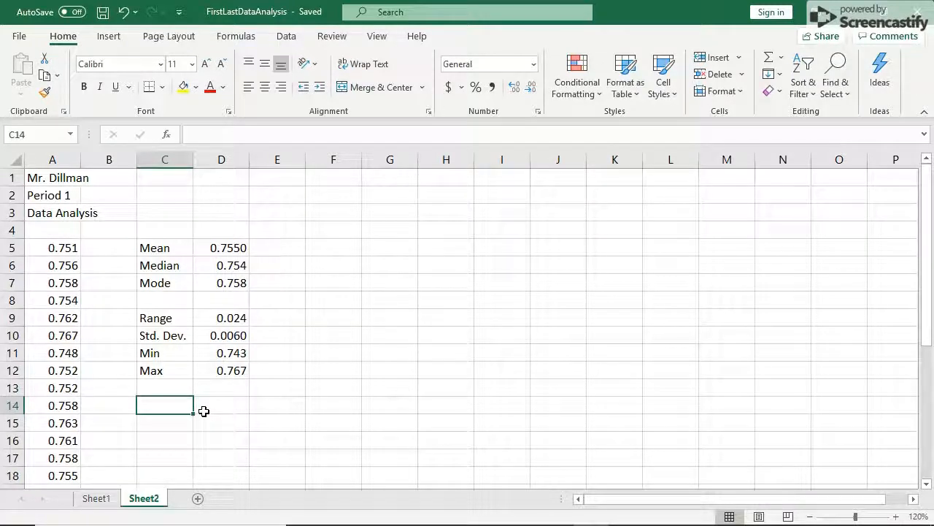
mouse_move(273, 373)
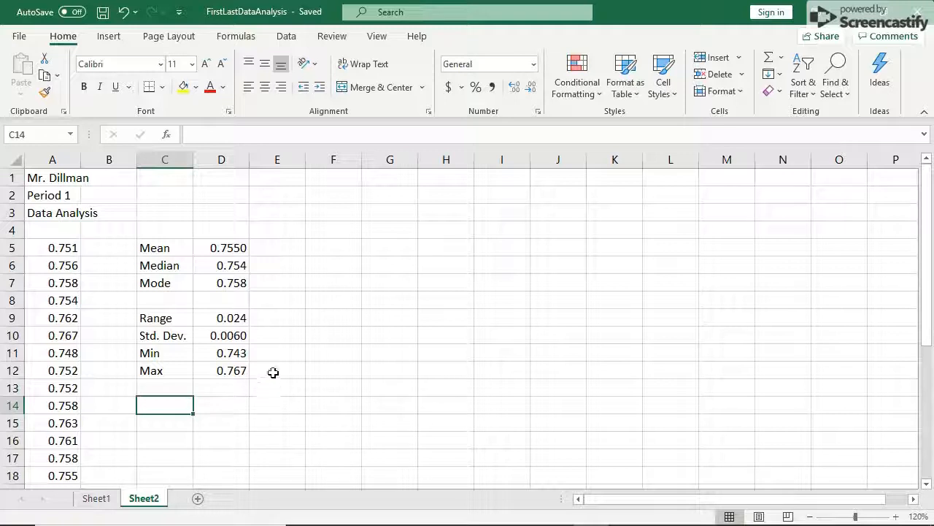
left_click(221, 353)
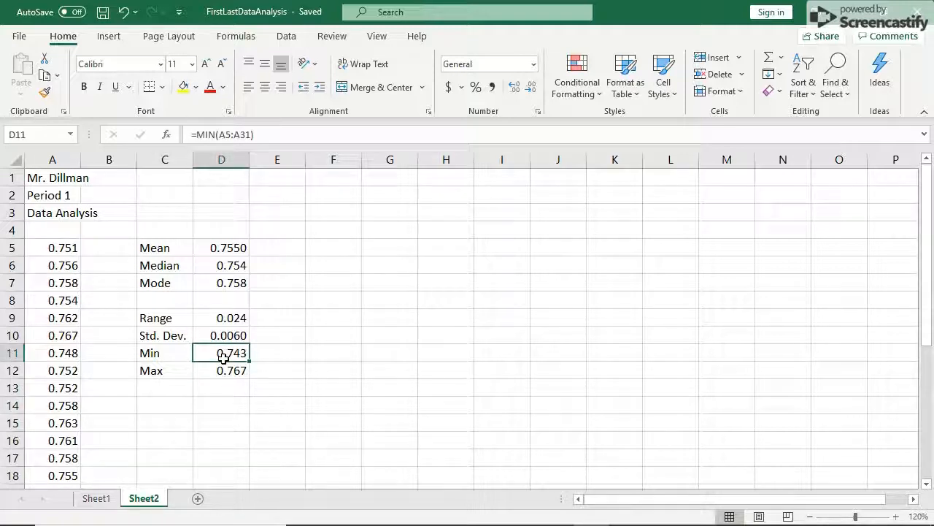
mouse_move(215, 363)
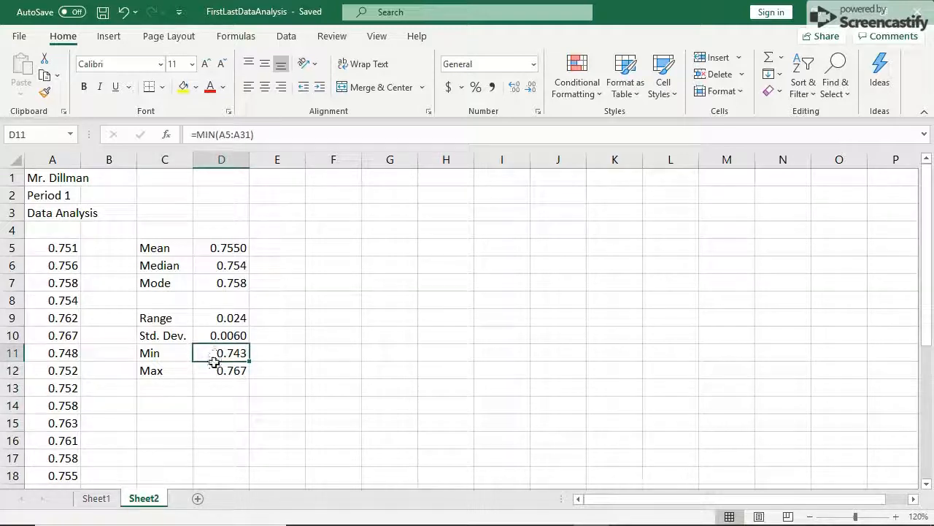
left_click(222, 371)
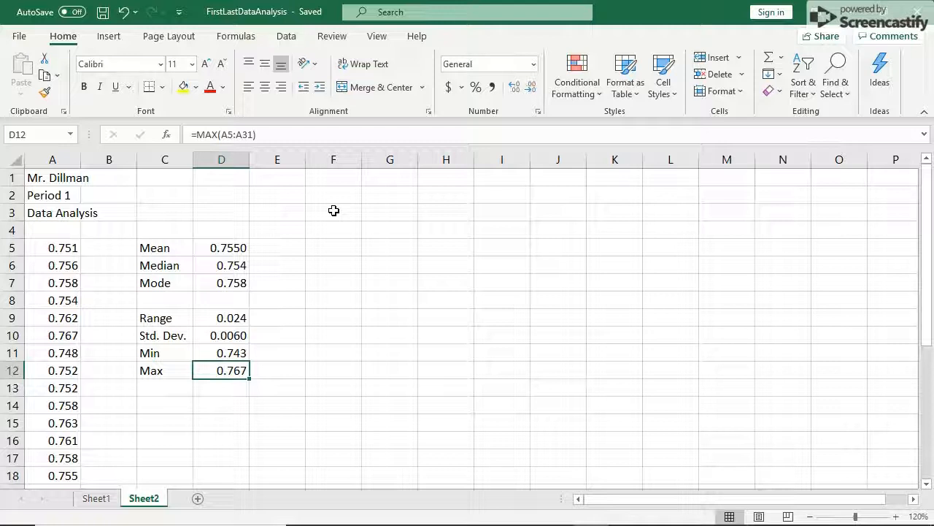
left_click(334, 212)
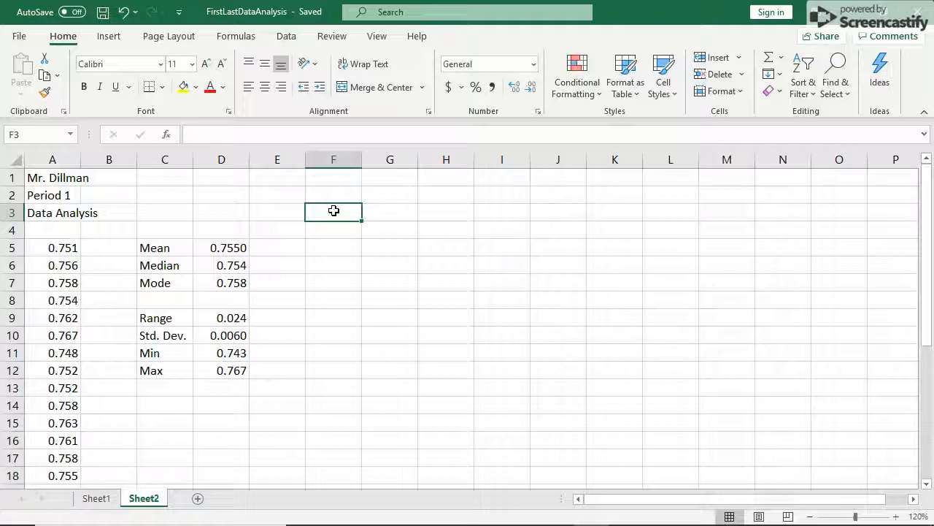
- Type the Bins heading in F3 and begin the bin values at 0.742
type("Bins")
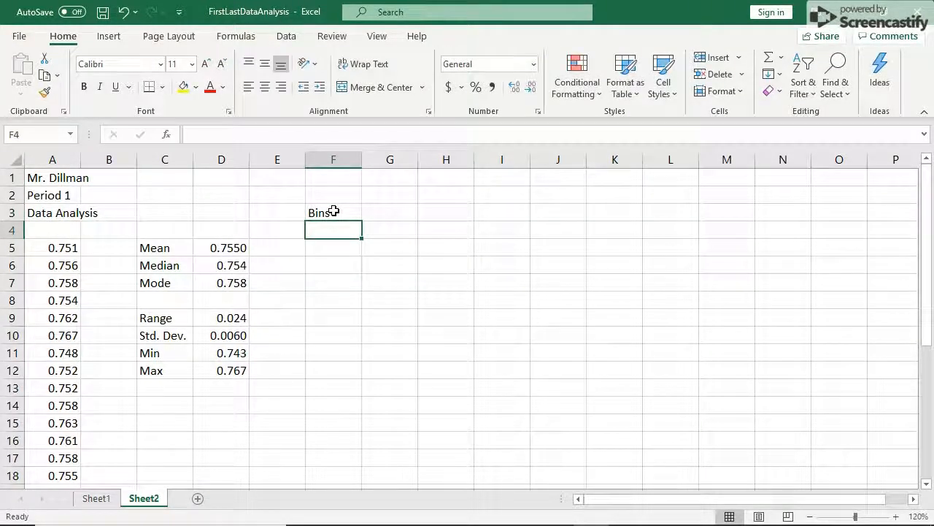
type("0.742")
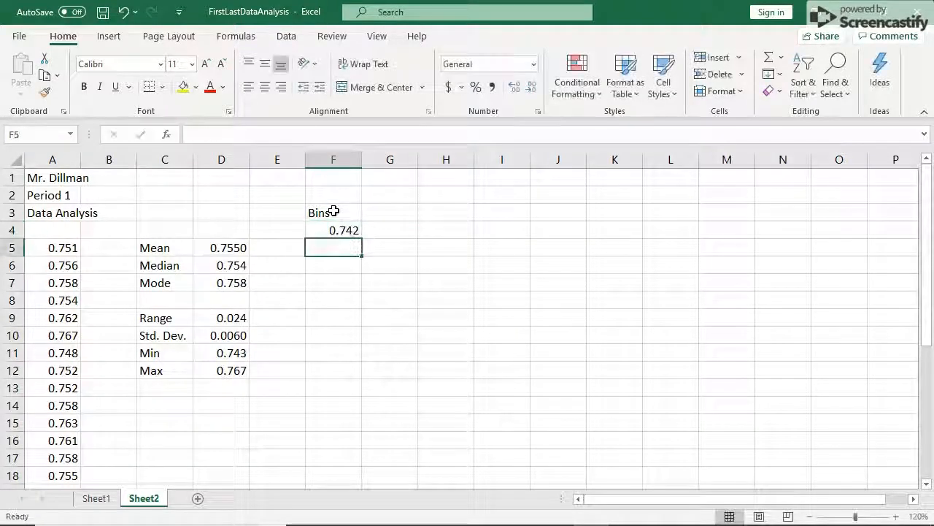
type("0.744")
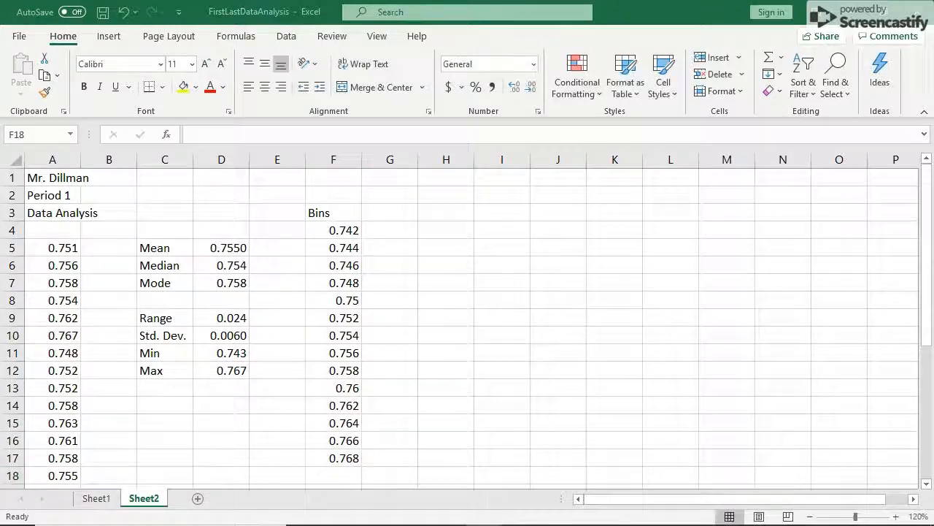
mouse_move(399, 259)
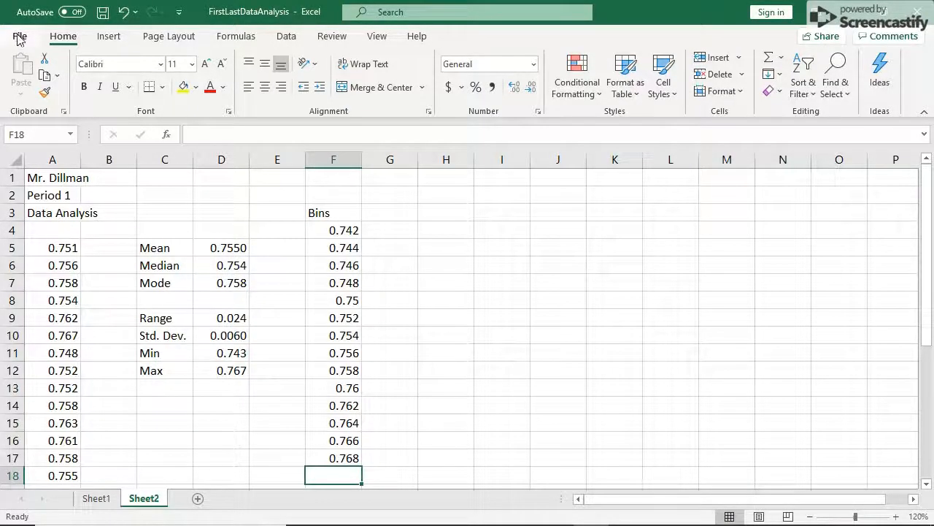
- Enable the Analysis ToolPak add-in from Excel Options
left_click(19, 36)
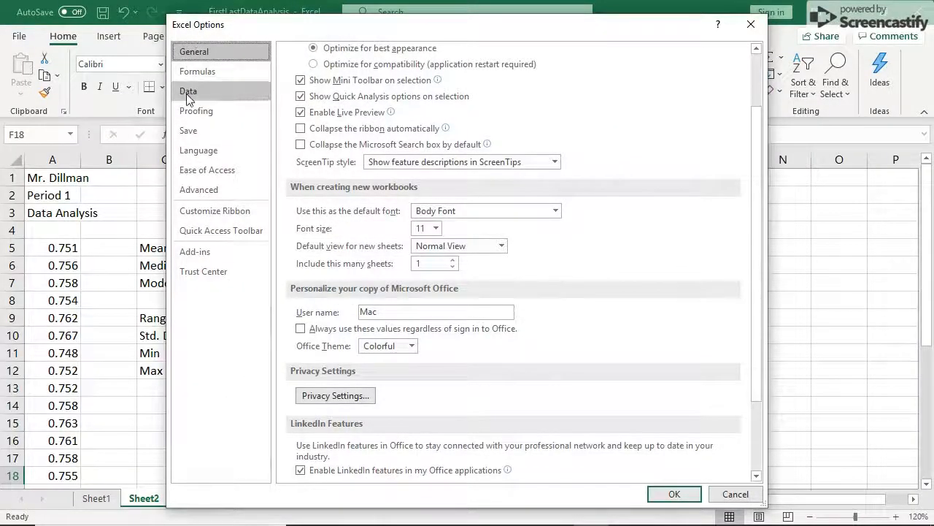
left_click(195, 251)
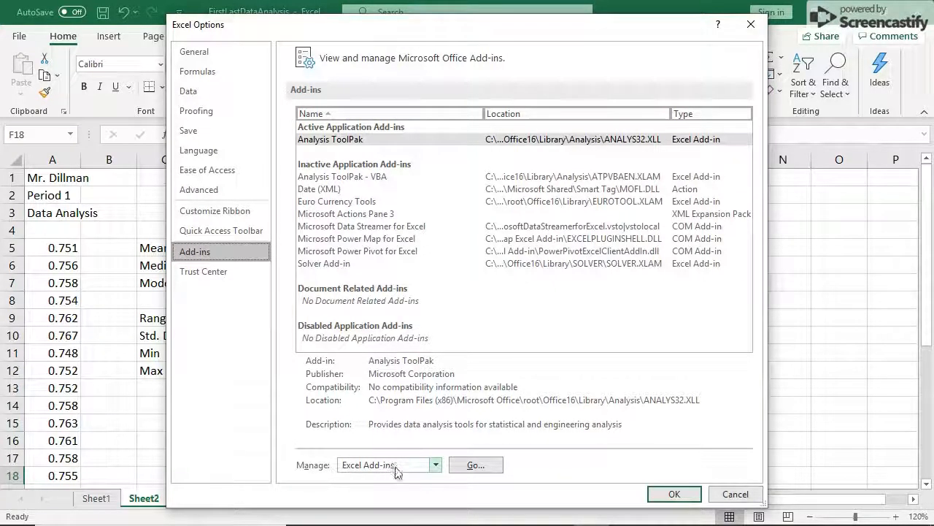
left_click(475, 464)
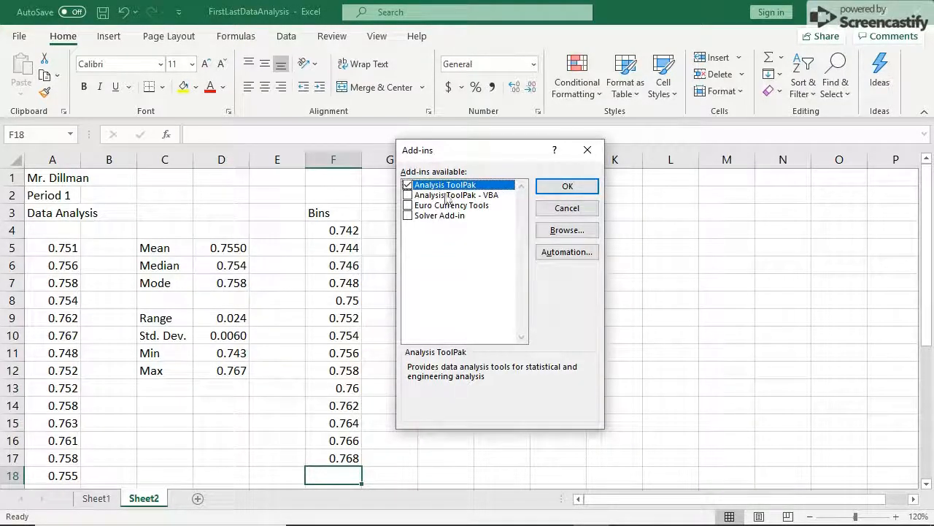
left_click(568, 185)
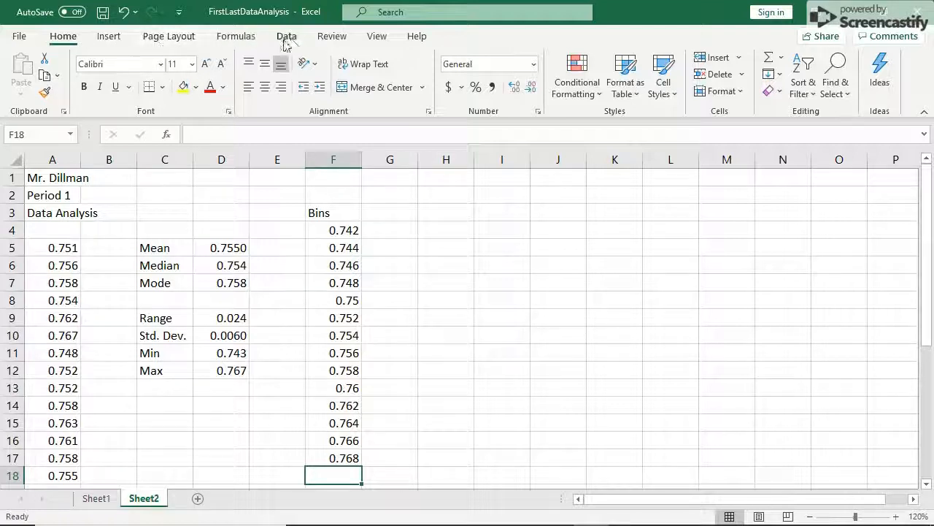
- Switch to the Data tab to reach the Data Analysis command
left_click(286, 35)
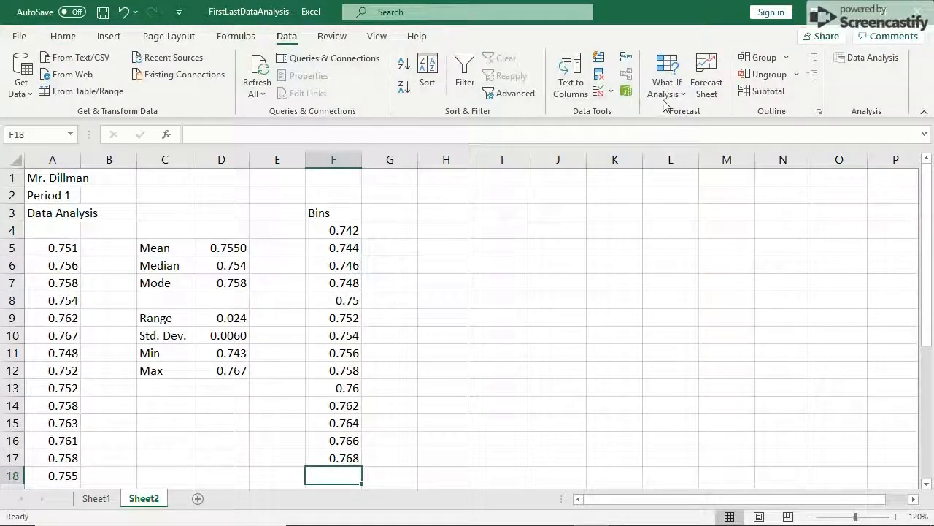
mouse_move(861, 104)
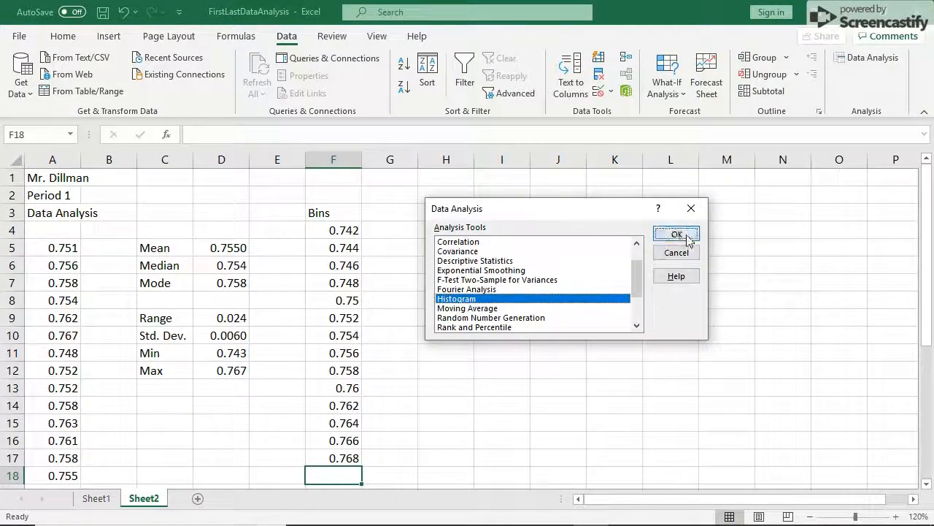
- Run Histogram on A5:A31 with bins F4:F17, output at G3 with a chart
left_click(676, 234)
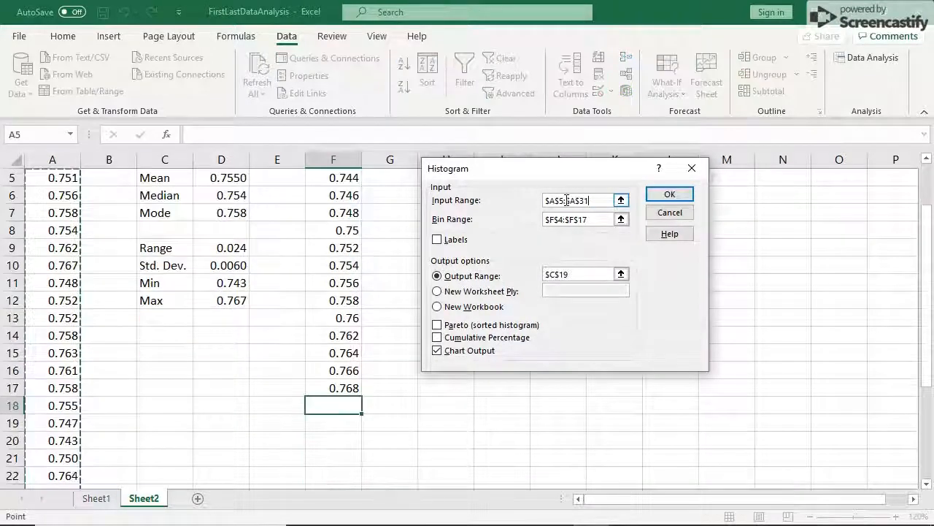
scroll("up", 3)
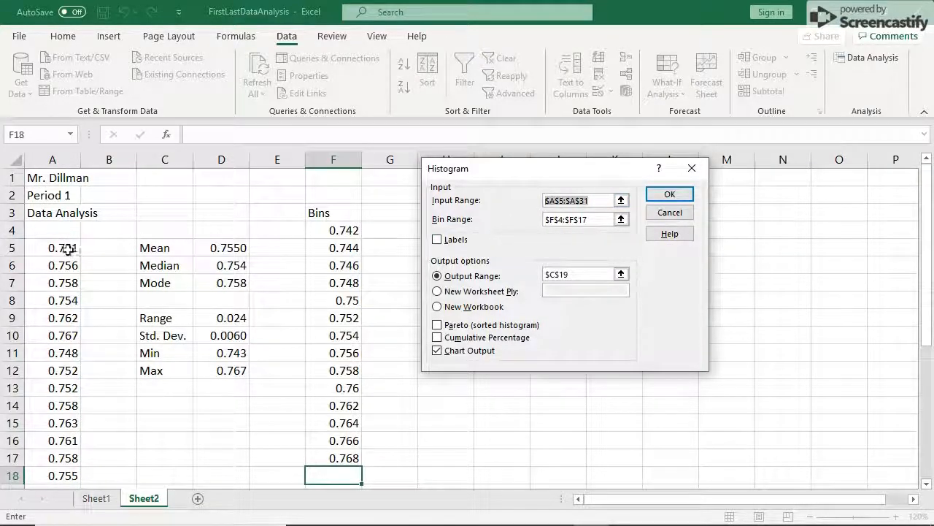
left_click(621, 200)
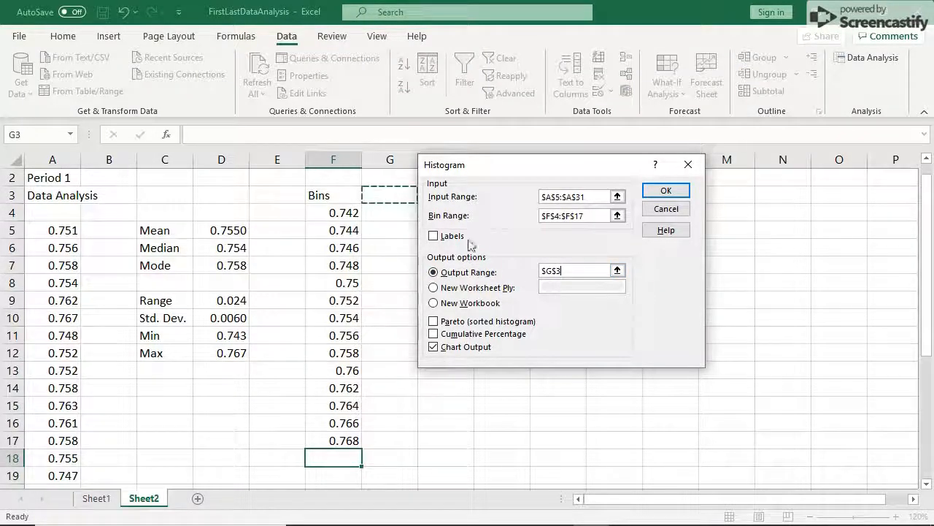
left_click(433, 346)
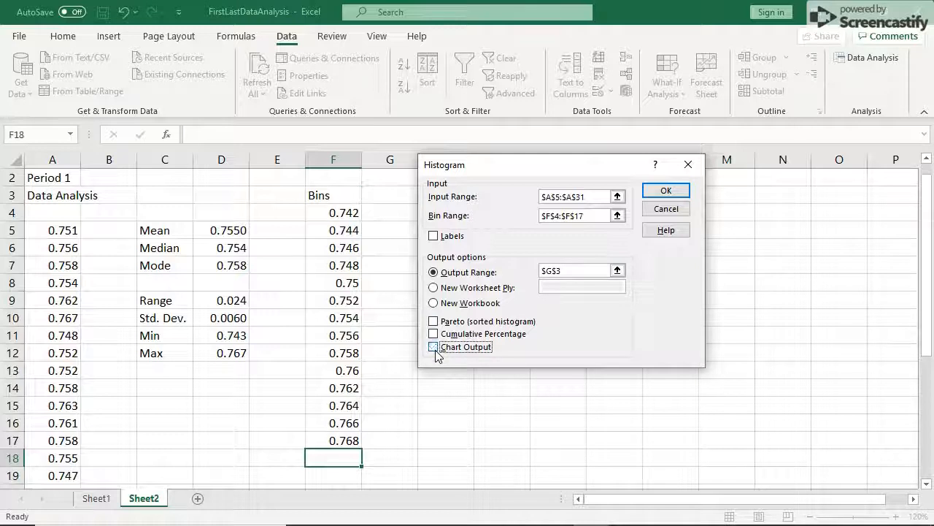
left_click(665, 190)
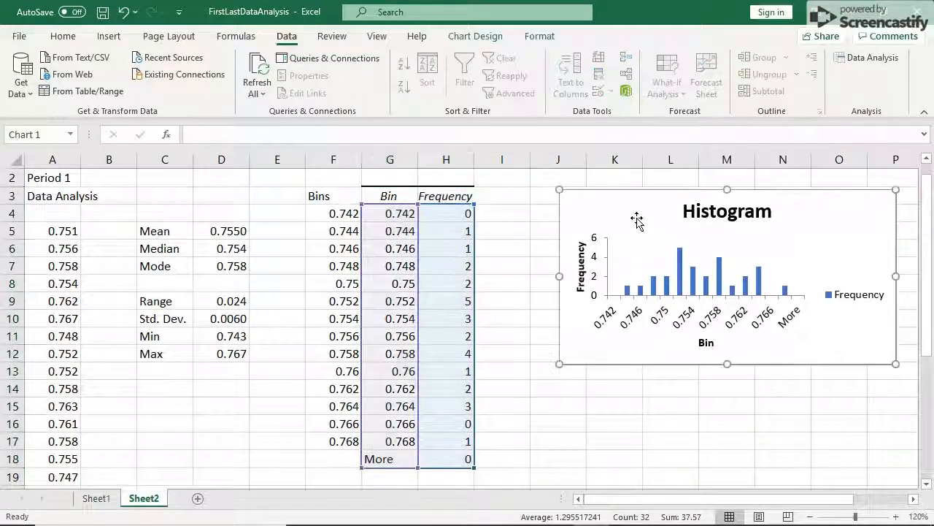
mouse_move(730, 222)
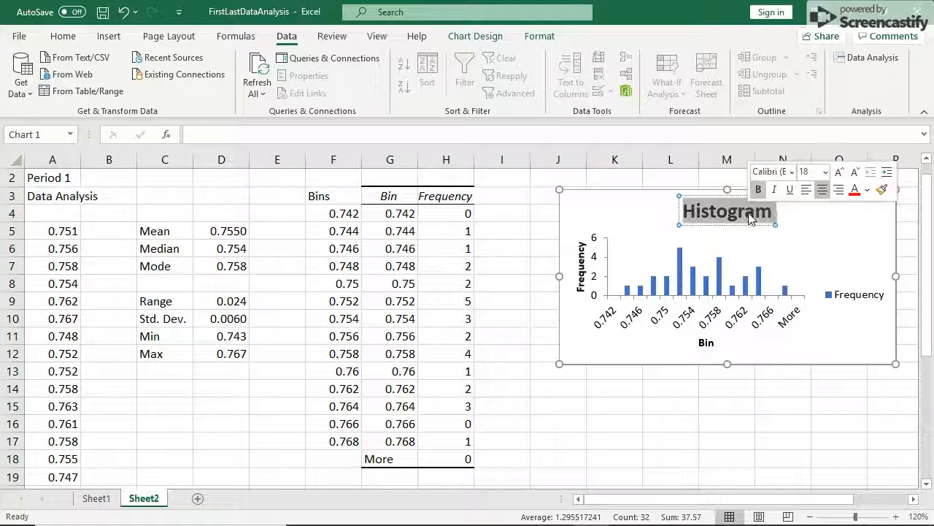
- Title the histogram 'Cube Lengths' and move it below the frequency table
type("Cube")
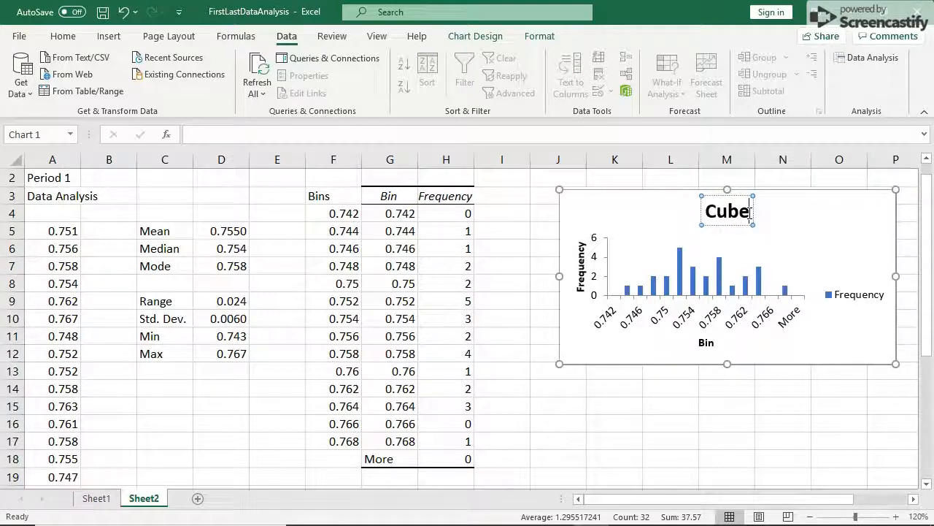
type("Lengths")
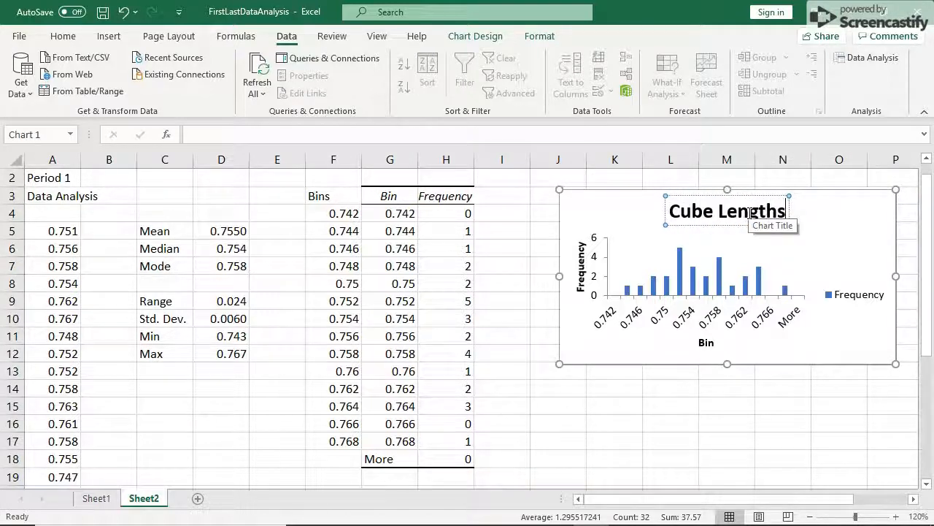
scroll("down", 3)
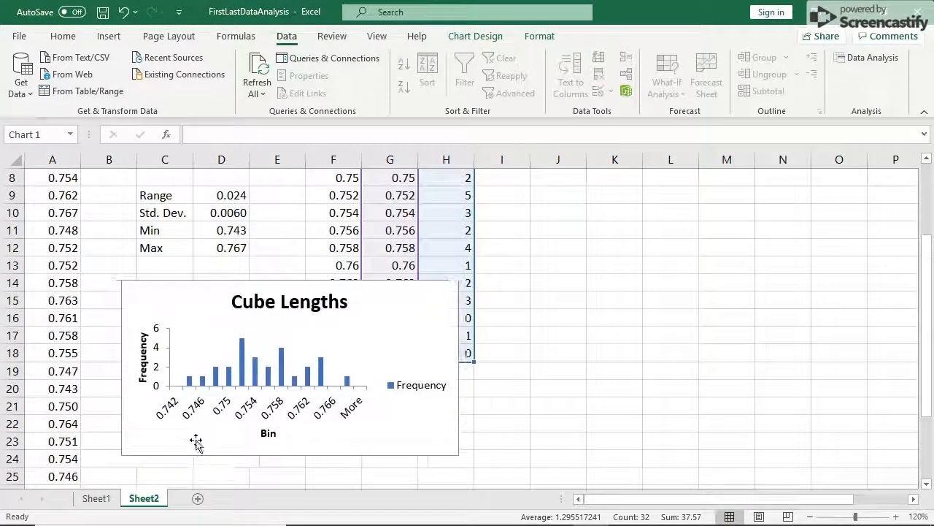
scroll("down", 3)
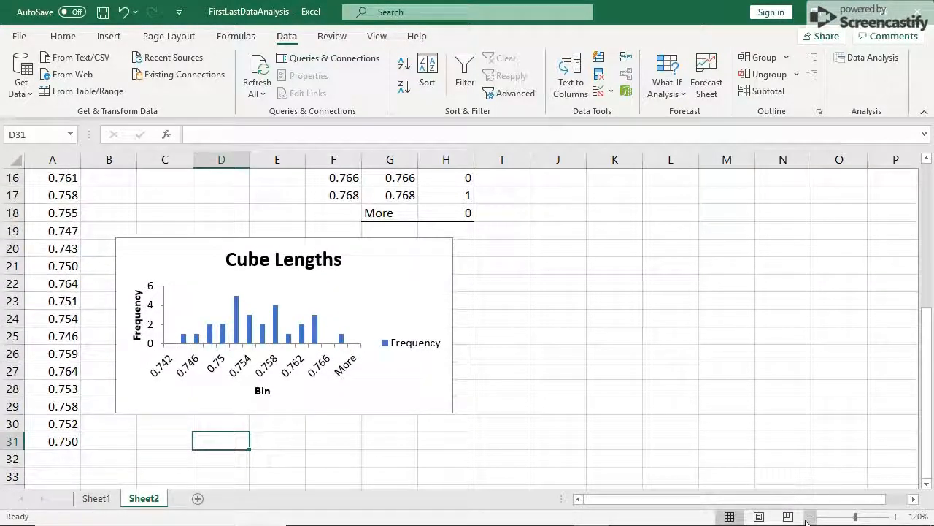
- Print the one-page analysis sheet using Microsoft Print to PDF
left_click(809, 517)
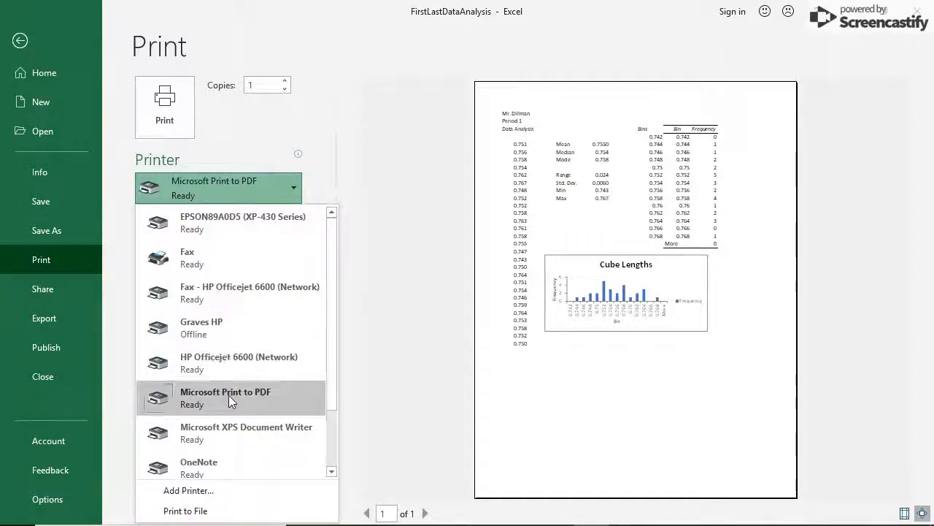
left_click(224, 397)
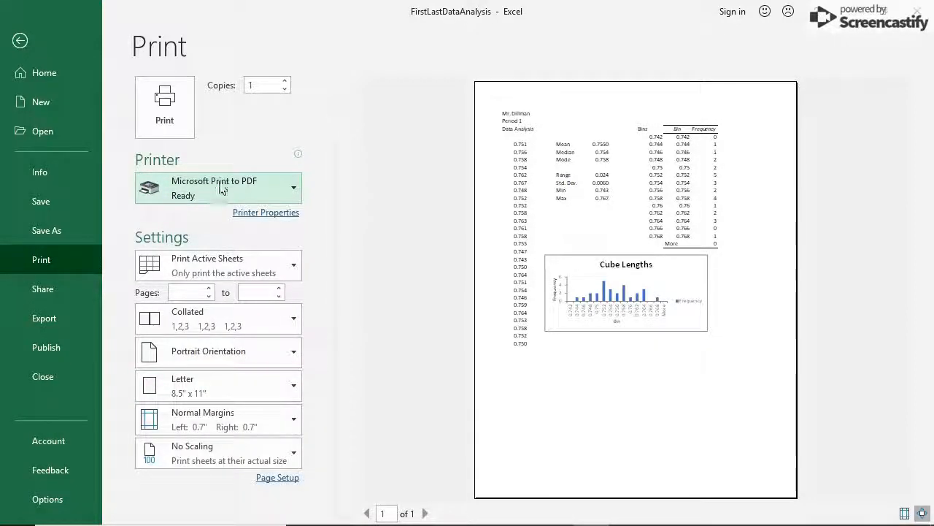
mouse_move(812, 266)
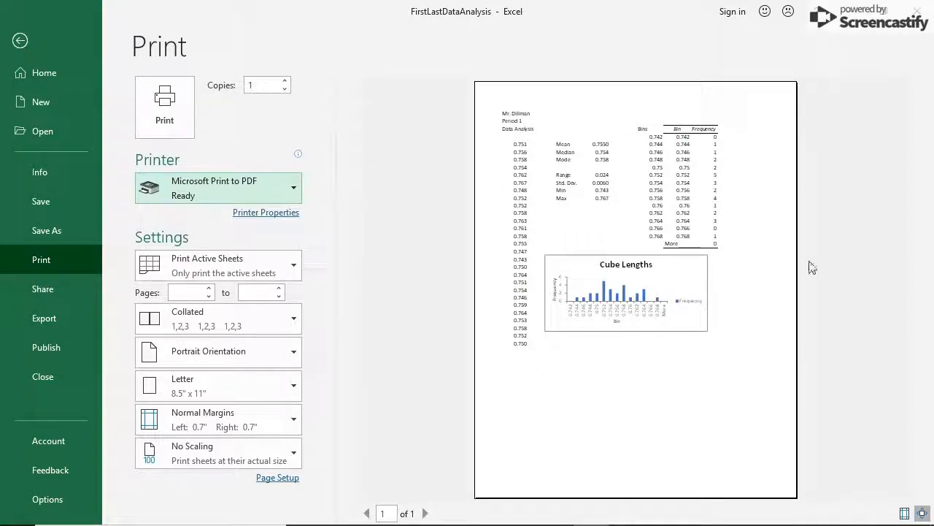
mouse_move(514, 76)
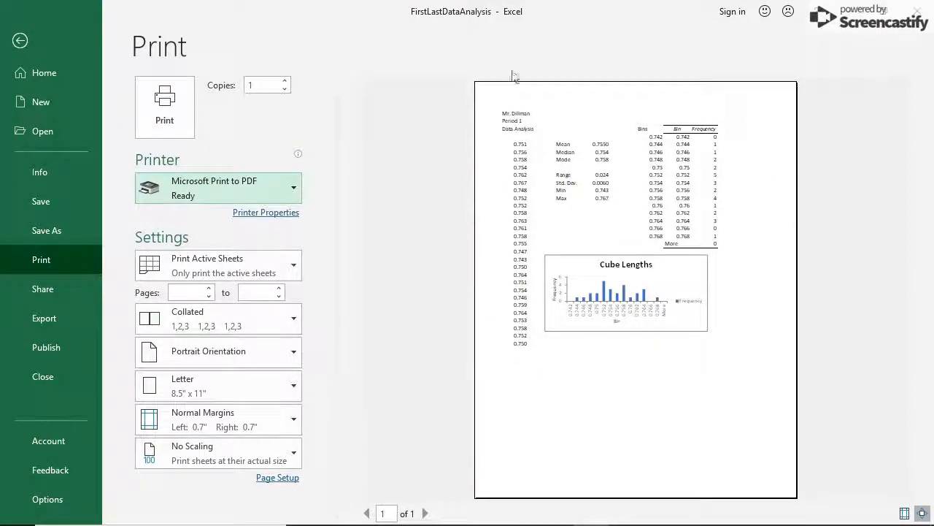
mouse_move(467, 216)
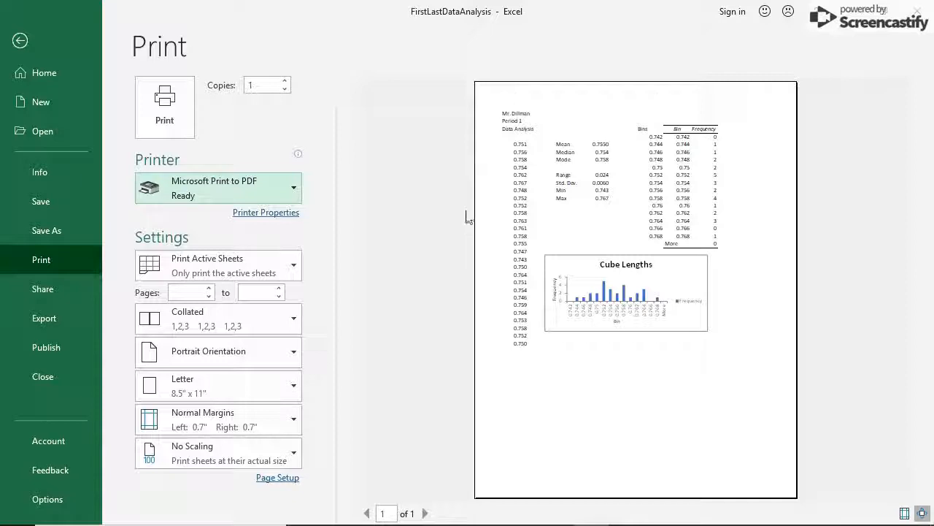
mouse_move(571, 370)
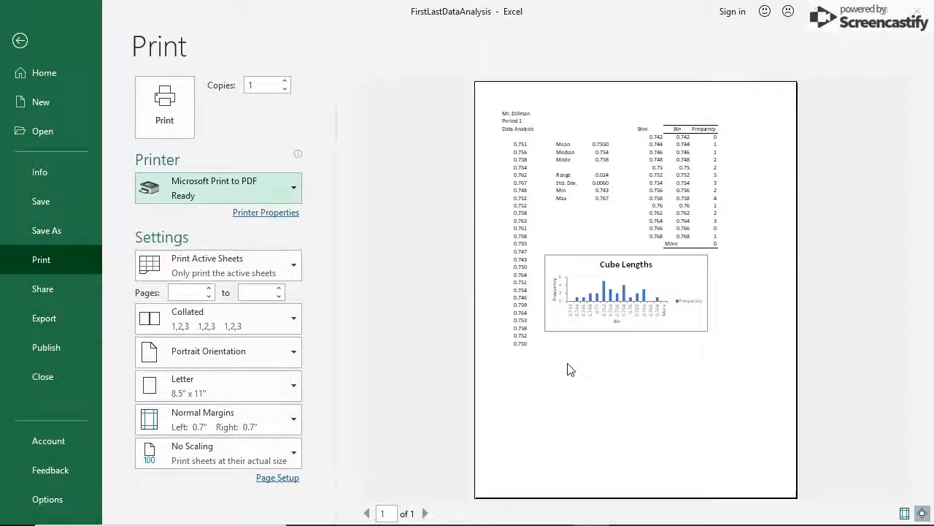
mouse_move(244, 144)
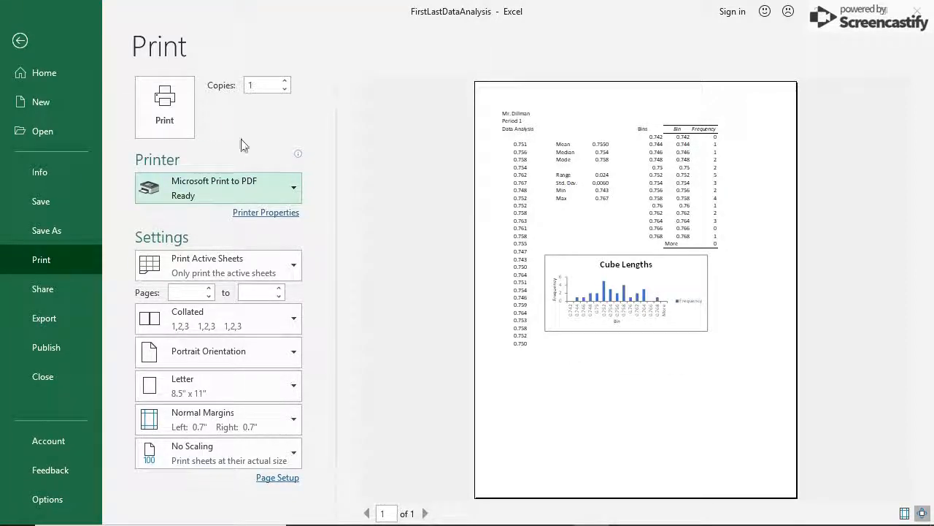
left_click(164, 106)
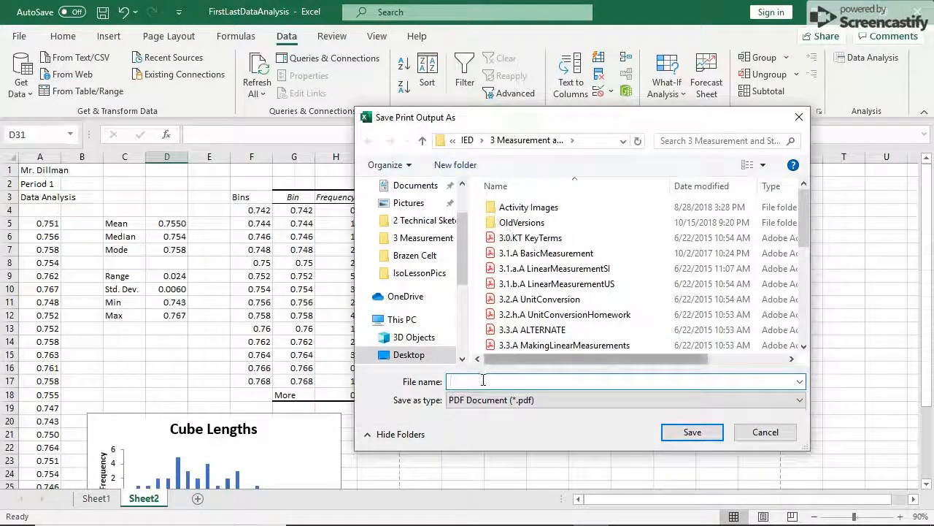
- Save the PDF output as 'FirstLastDataAnalysis'
type("F")
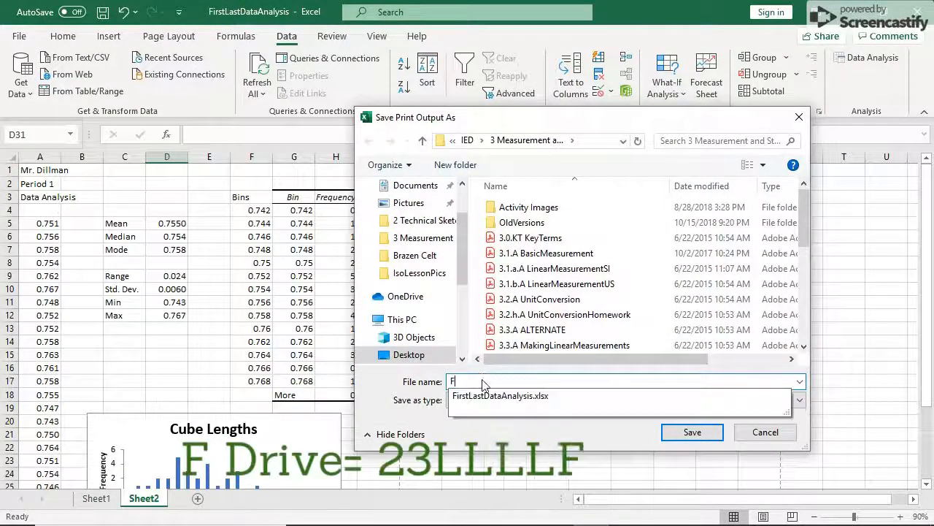
type("irstLast")
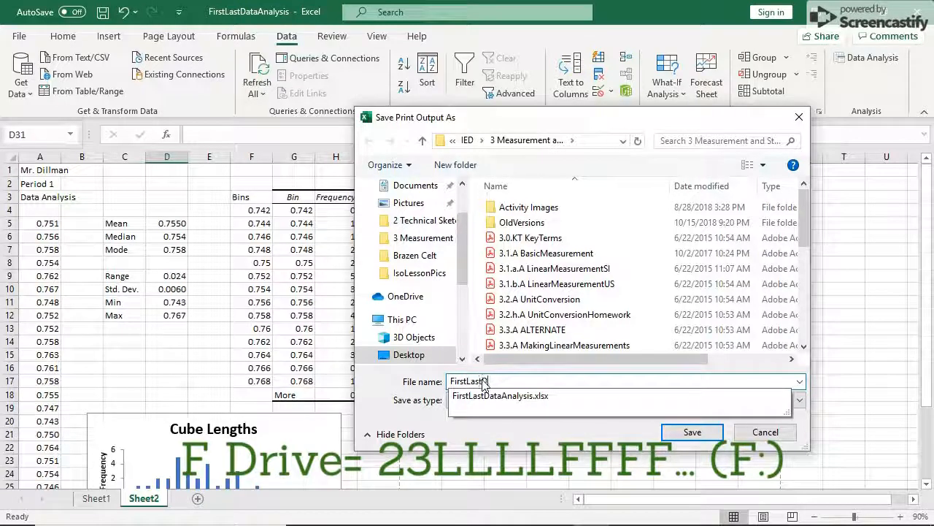
type("ataAnalysis")
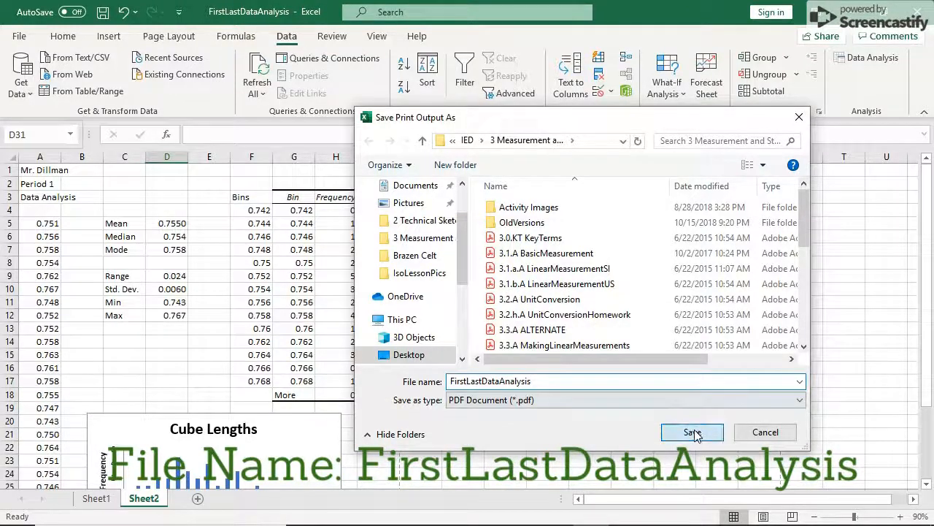
left_click(692, 432)
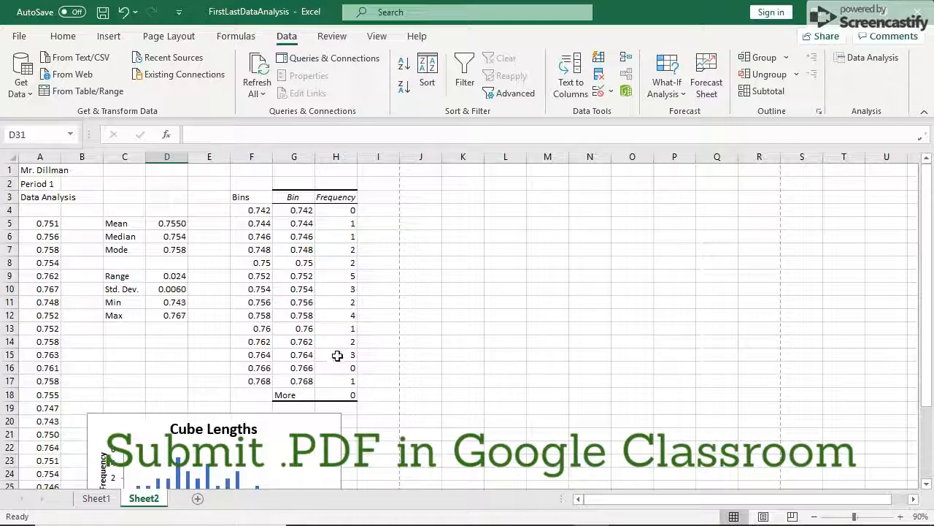
scroll("down", 3)
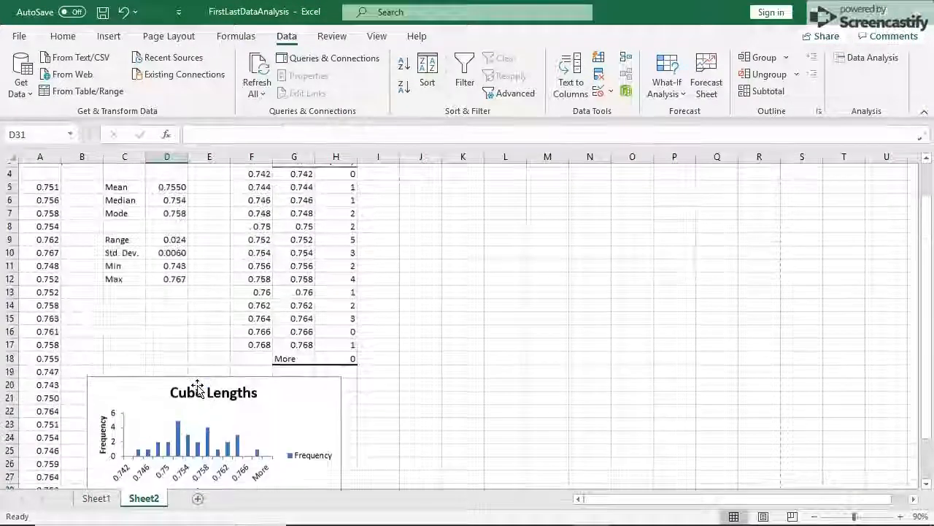
scroll("up", 3)
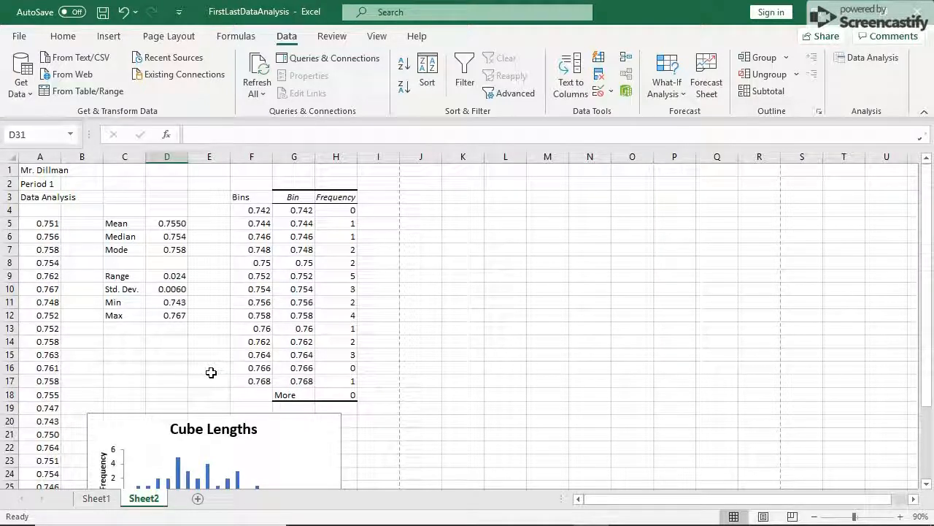
mouse_move(216, 365)
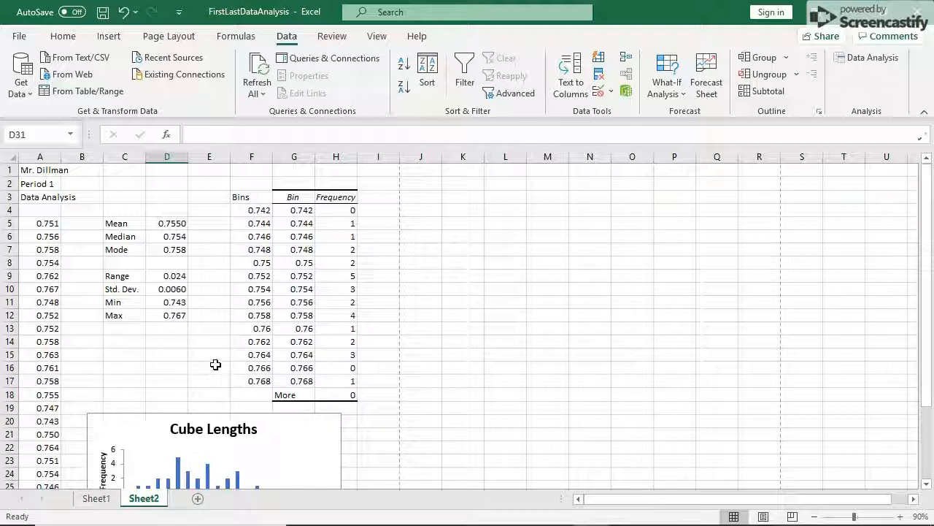
mouse_move(217, 356)
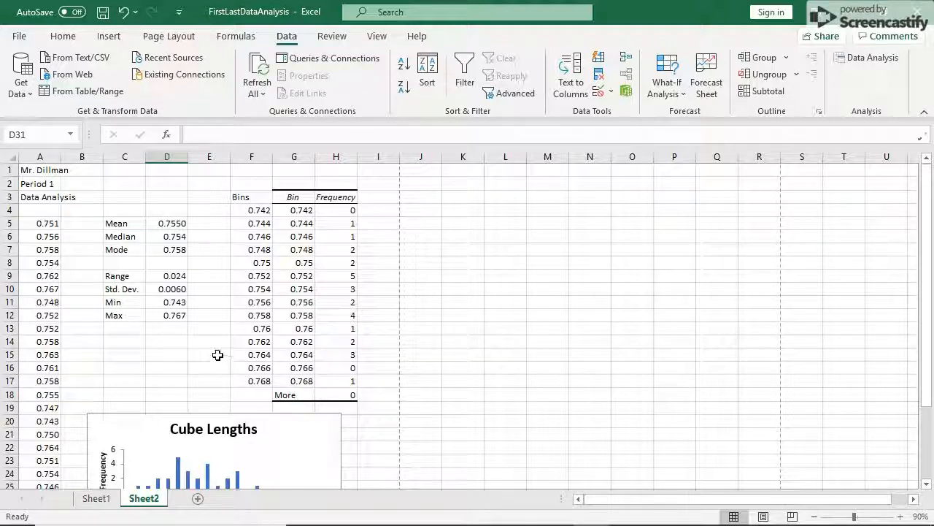